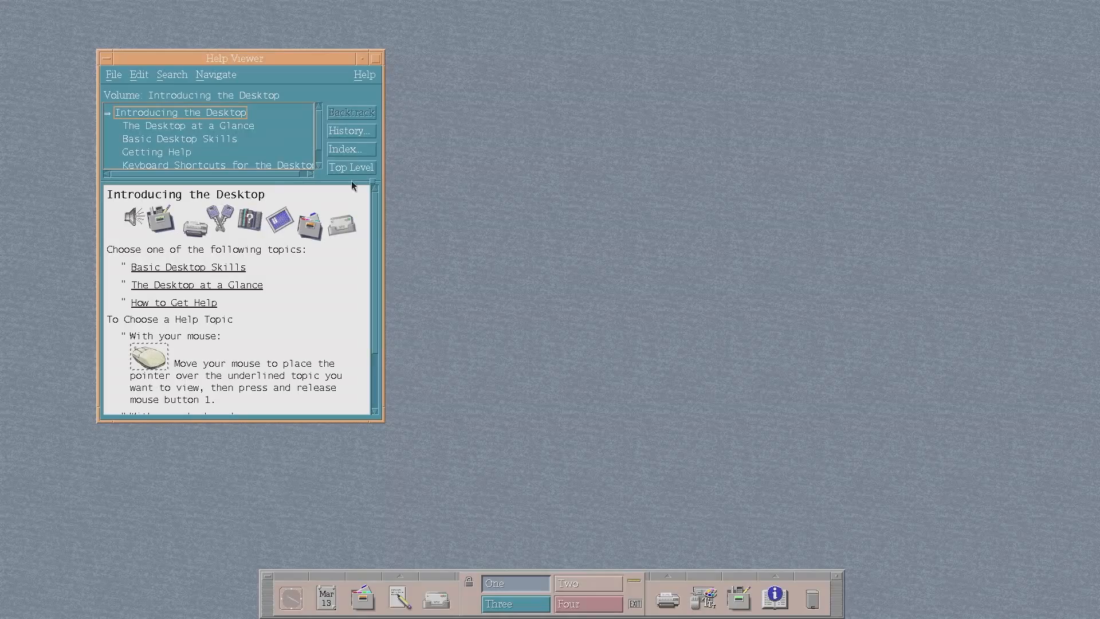
{"action": "mouse_move", "coordinate": [252, 116]}
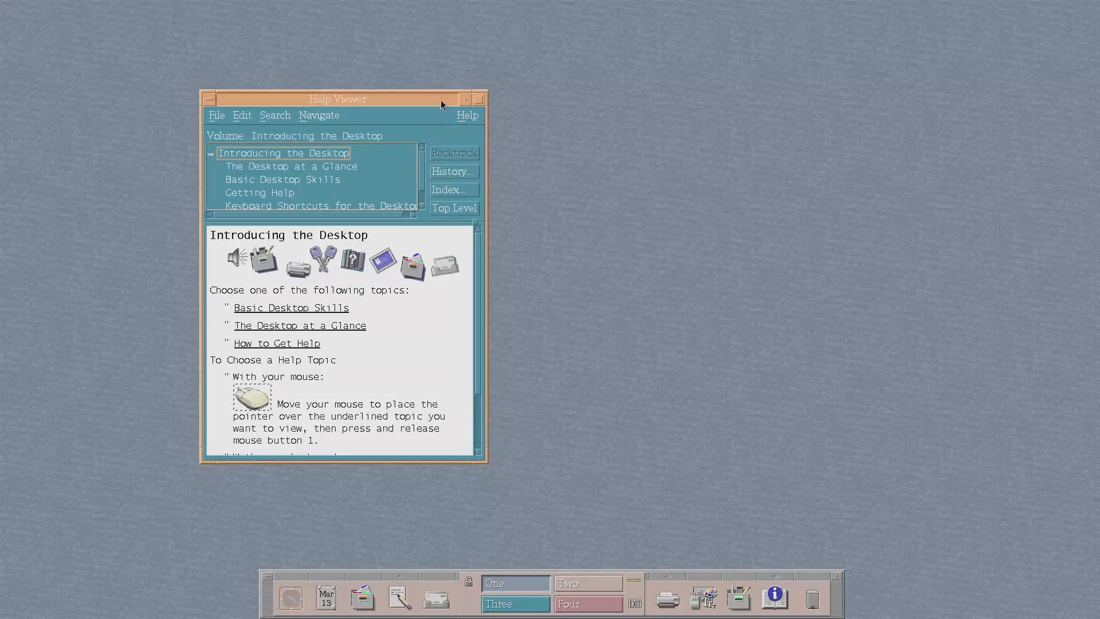
Drag the Introducing the Desktop help window around, then close it from its window menu
{"action": "left_click_drag", "start_coordinate": [337, 97], "coordinate": [434, 79]}
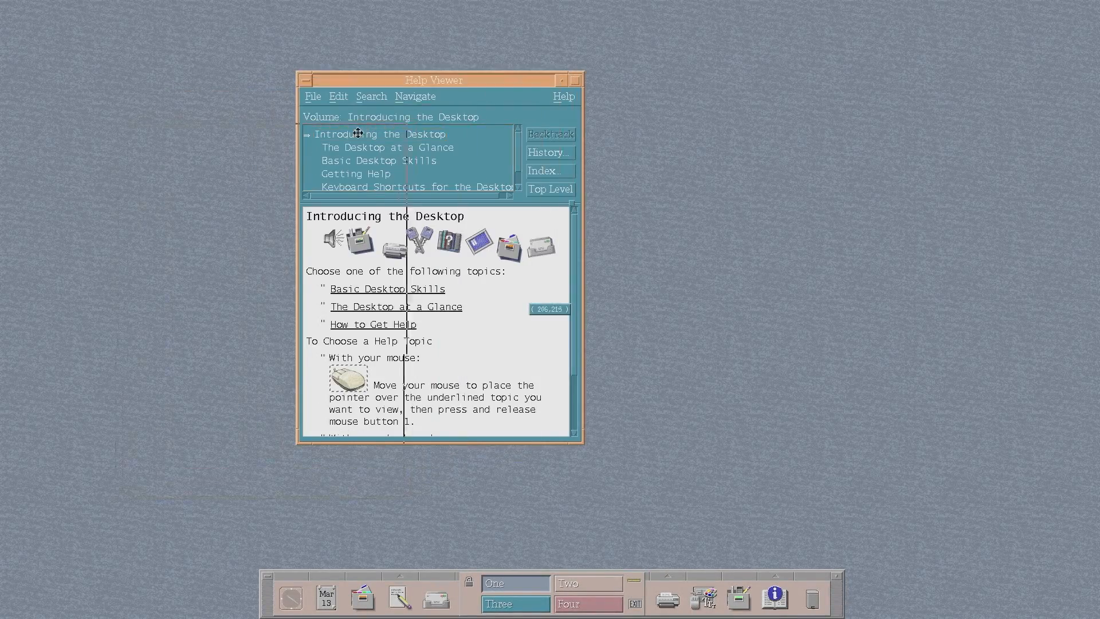
{"action": "left_click_drag", "start_coordinate": [434, 80], "coordinate": [295, 97]}
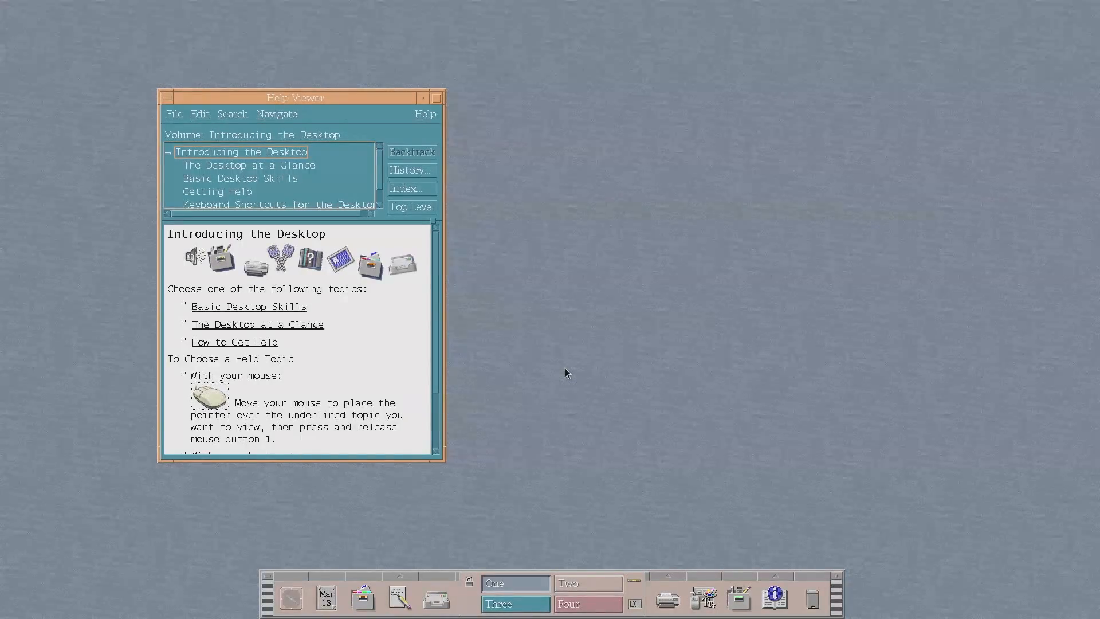
{"action": "mouse_move", "coordinate": [811, 541]}
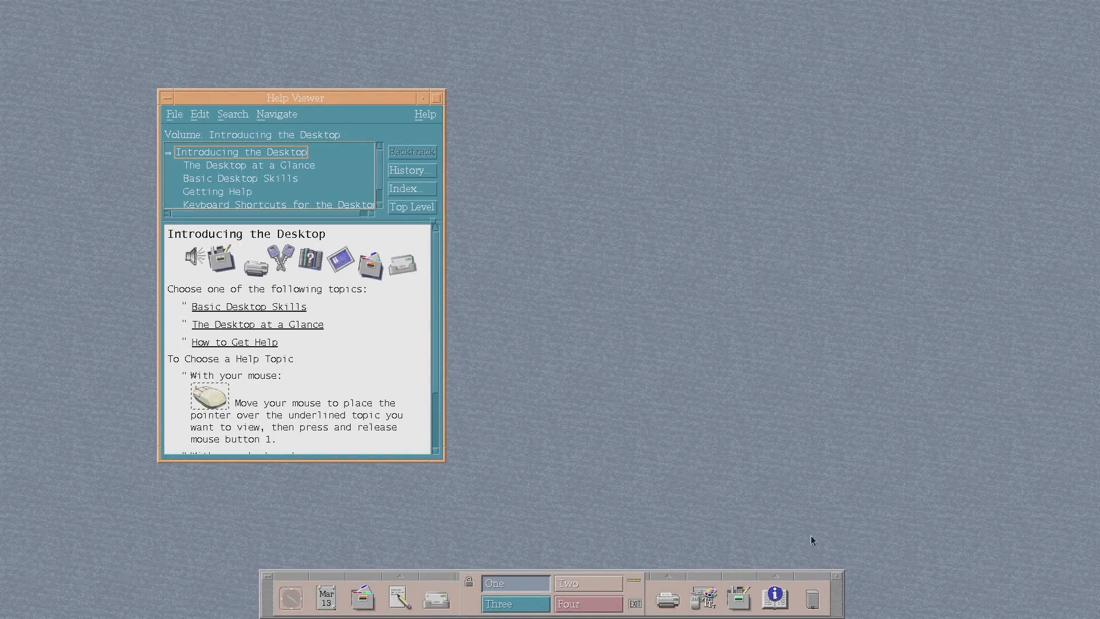
{"action": "mouse_move", "coordinate": [294, 218]}
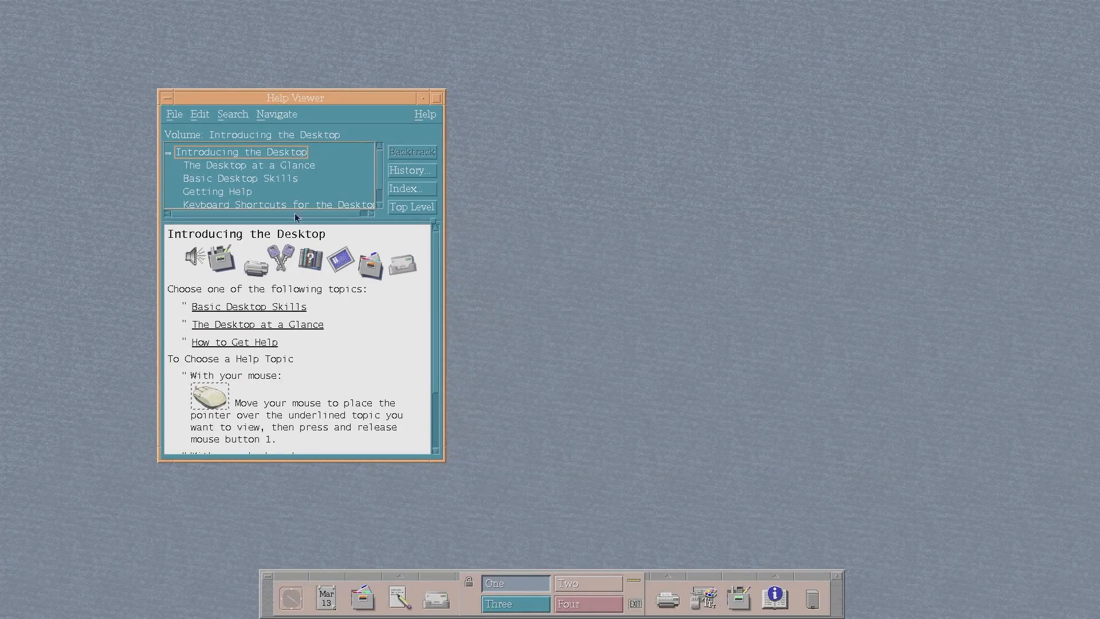
{"action": "left_click_drag", "start_coordinate": [295, 97], "coordinate": [462, 59]}
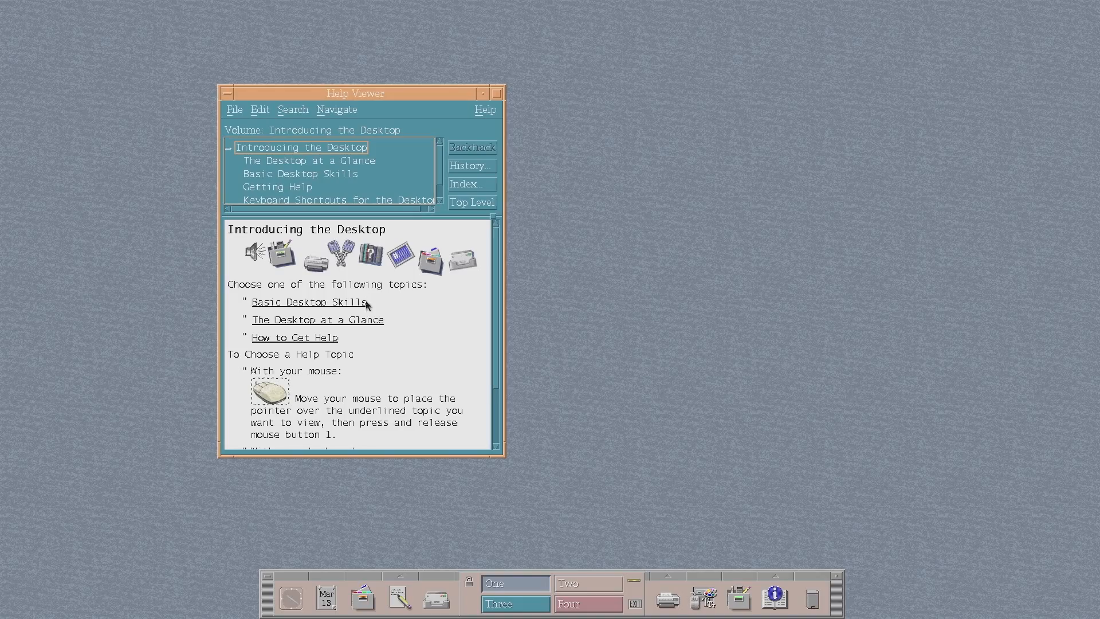
{"action": "scroll", "scroll_direction": "down", "scroll_amount": 3}
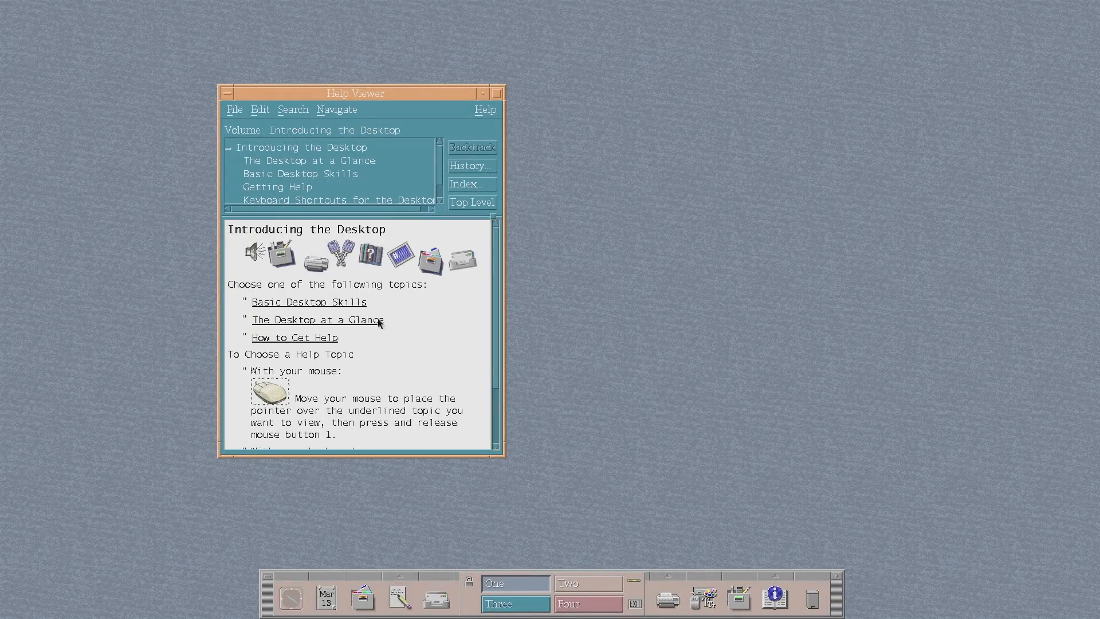
{"action": "left_click", "coordinate": [227, 93]}
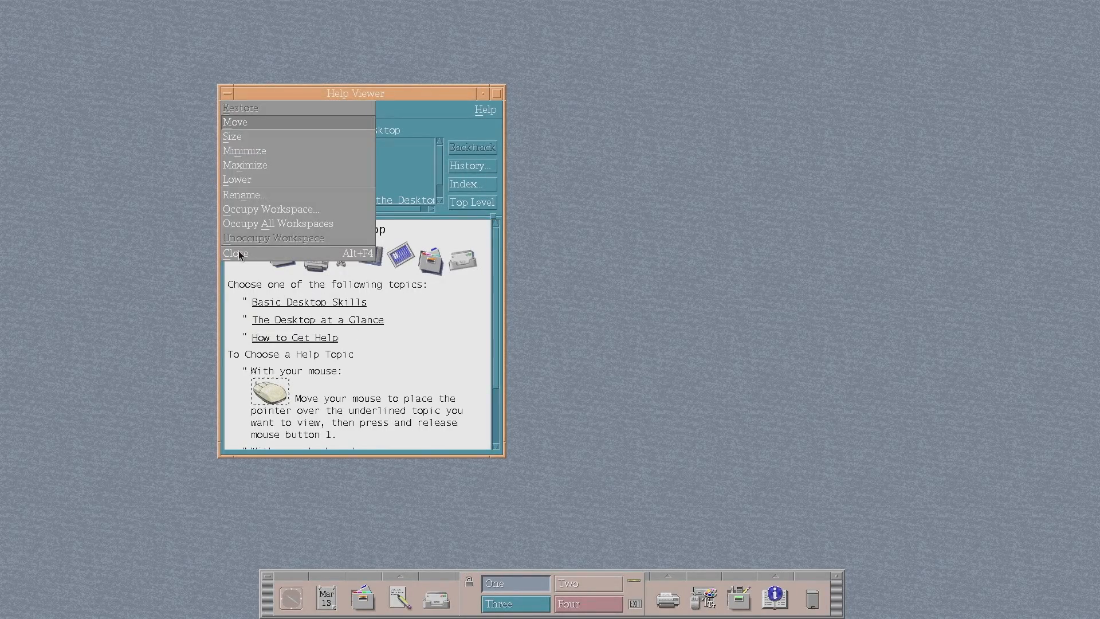
{"action": "left_click", "coordinate": [235, 254]}
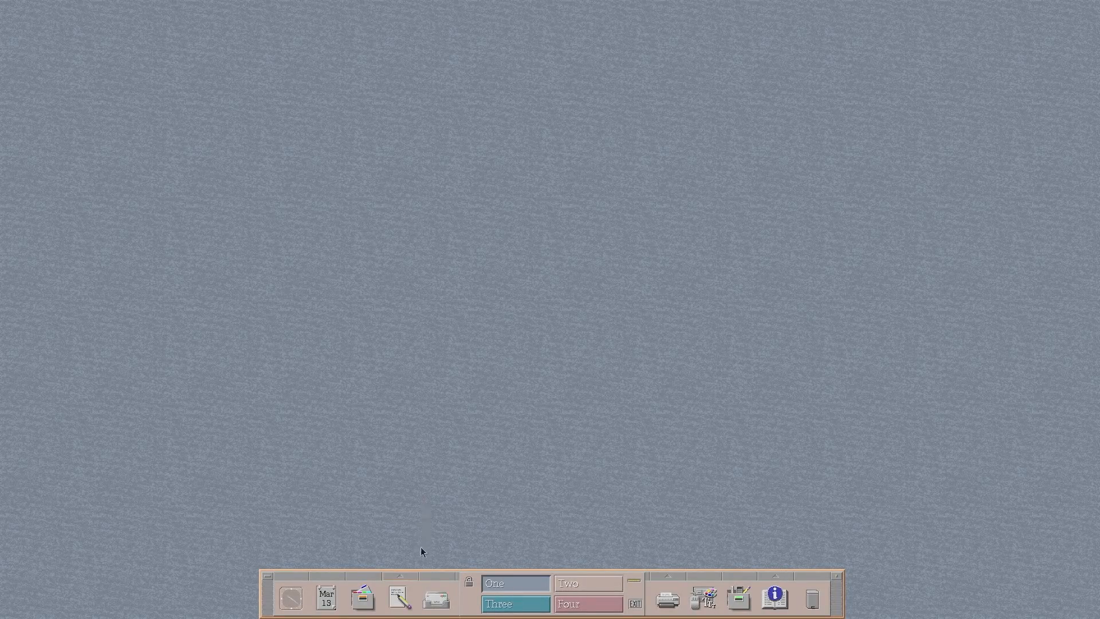
{"action": "mouse_move", "coordinate": [396, 577]}
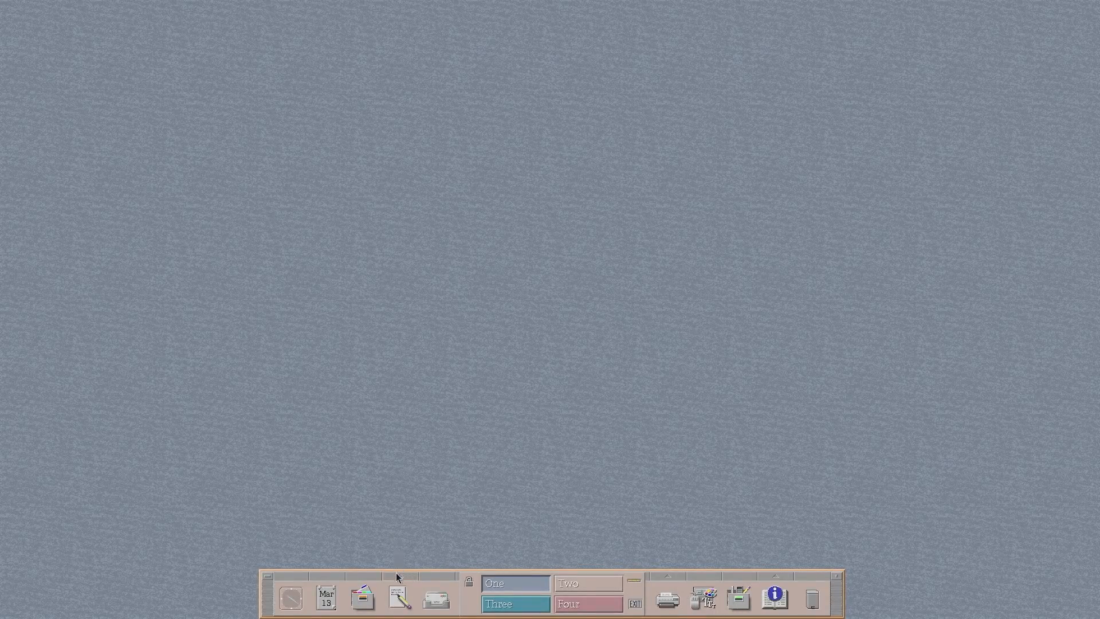
Launch a Terminal from Personal Applications, run the pacman install, then enter neofetch
{"action": "left_click", "coordinate": [399, 596]}
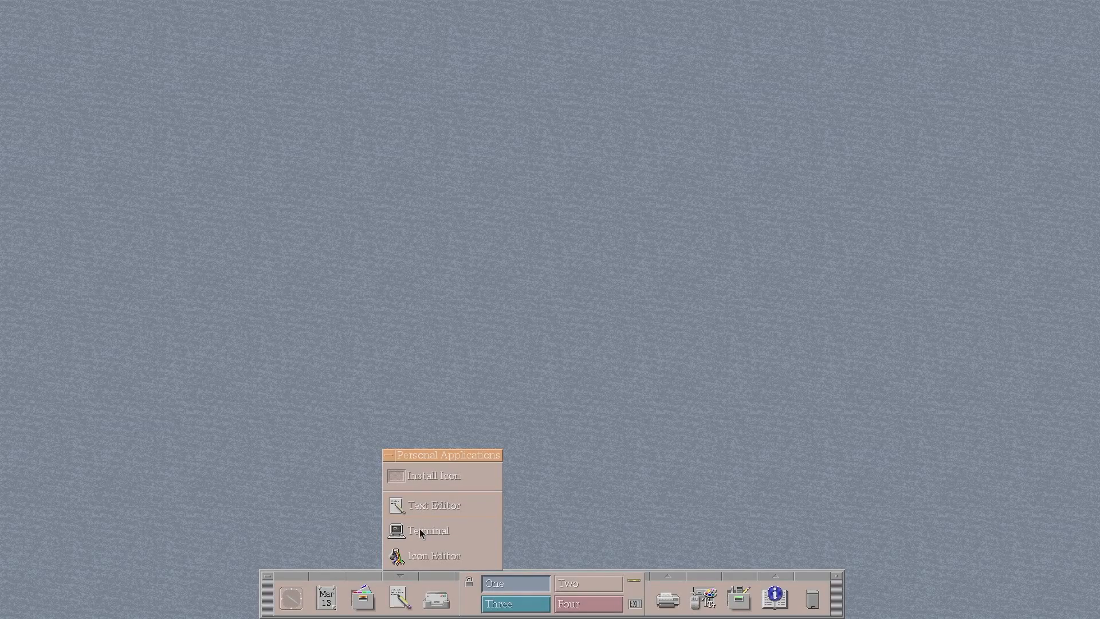
{"action": "left_click", "coordinate": [428, 530]}
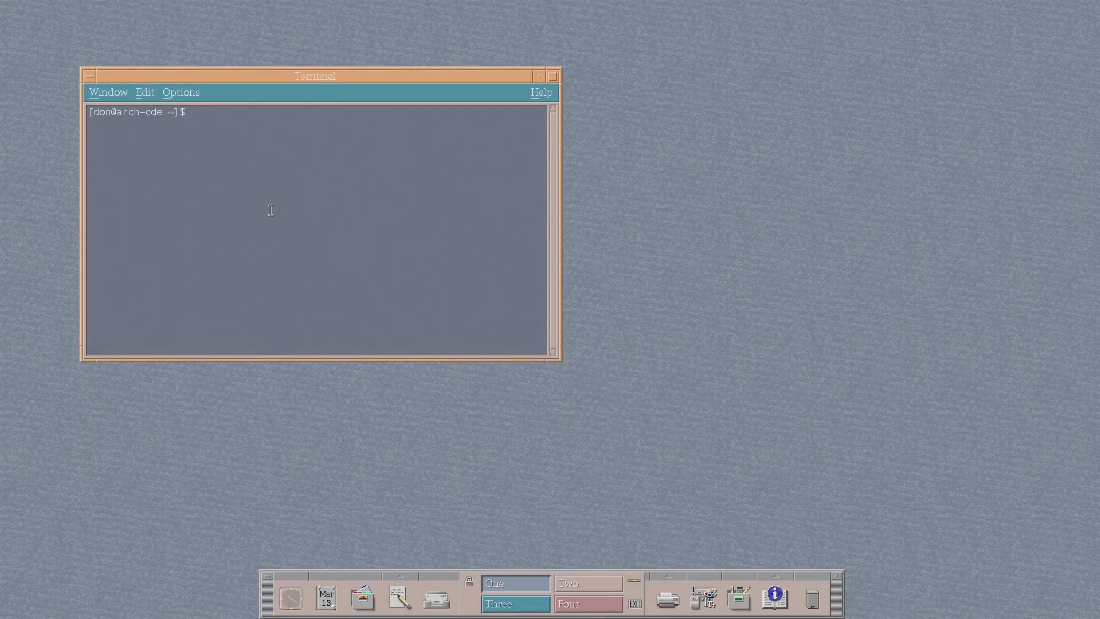
{"action": "type", "text": "pacu"}
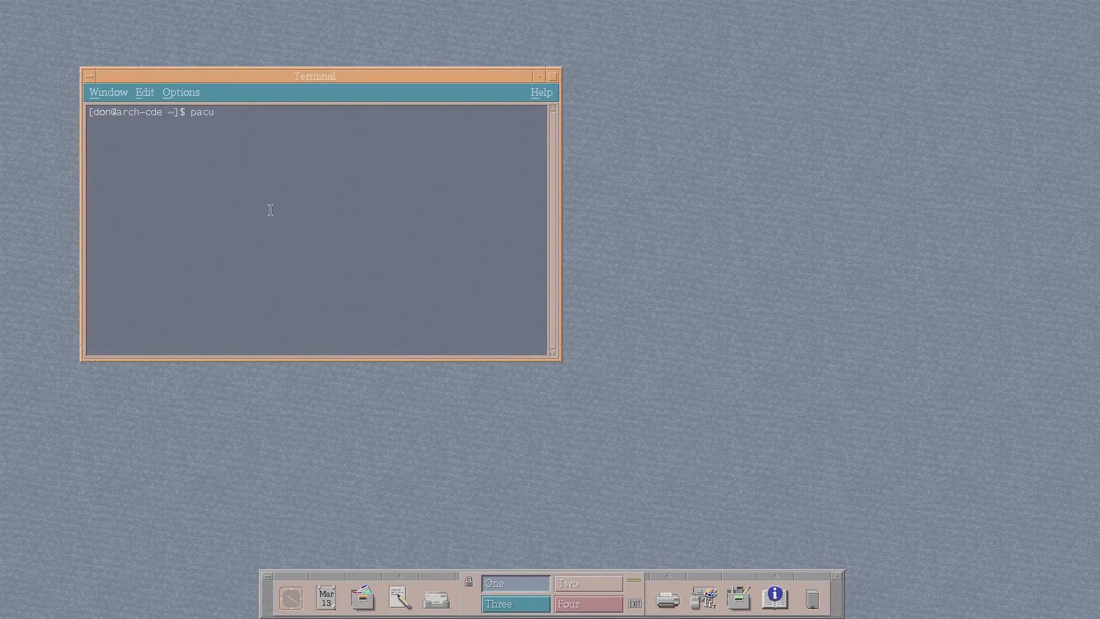
{"action": "key", "text": "Return"}
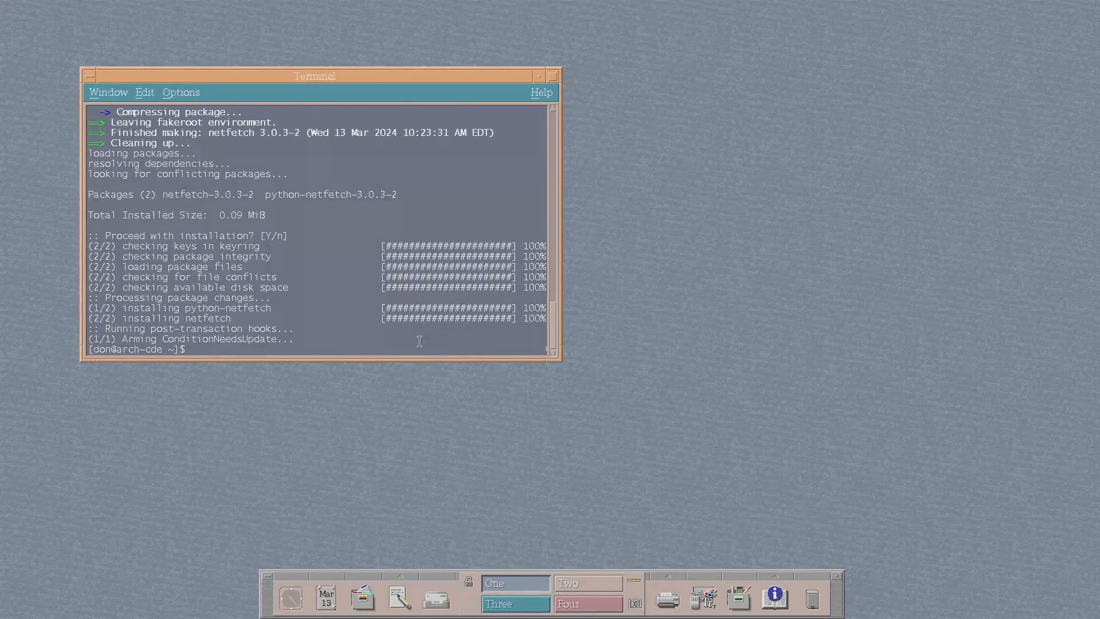
{"action": "type", "text": "neofetch"}
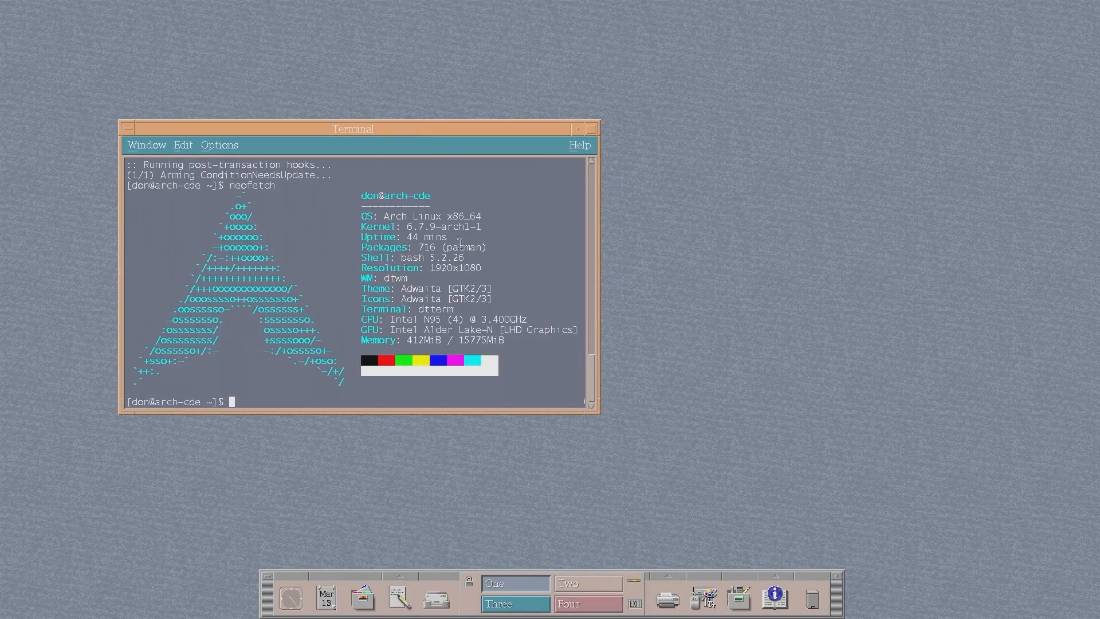
{"action": "mouse_move", "coordinate": [403, 227]}
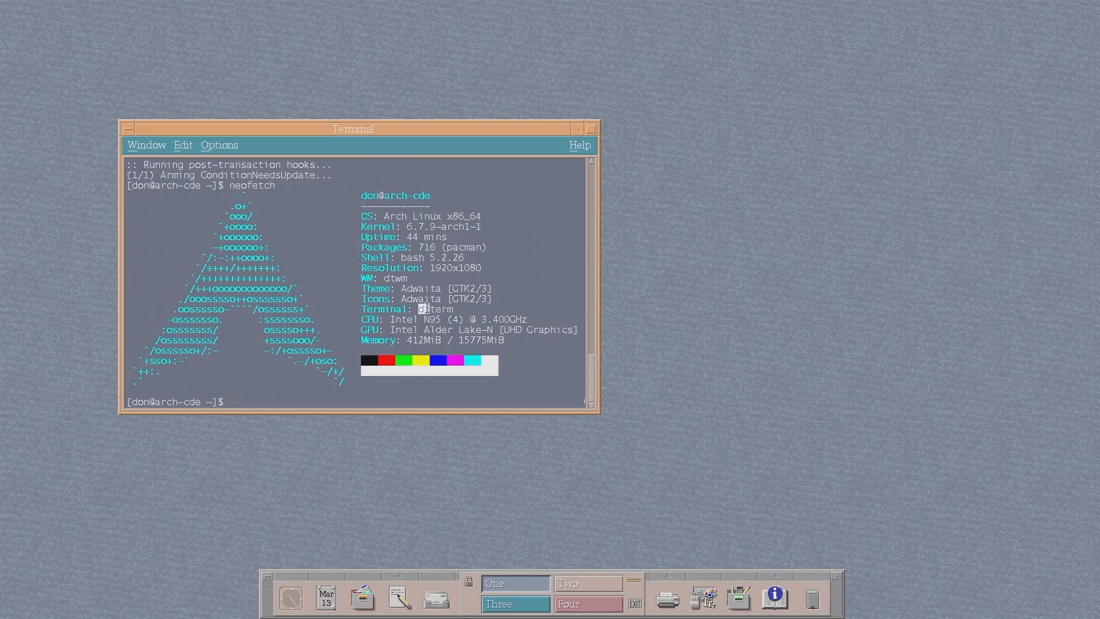
{"action": "mouse_move", "coordinate": [507, 391]}
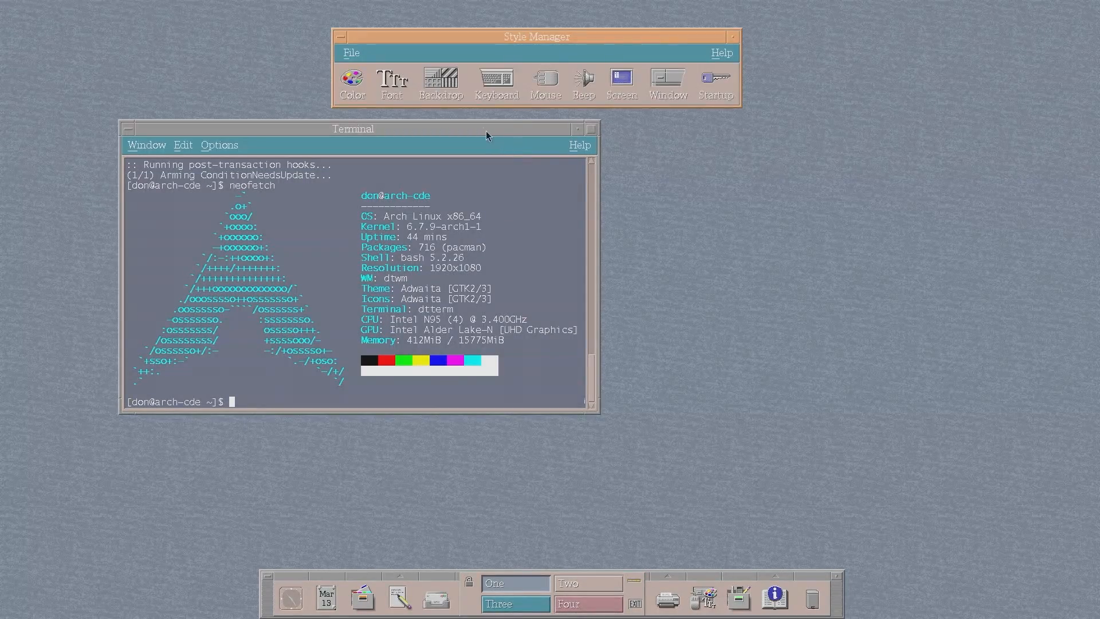
{"action": "left_click", "coordinate": [353, 128]}
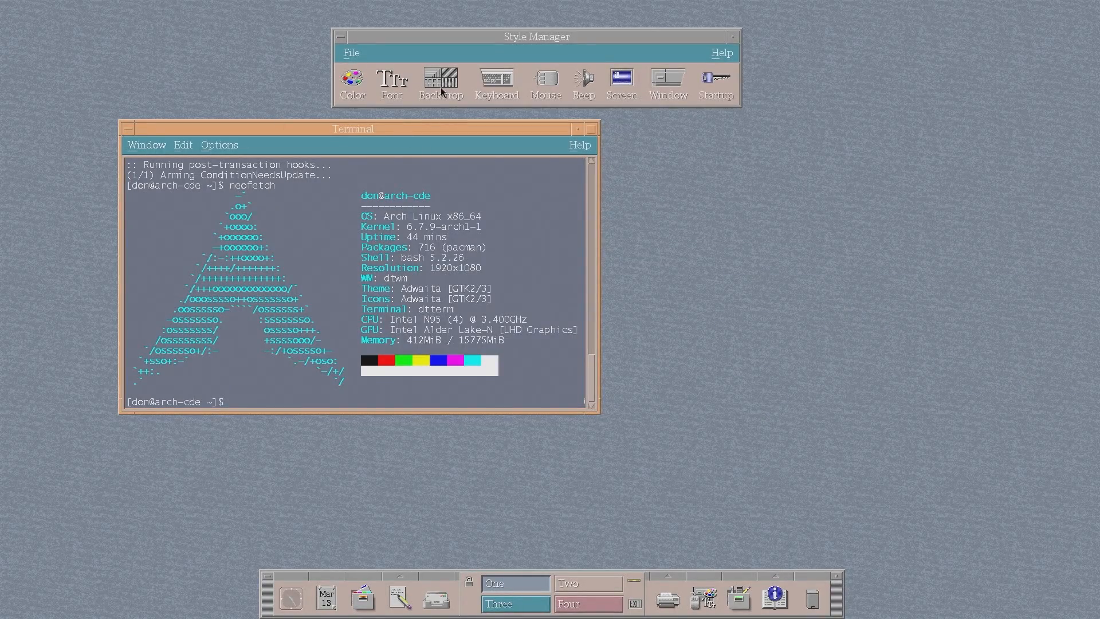
{"action": "mouse_move", "coordinate": [439, 47]}
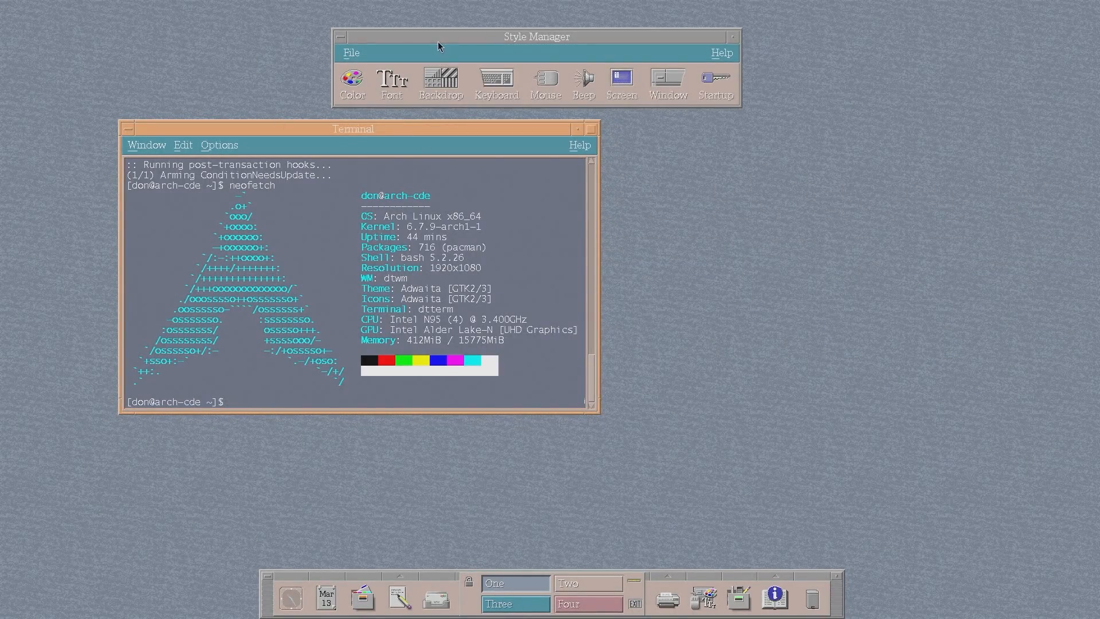
{"action": "left_click", "coordinate": [351, 83]}
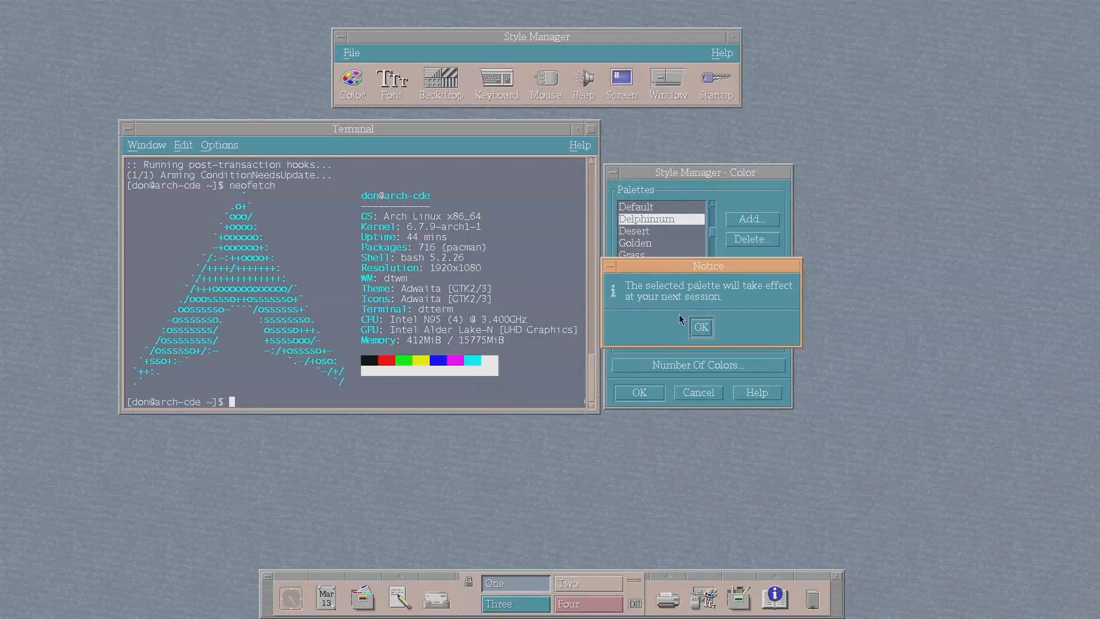
{"action": "left_click", "coordinate": [700, 327]}
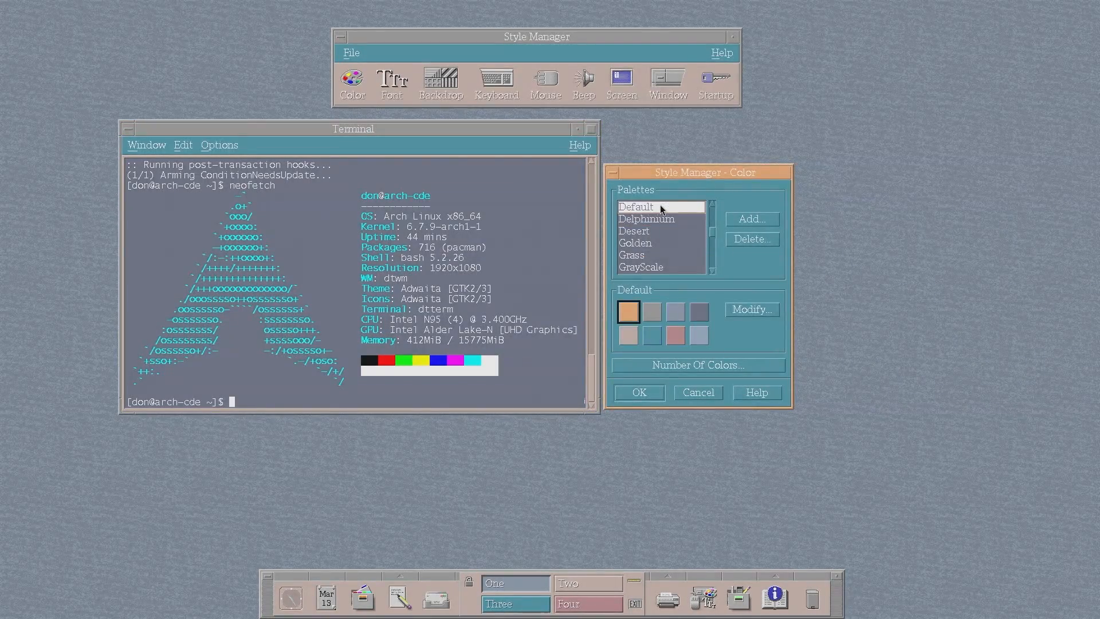
{"action": "mouse_move", "coordinate": [659, 282]}
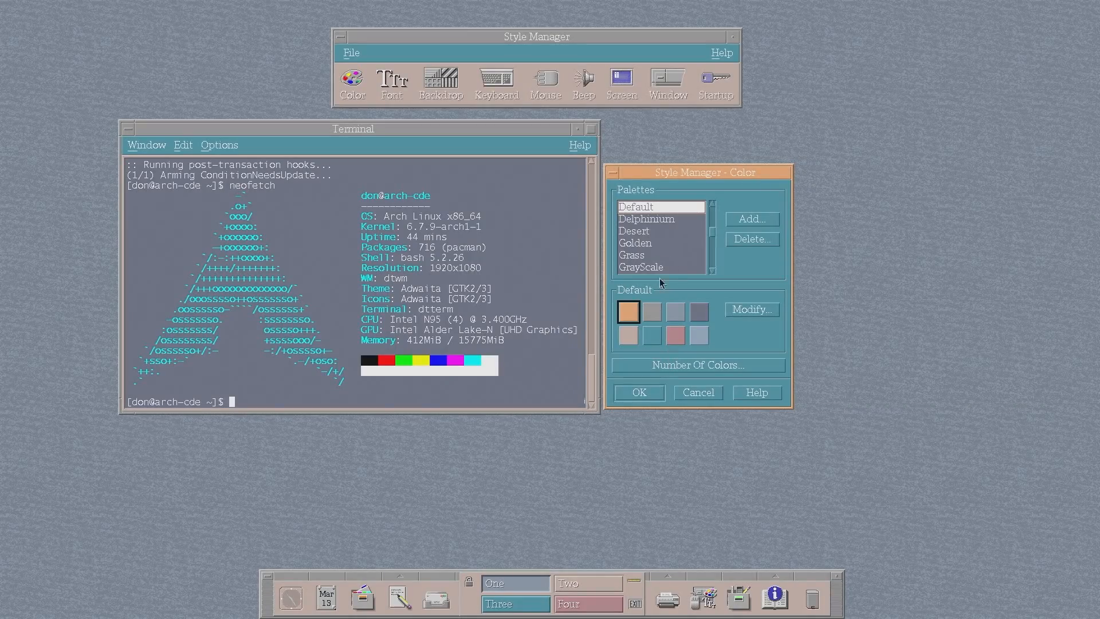
{"action": "mouse_move", "coordinate": [715, 366]}
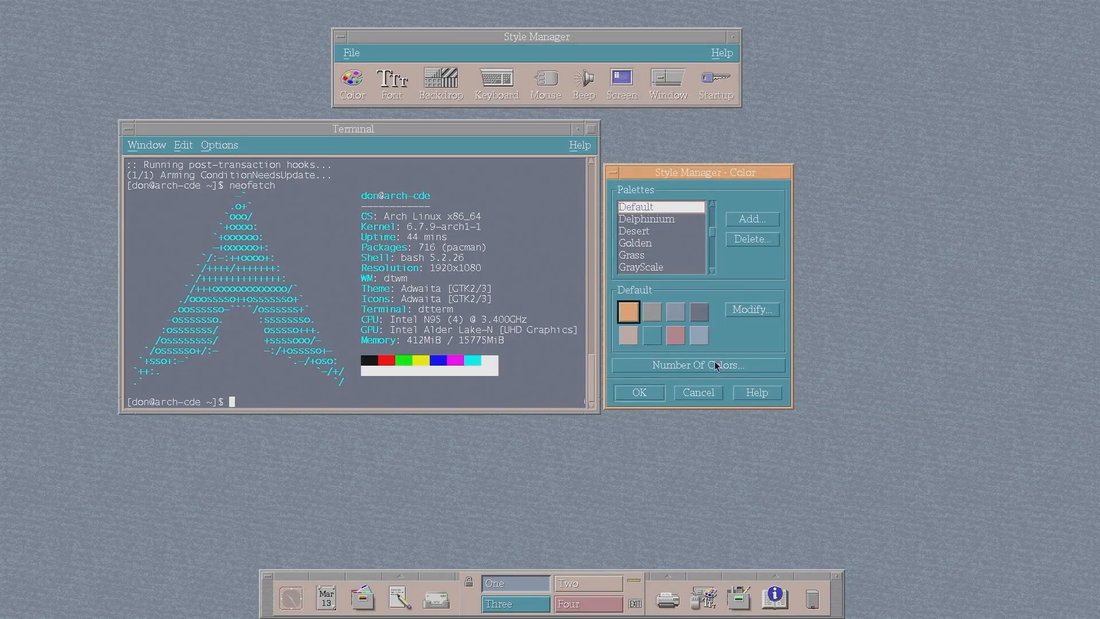
{"action": "mouse_move", "coordinate": [635, 176]}
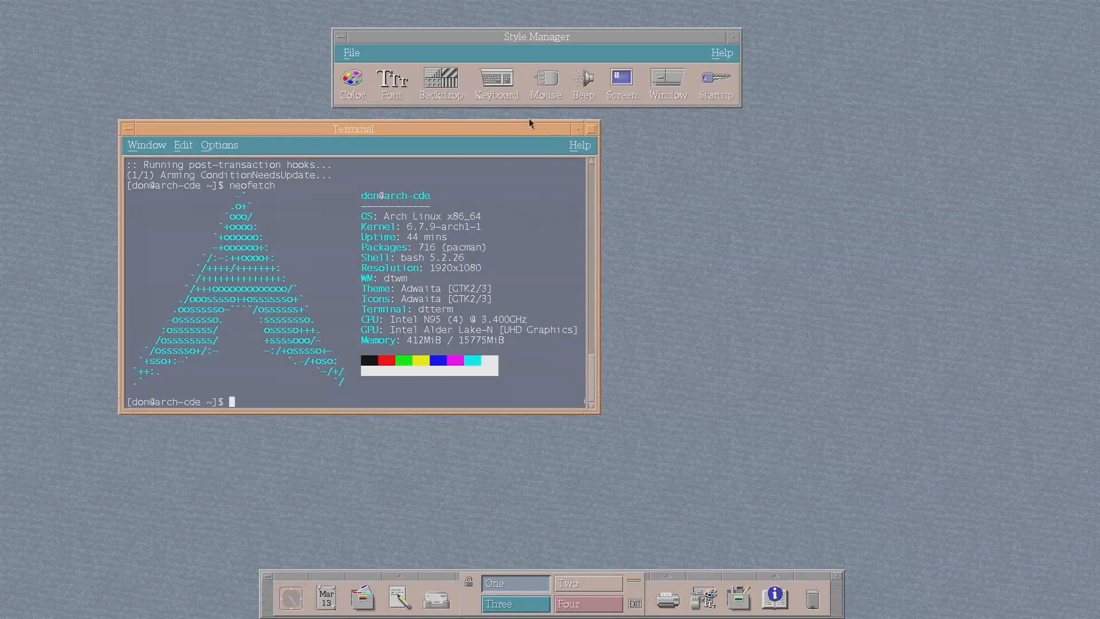
Open the Font settings and preview the interface text at size 7
{"action": "left_click", "coordinate": [392, 83]}
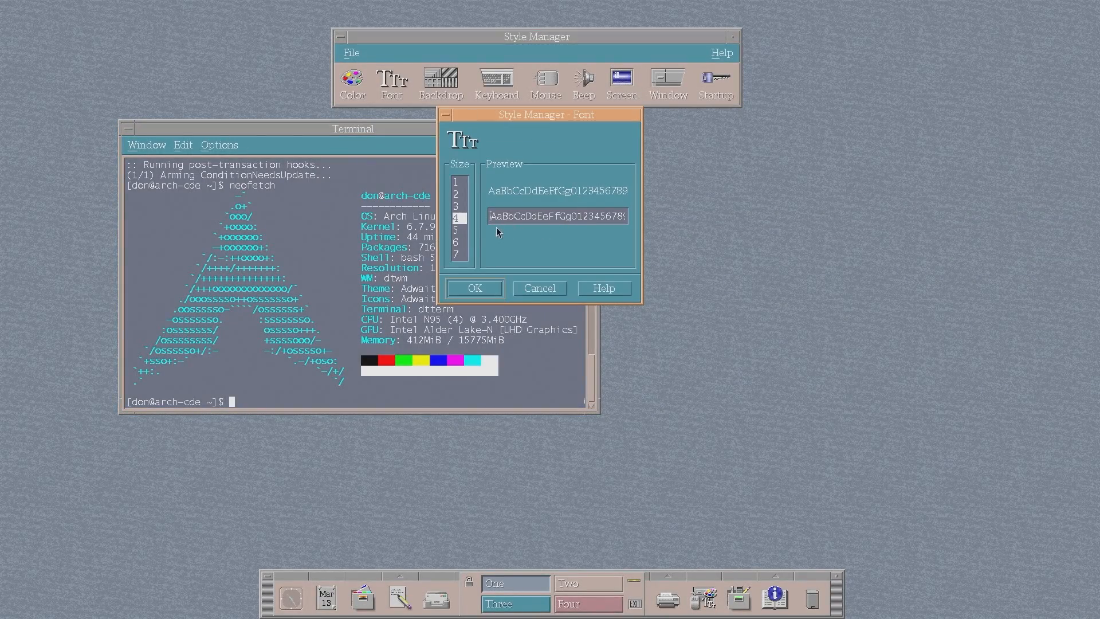
{"action": "left_click", "coordinate": [456, 241]}
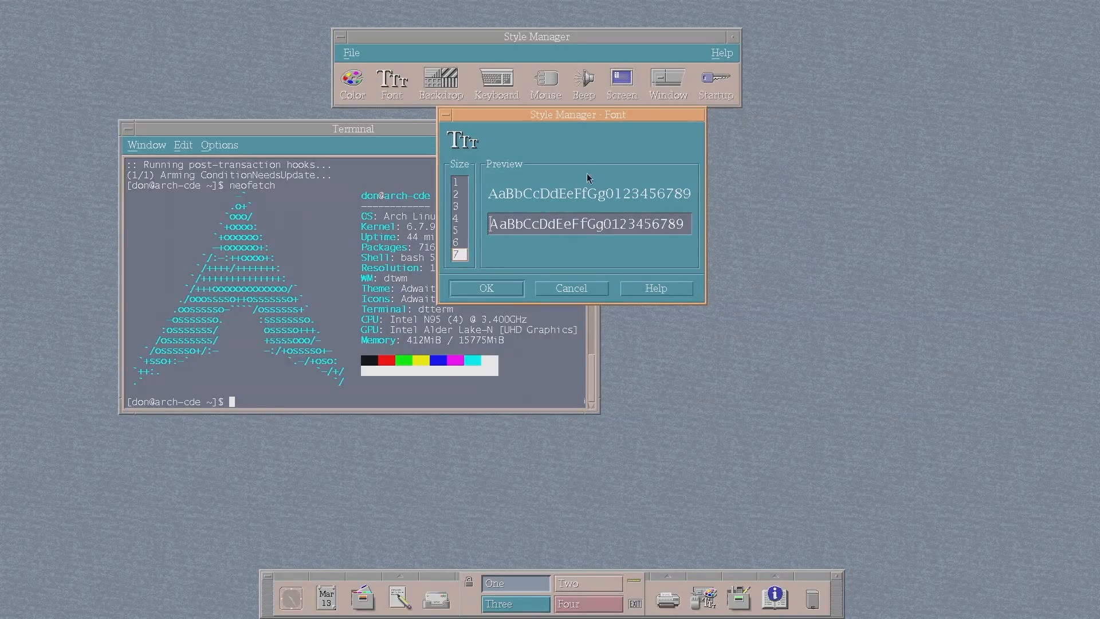
{"action": "mouse_move", "coordinate": [568, 284]}
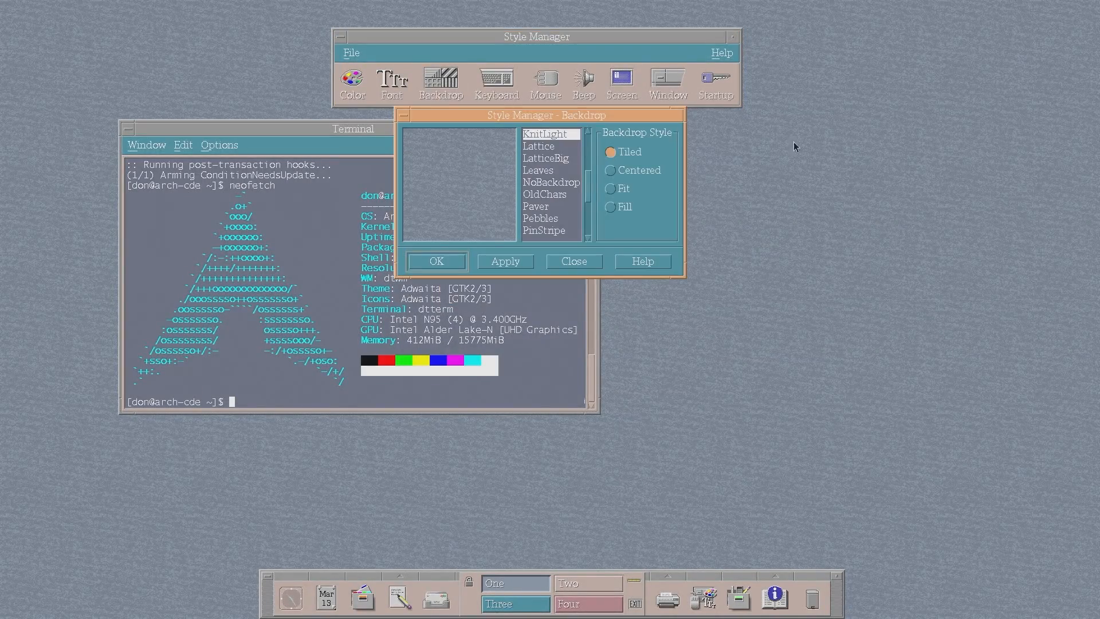
Browse the backdrop list and preview a pattern, then switch to workspace Three
{"action": "scroll", "scroll_direction": "down", "scroll_amount": 3}
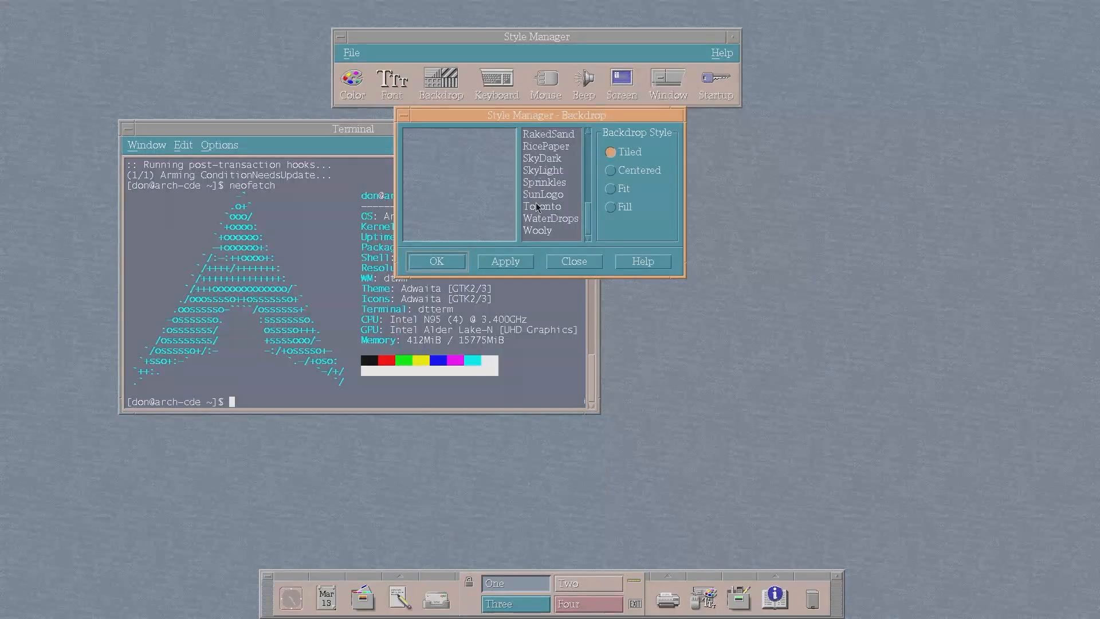
{"action": "left_click", "coordinate": [573, 261]}
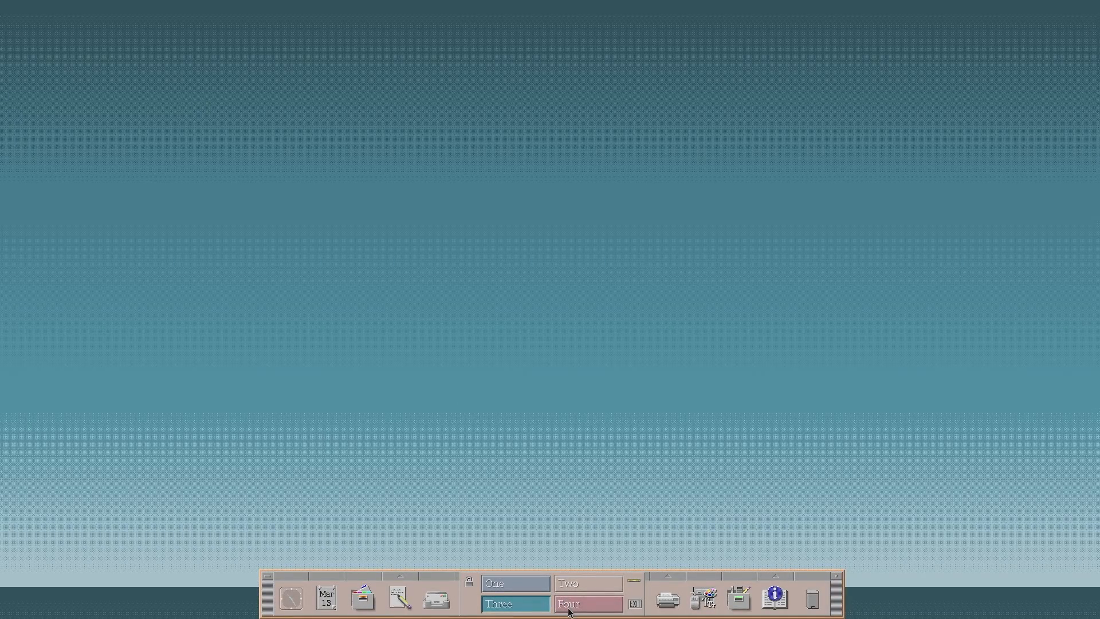
{"action": "left_click", "coordinate": [495, 583]}
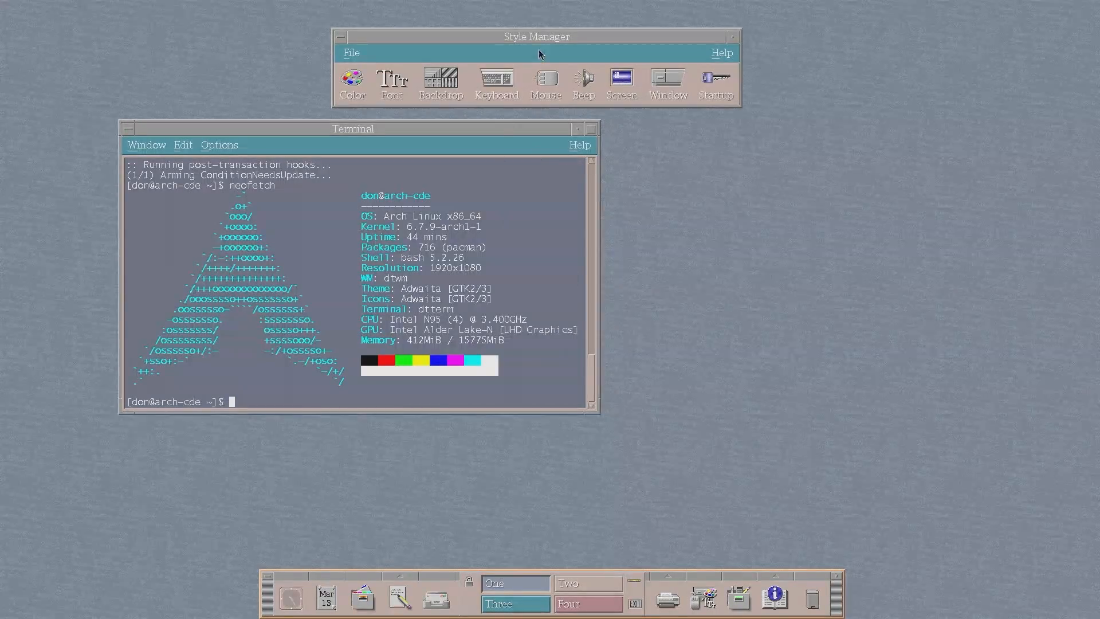
View and cancel the Keyboard, Mouse and Beep settings, leaving them unchanged
{"action": "left_click", "coordinate": [494, 83]}
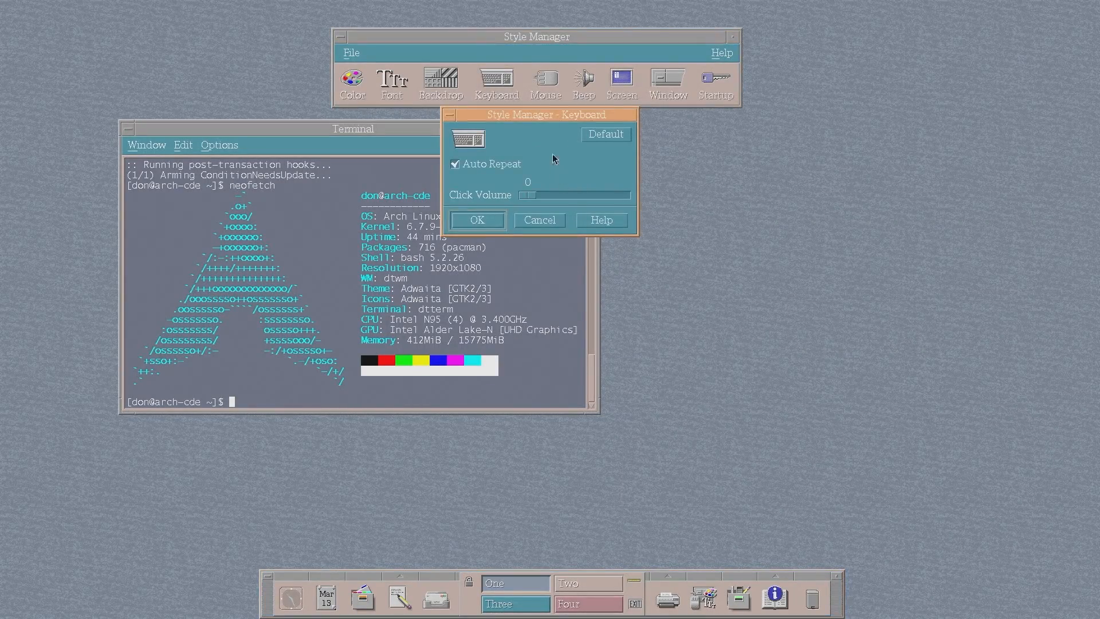
{"action": "mouse_move", "coordinate": [501, 172]}
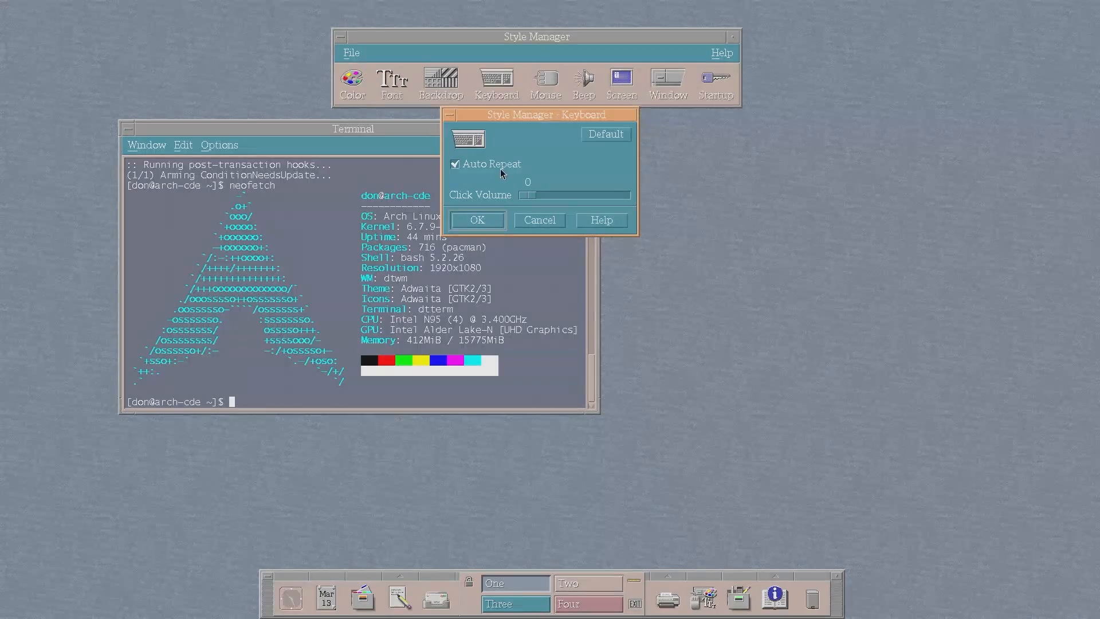
{"action": "mouse_move", "coordinate": [522, 199]}
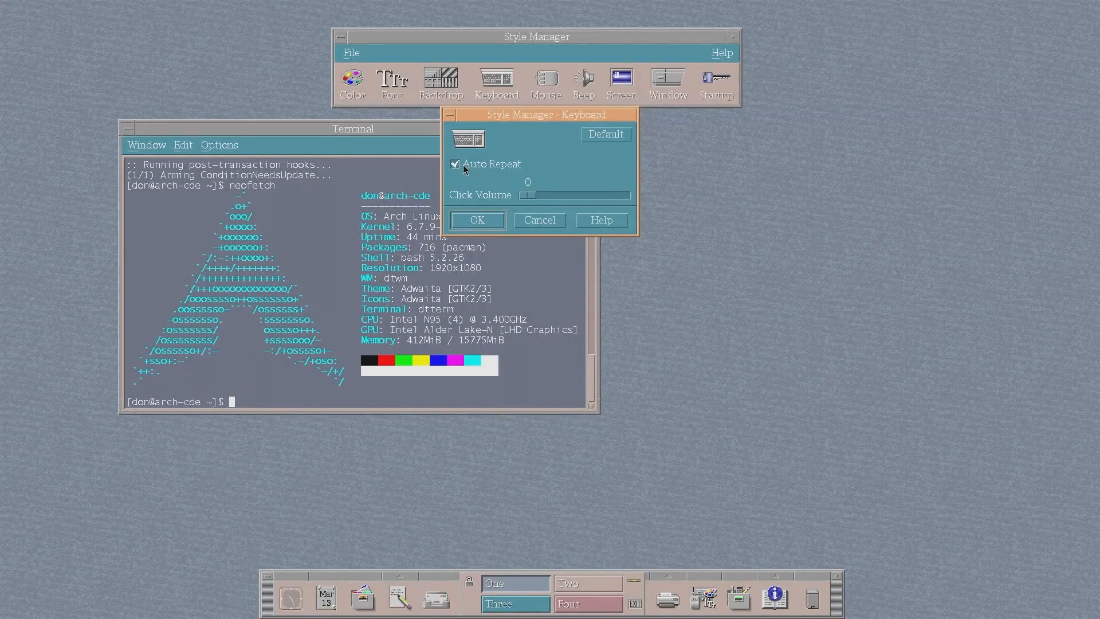
{"action": "mouse_move", "coordinate": [540, 216]}
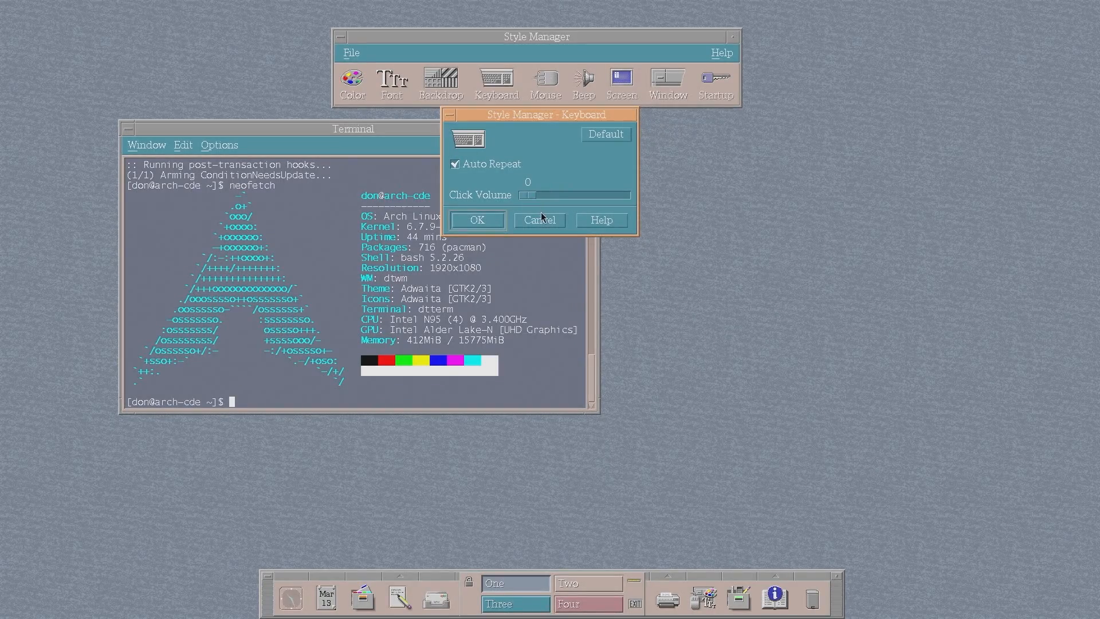
{"action": "left_click", "coordinate": [538, 219]}
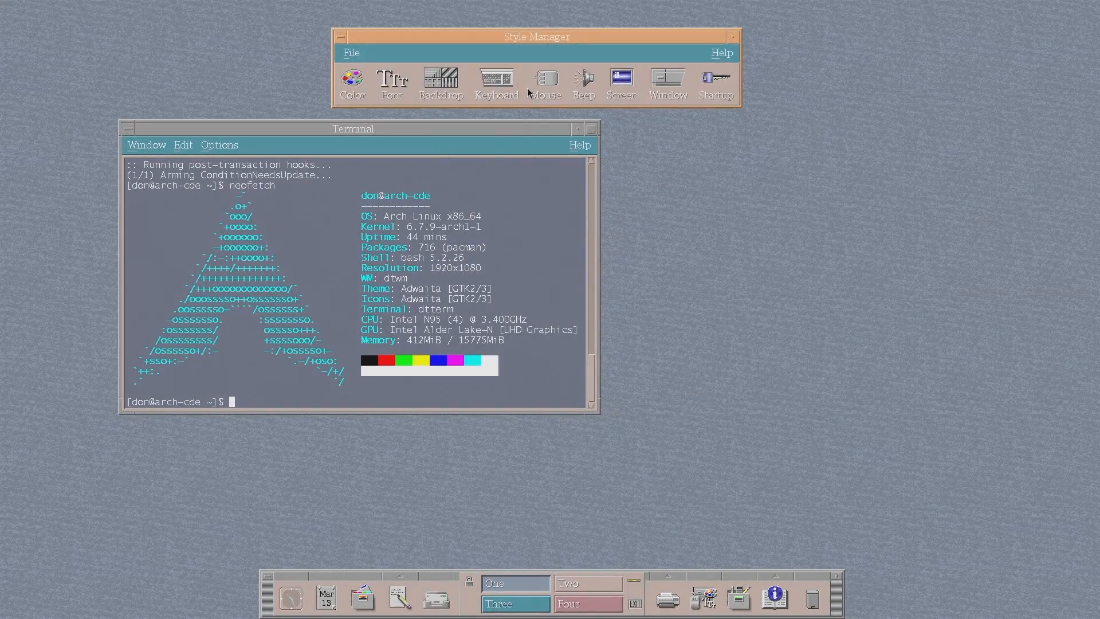
{"action": "left_click", "coordinate": [544, 83]}
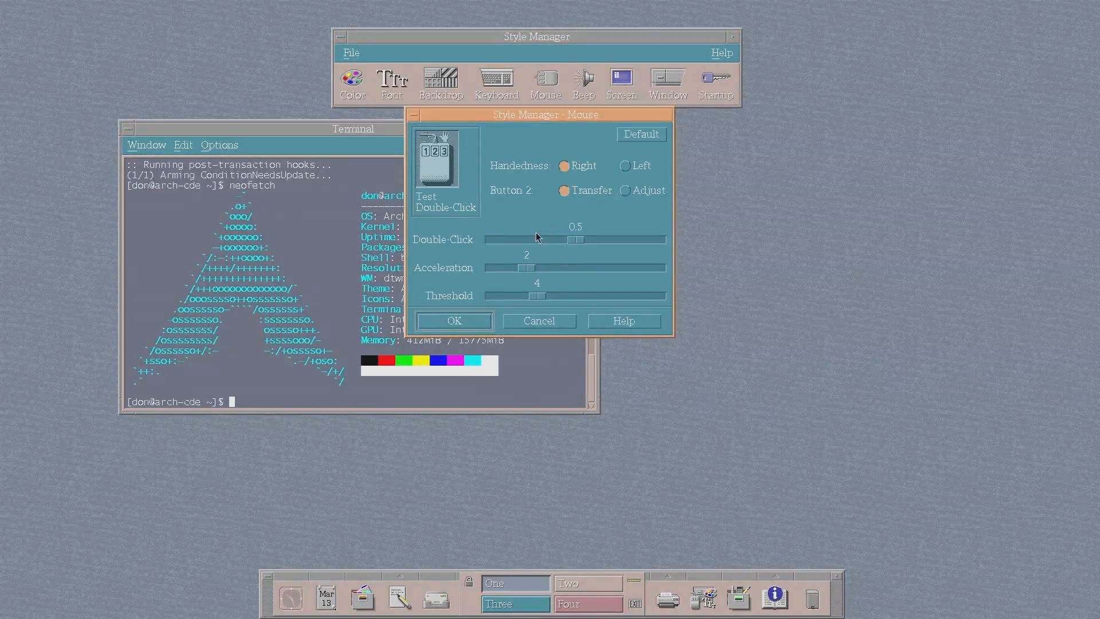
{"action": "mouse_move", "coordinate": [488, 212]}
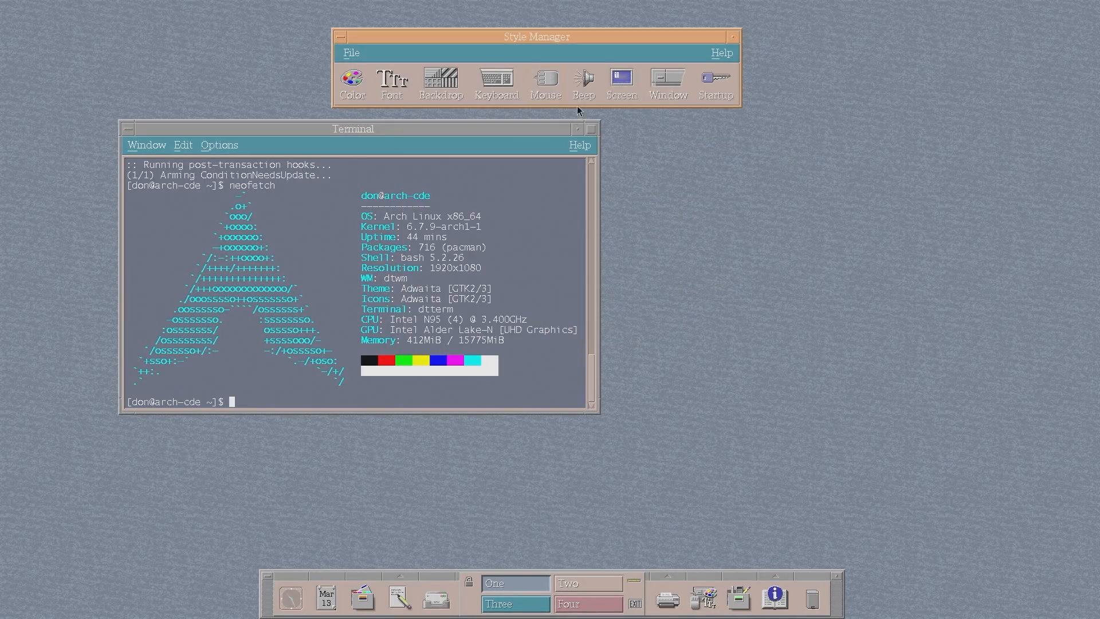
{"action": "left_click", "coordinate": [583, 79]}
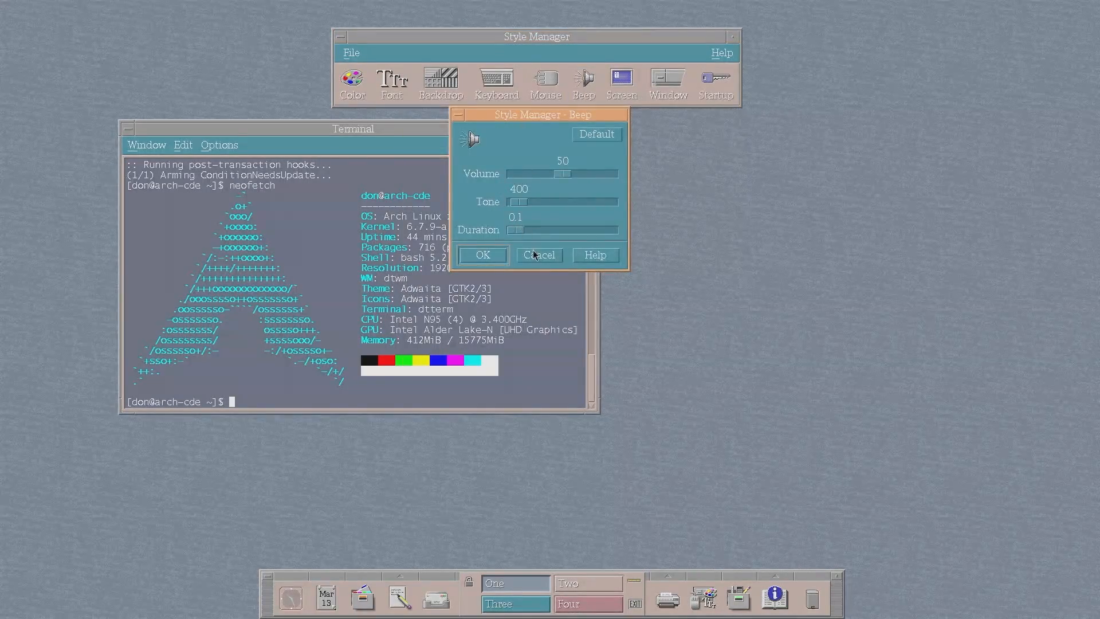
{"action": "left_click", "coordinate": [620, 83]}
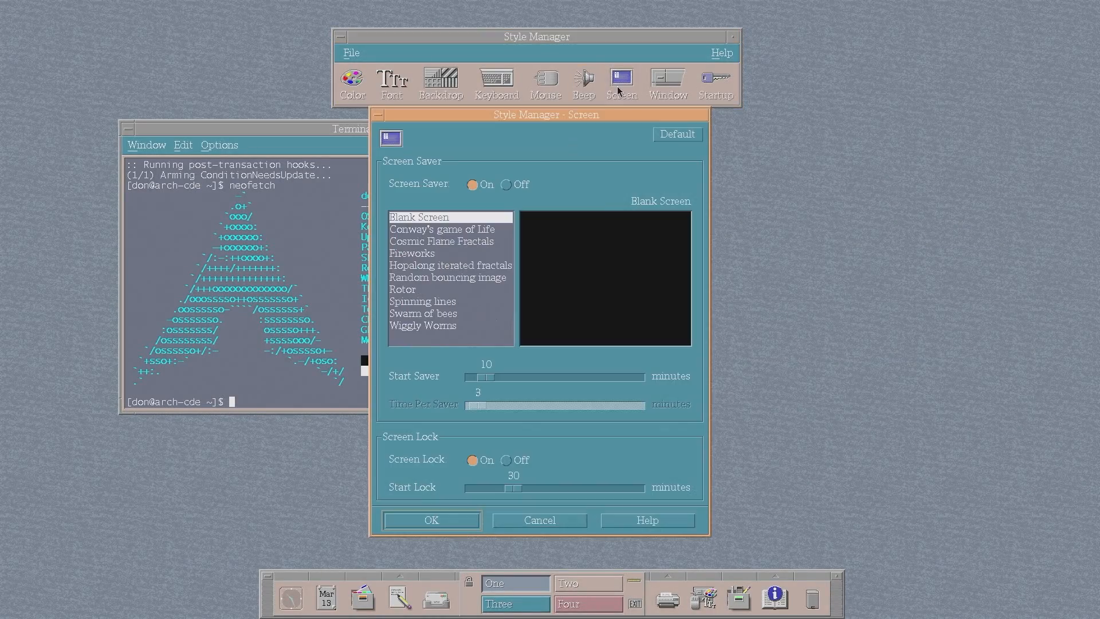
{"action": "mouse_move", "coordinate": [844, 195]}
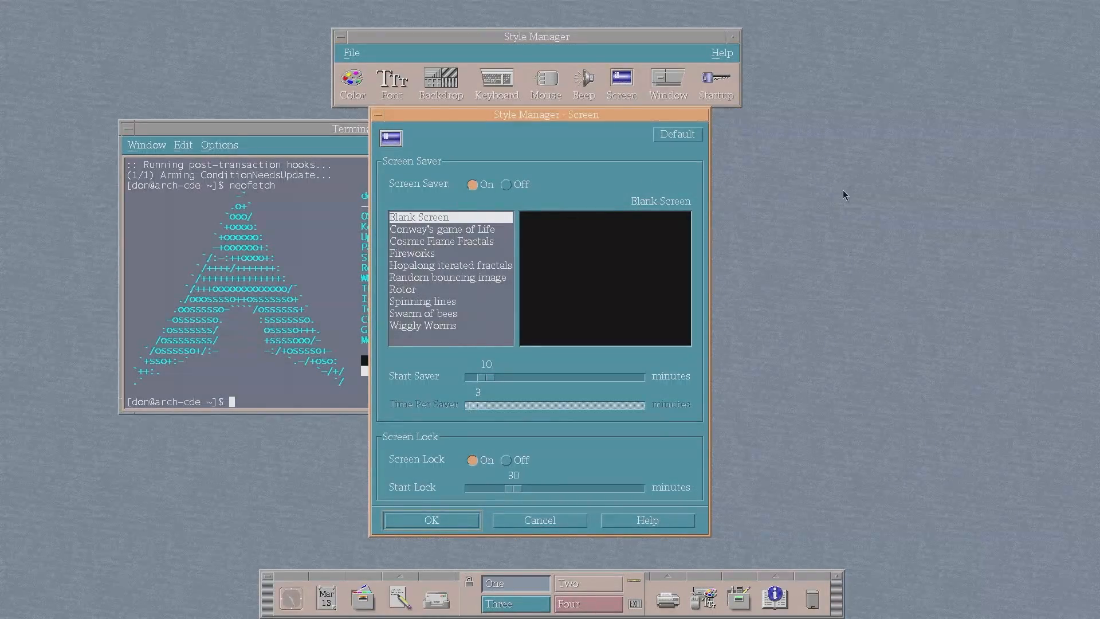
{"action": "mouse_move", "coordinate": [565, 202]}
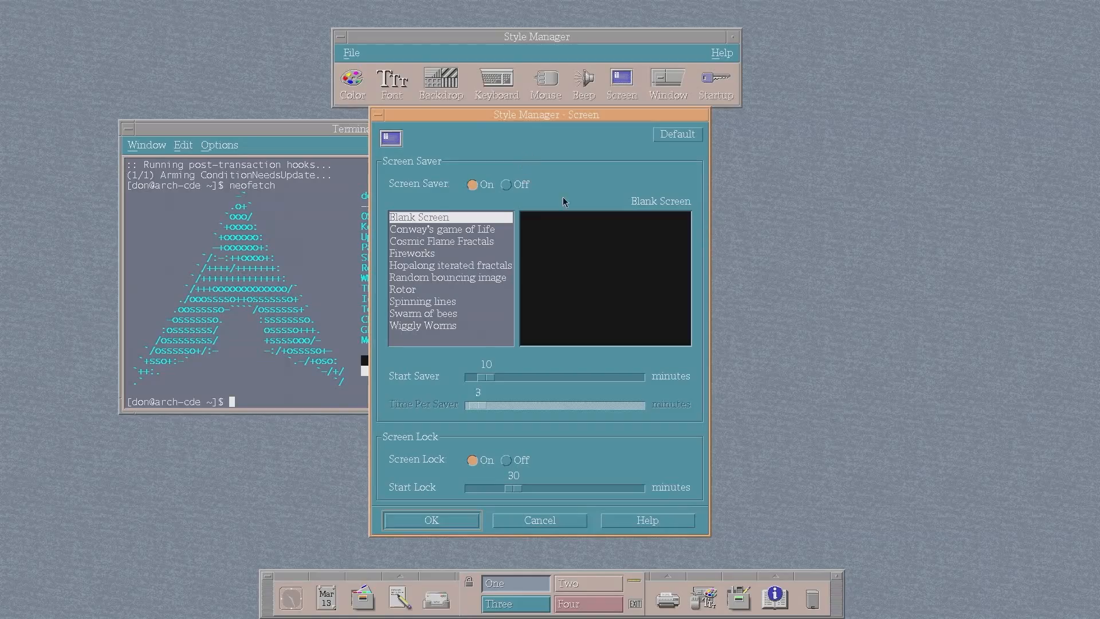
{"action": "mouse_move", "coordinate": [447, 254]}
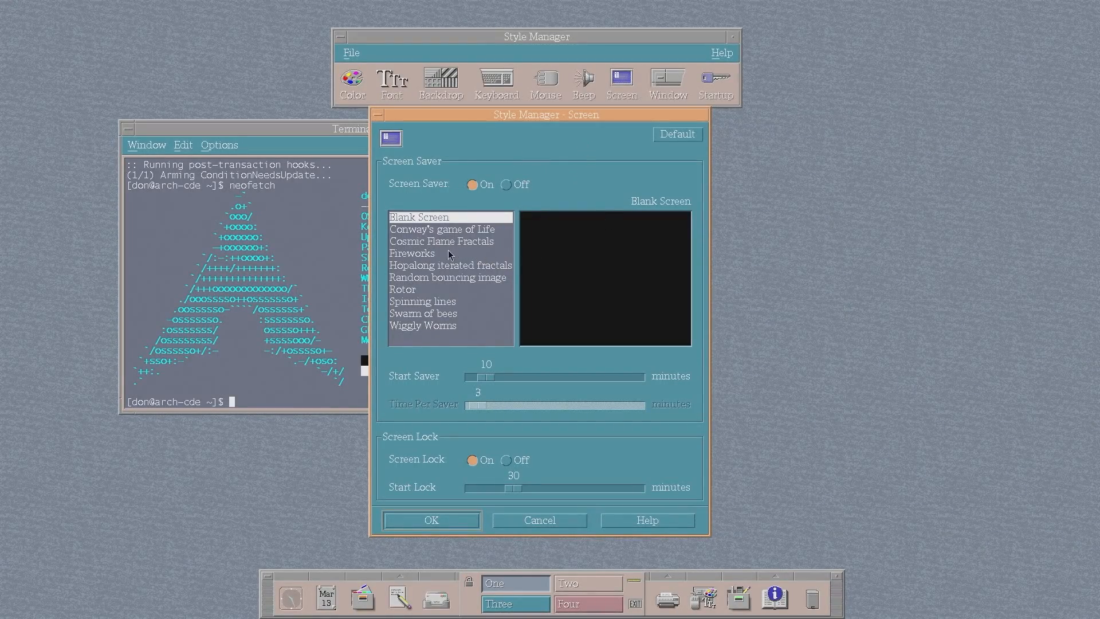
Select Fireworks, then Spinning lines, in the screen saver list
{"action": "left_click", "coordinate": [413, 253]}
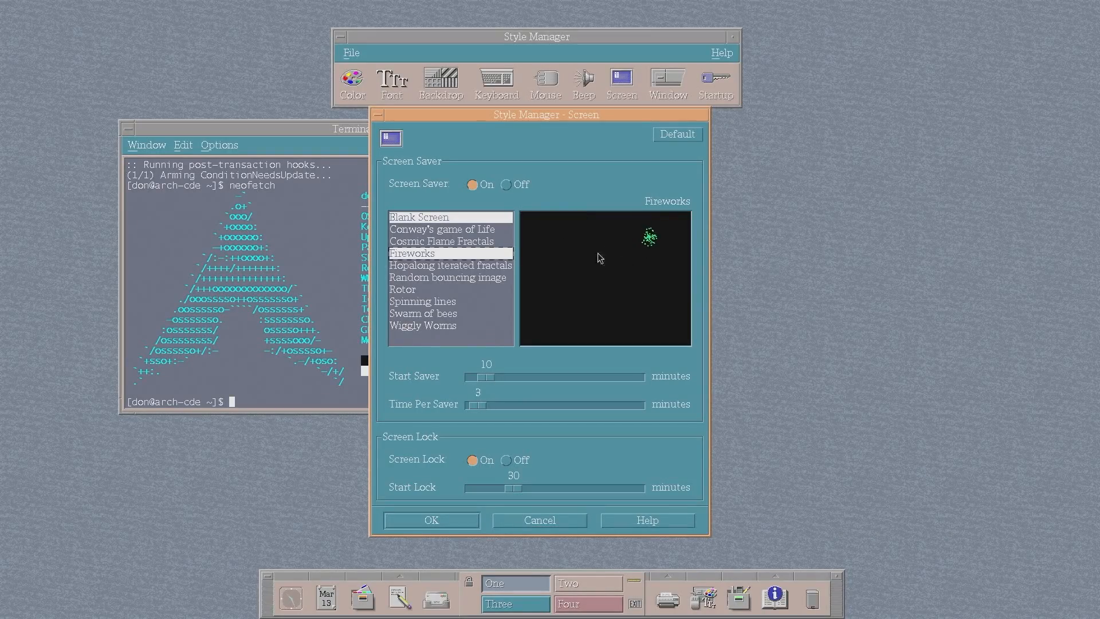
{"action": "left_click", "coordinate": [422, 301]}
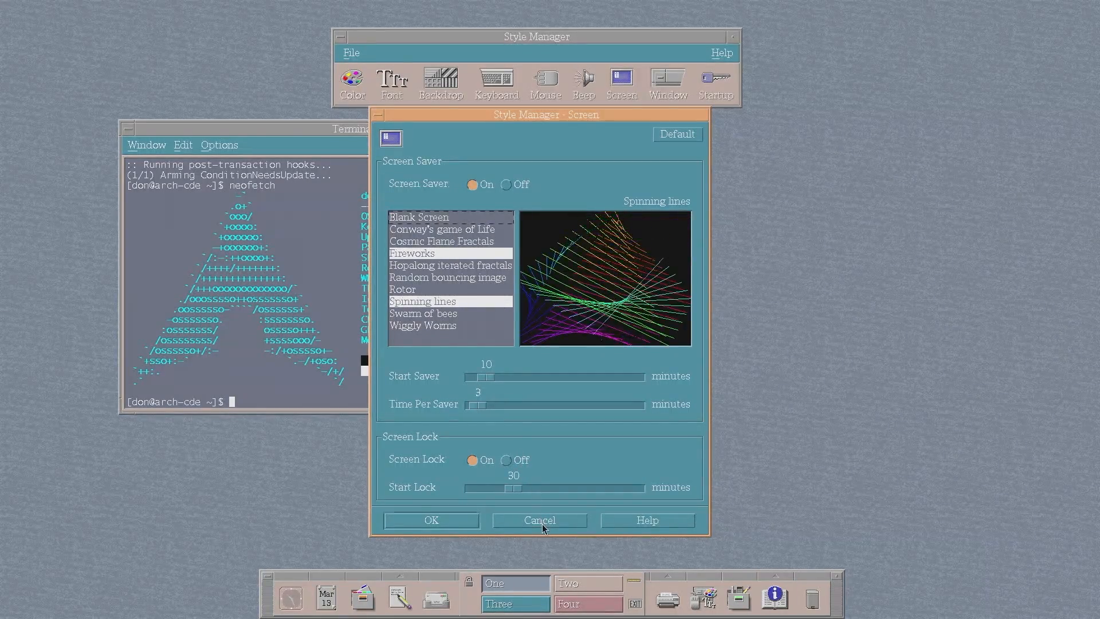
Enable 'Show Contents During Move', test it by dragging the Terminal, then view and cancel Startup
{"action": "left_click", "coordinate": [665, 83]}
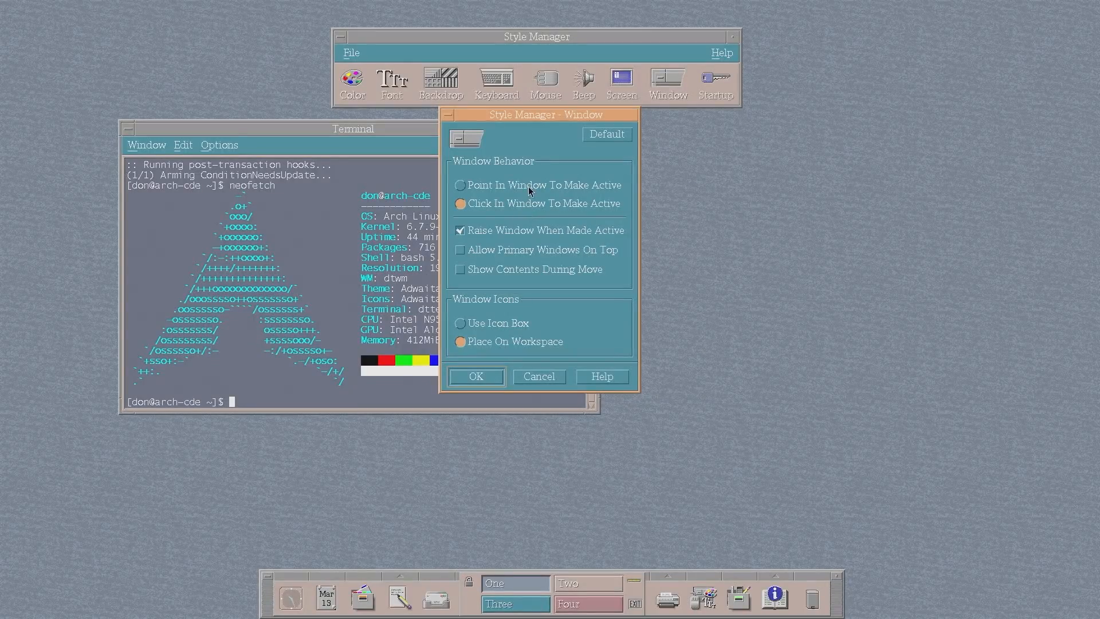
{"action": "mouse_move", "coordinate": [508, 274]}
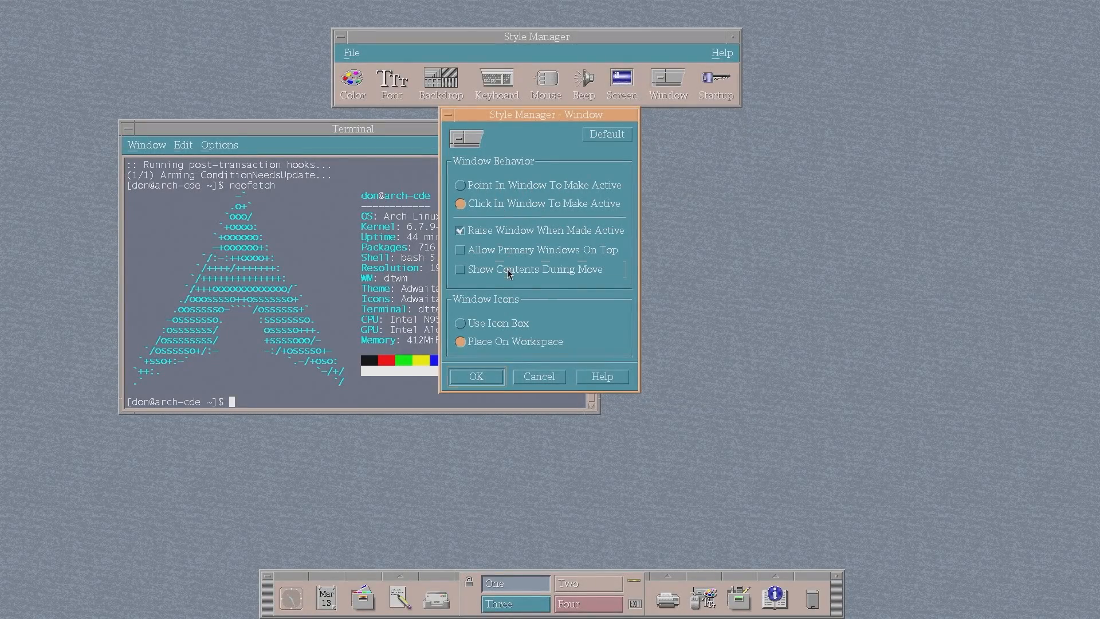
{"action": "left_click", "coordinate": [460, 269]}
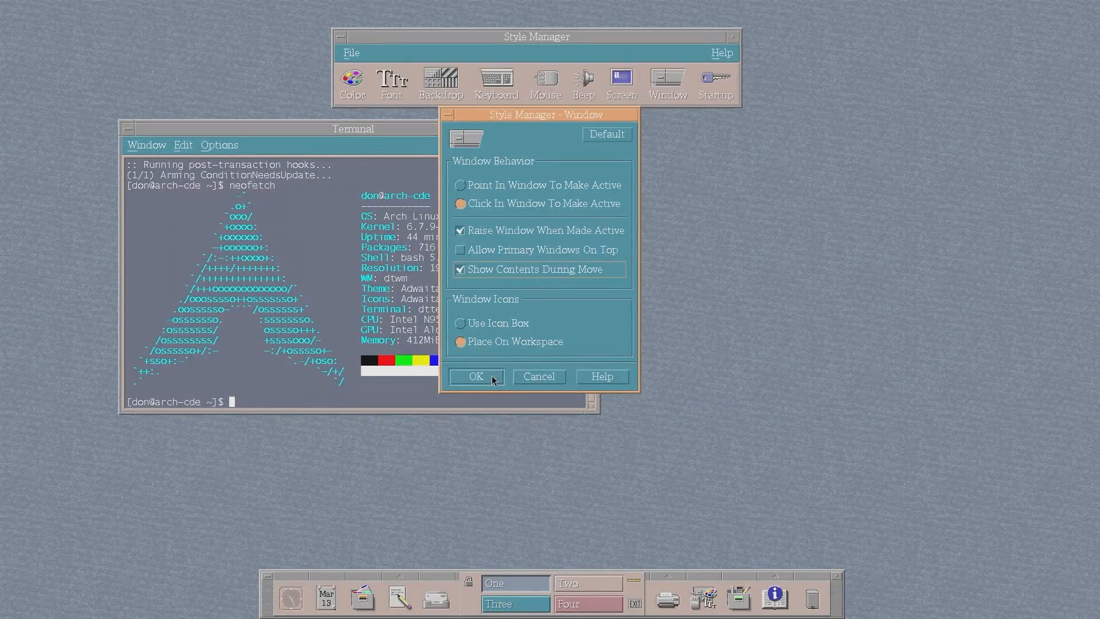
{"action": "left_click", "coordinate": [476, 377]}
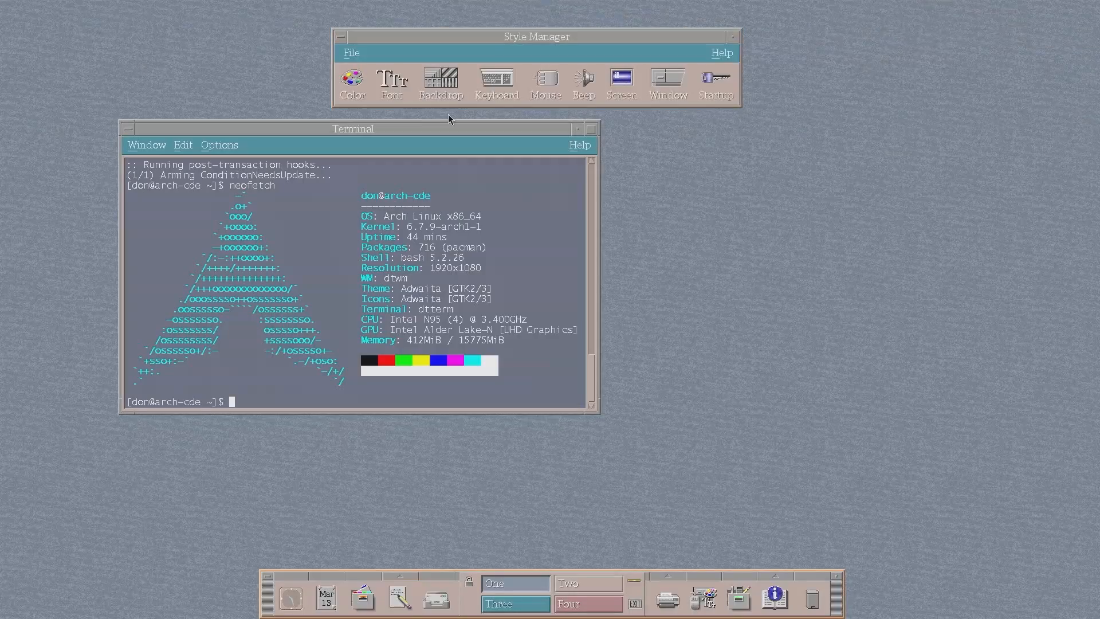
{"action": "left_click_drag", "start_coordinate": [354, 128], "coordinate": [342, 158]}
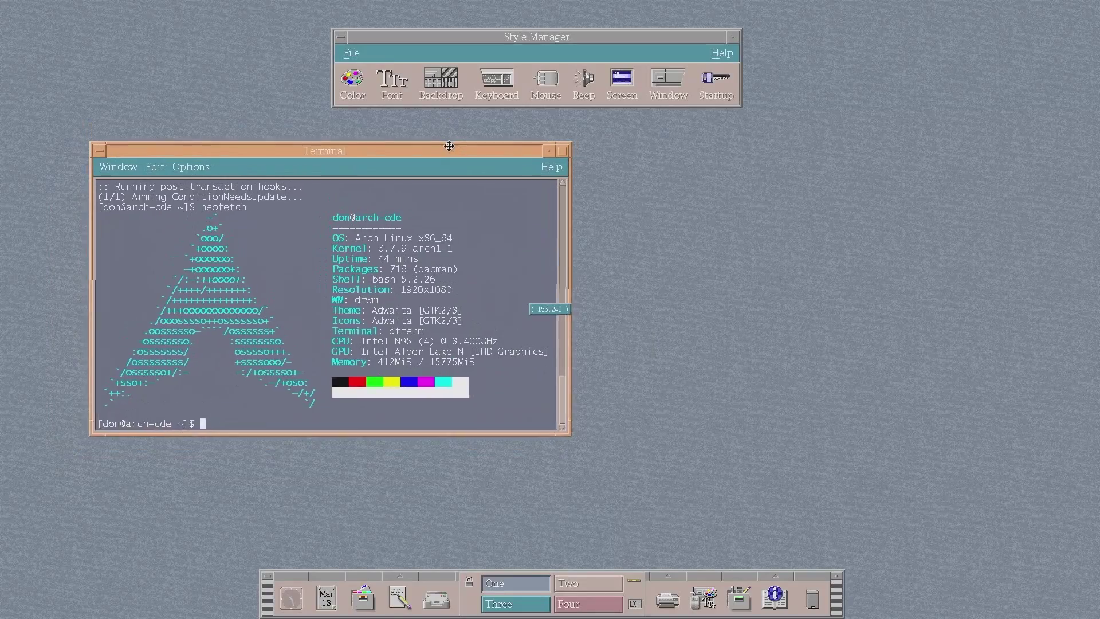
{"action": "left_click", "coordinate": [714, 79]}
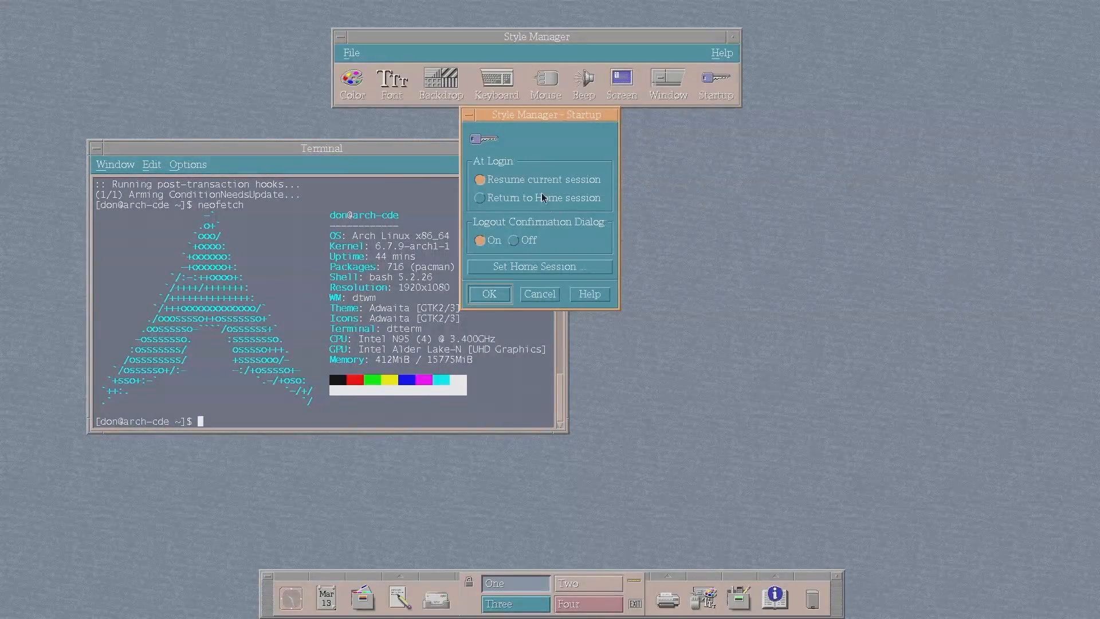
{"action": "mouse_move", "coordinate": [540, 302]}
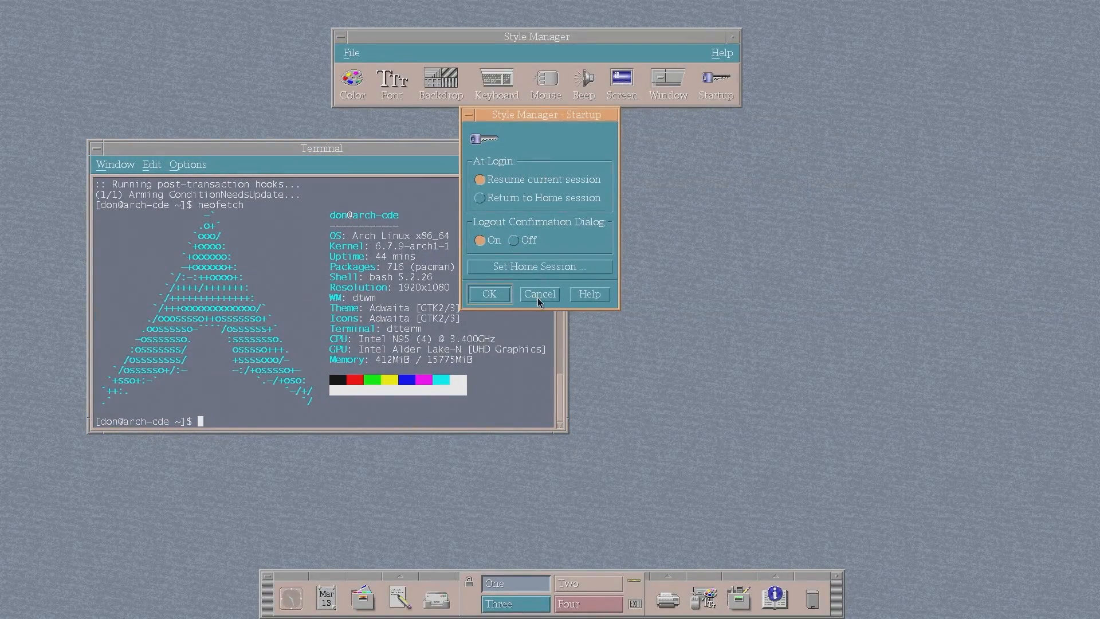
{"action": "left_click", "coordinate": [539, 294]}
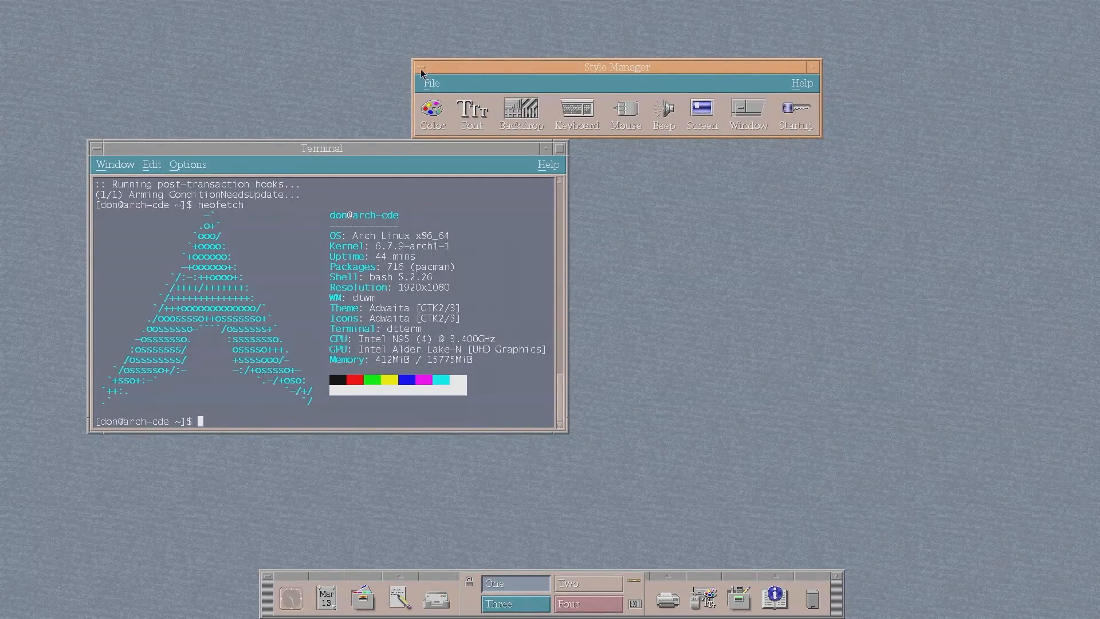
Close Style Manager, open Application Manager, and double-click virtualbox in the System group
{"action": "left_click", "coordinate": [421, 66]}
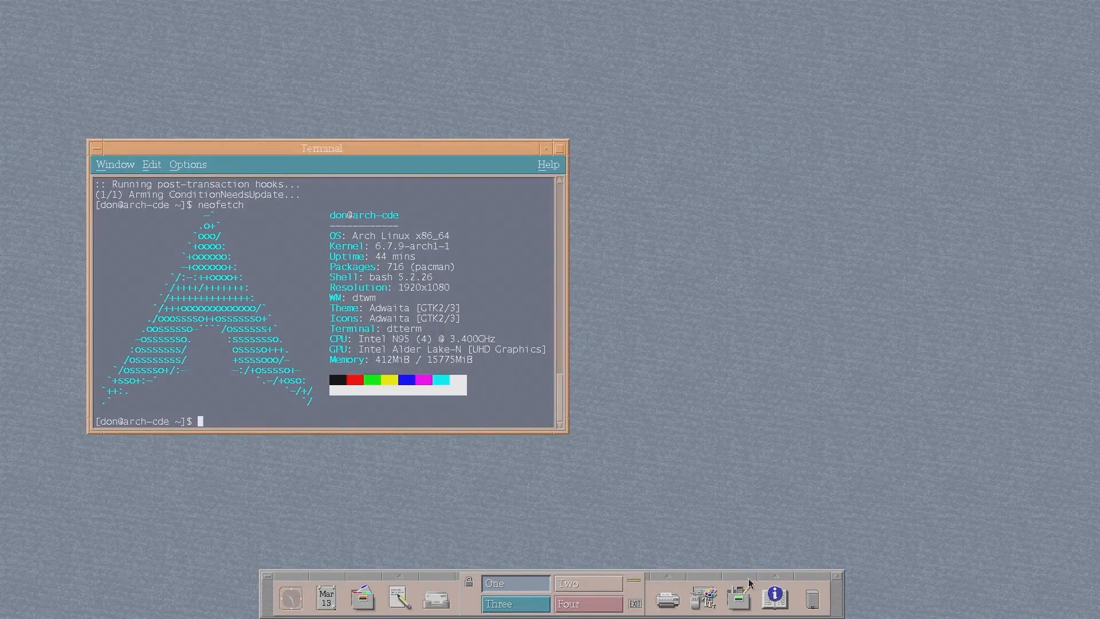
{"action": "left_click", "coordinate": [737, 597]}
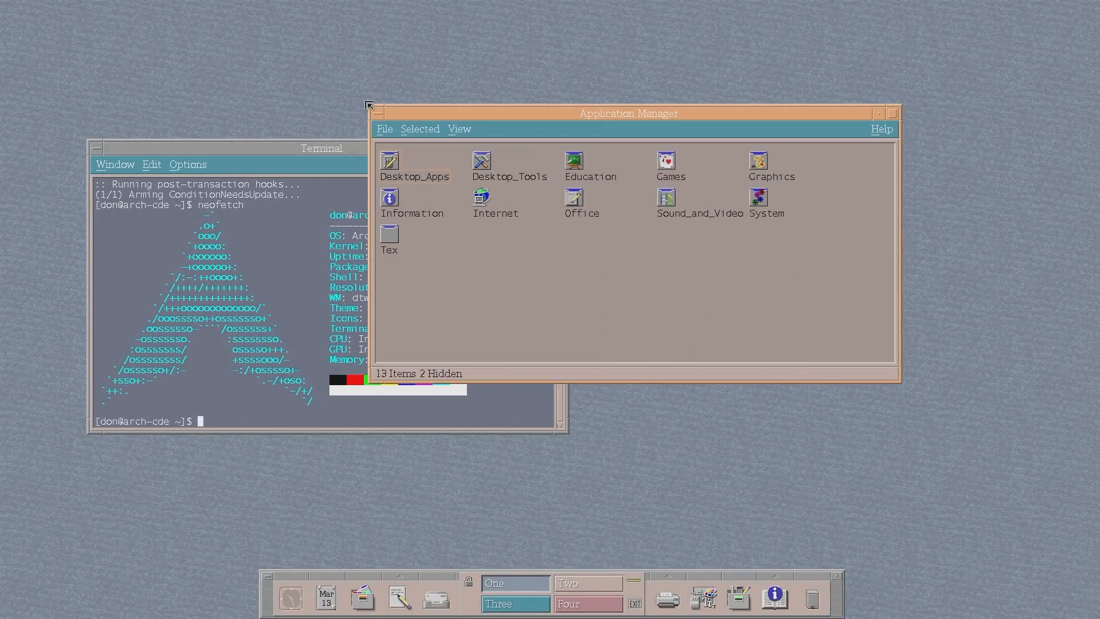
{"action": "mouse_move", "coordinate": [701, 173]}
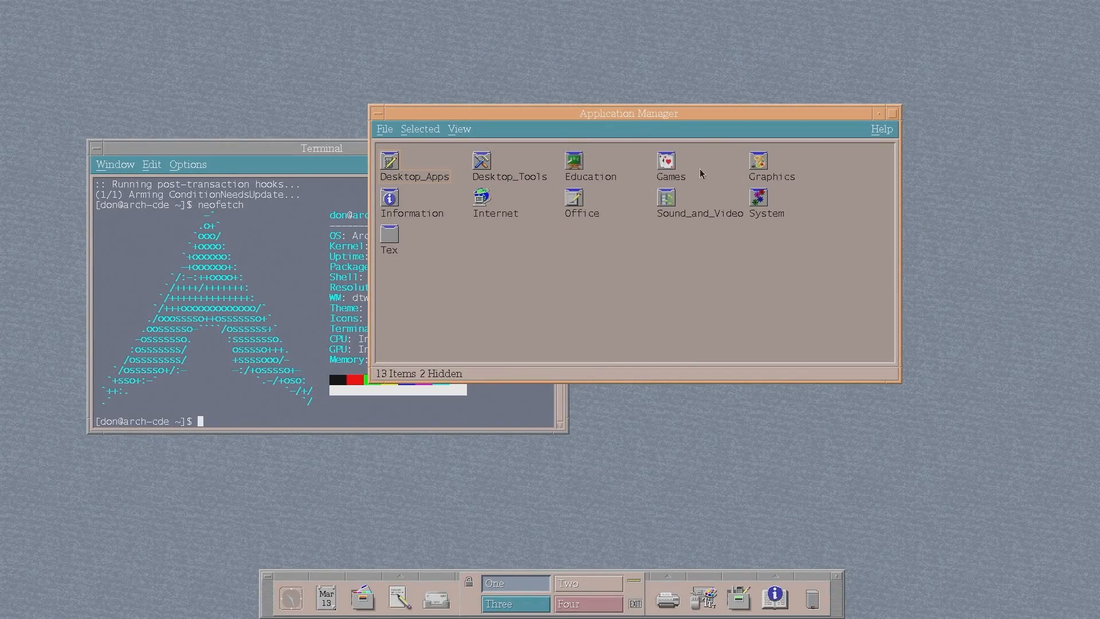
{"action": "mouse_move", "coordinate": [600, 188]}
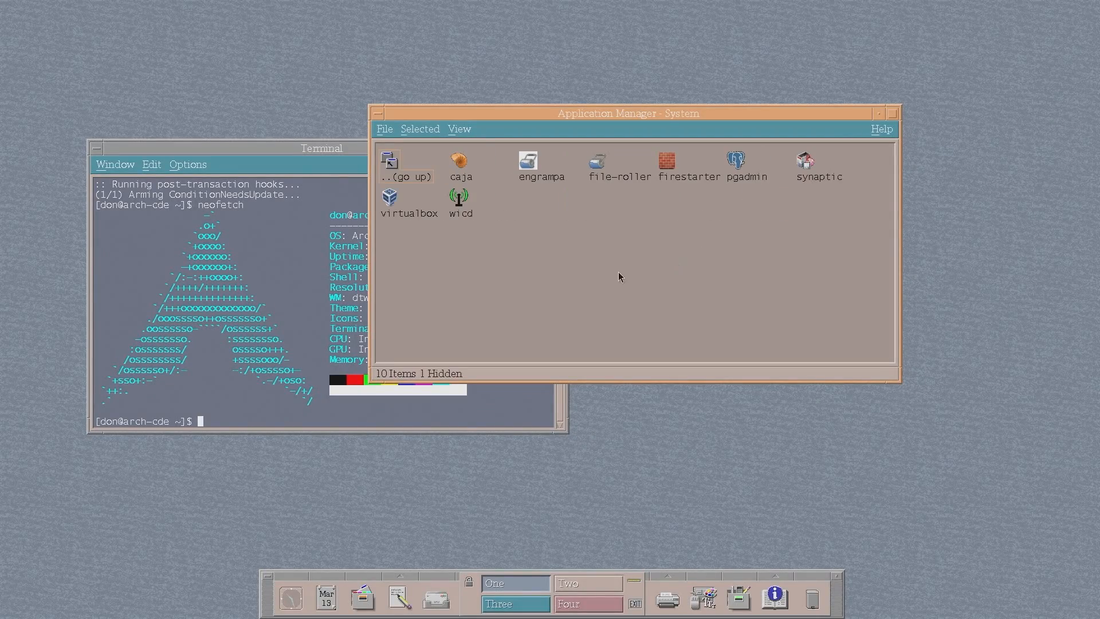
{"action": "mouse_move", "coordinate": [821, 197]}
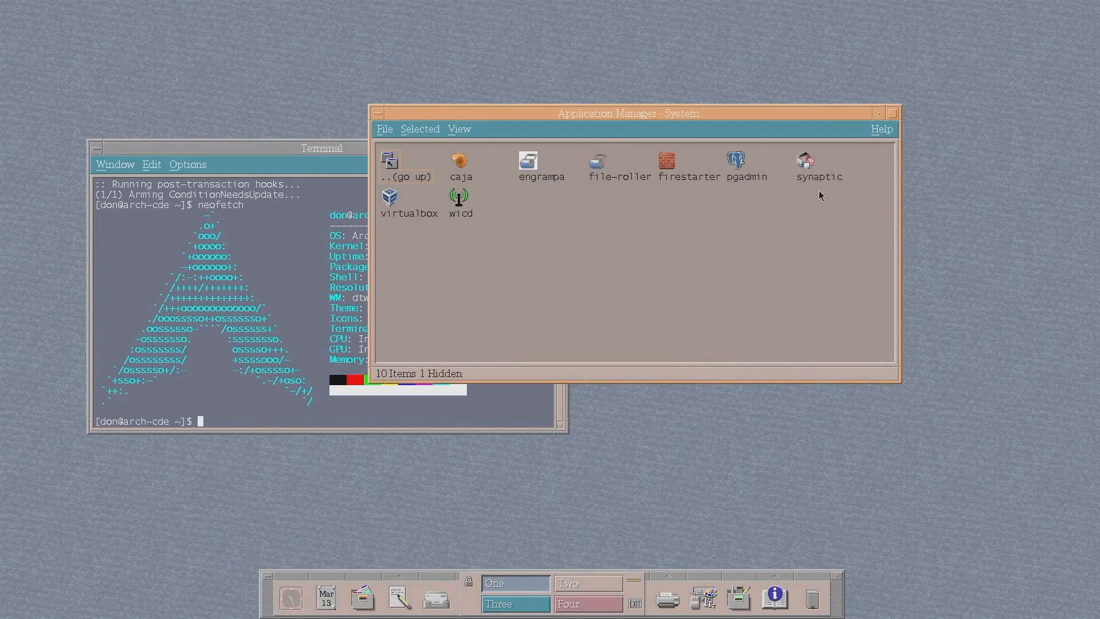
{"action": "mouse_move", "coordinate": [787, 179]}
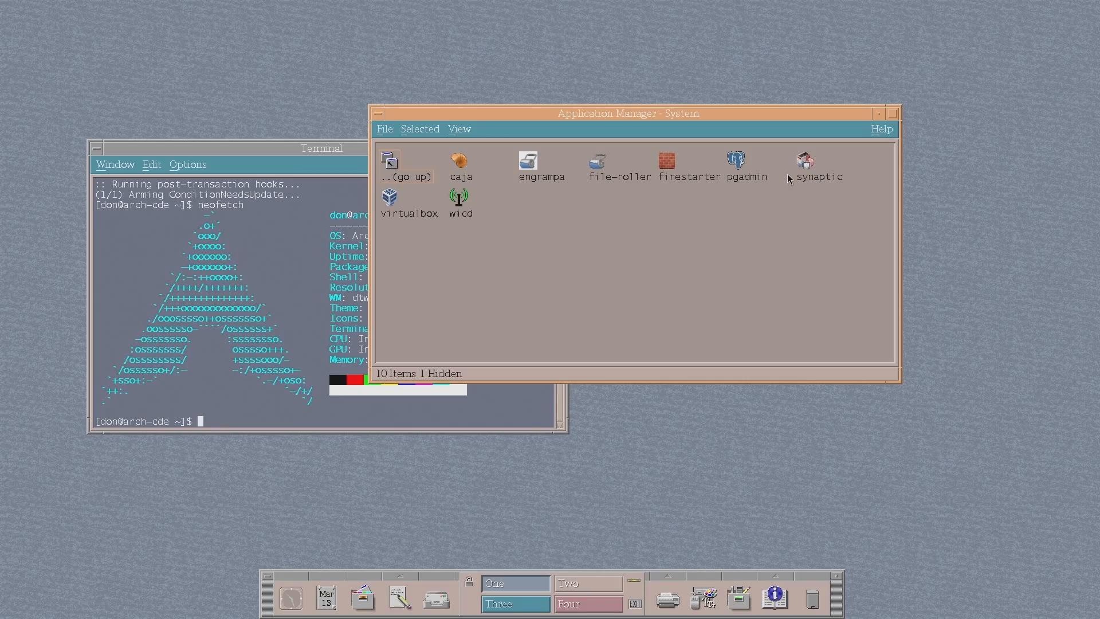
{"action": "mouse_move", "coordinate": [769, 163]}
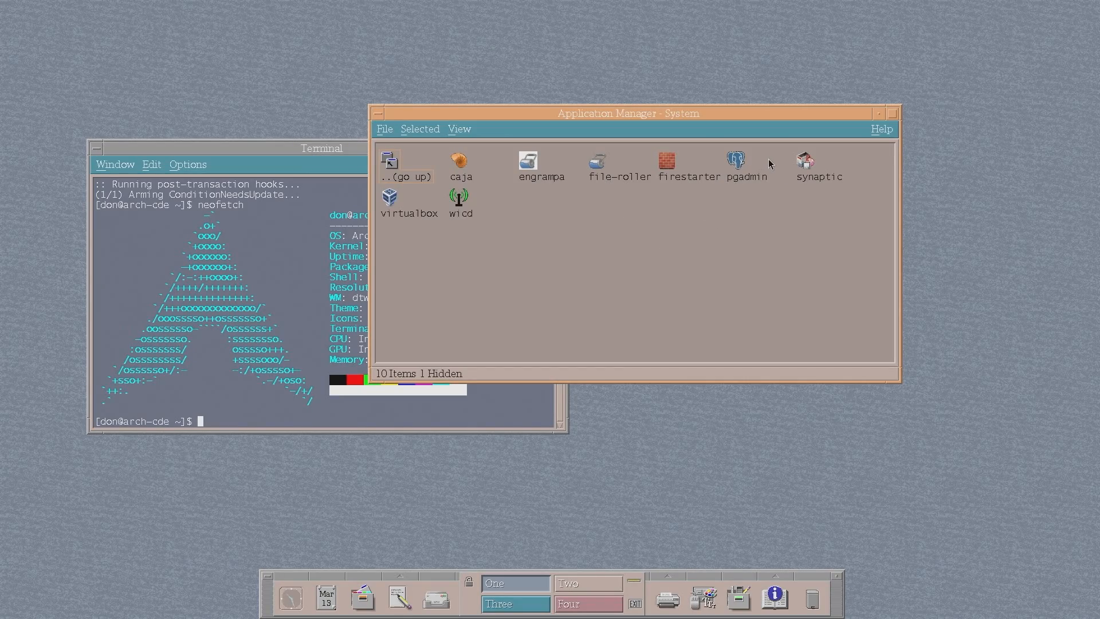
{"action": "mouse_move", "coordinate": [282, 249]}
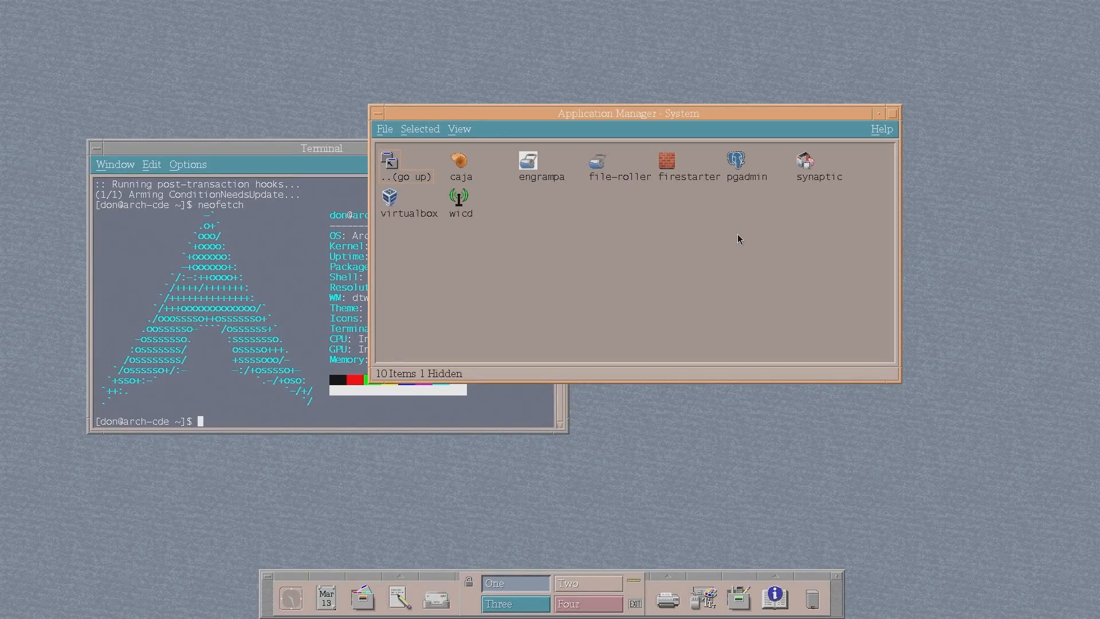
{"action": "mouse_move", "coordinate": [803, 167]}
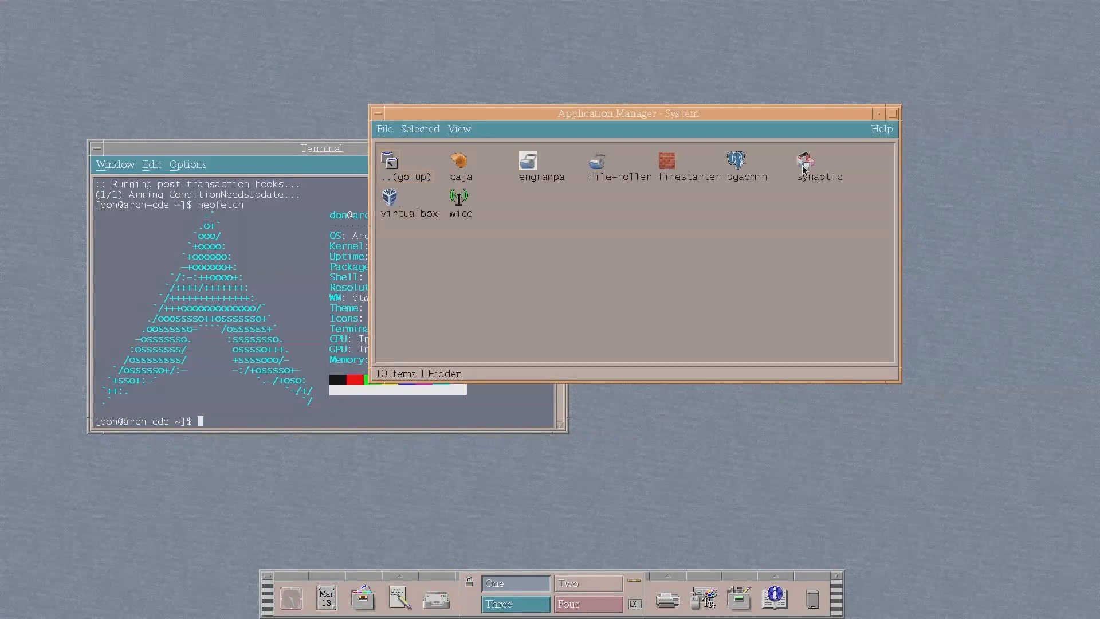
{"action": "double_click", "coordinate": [803, 159]}
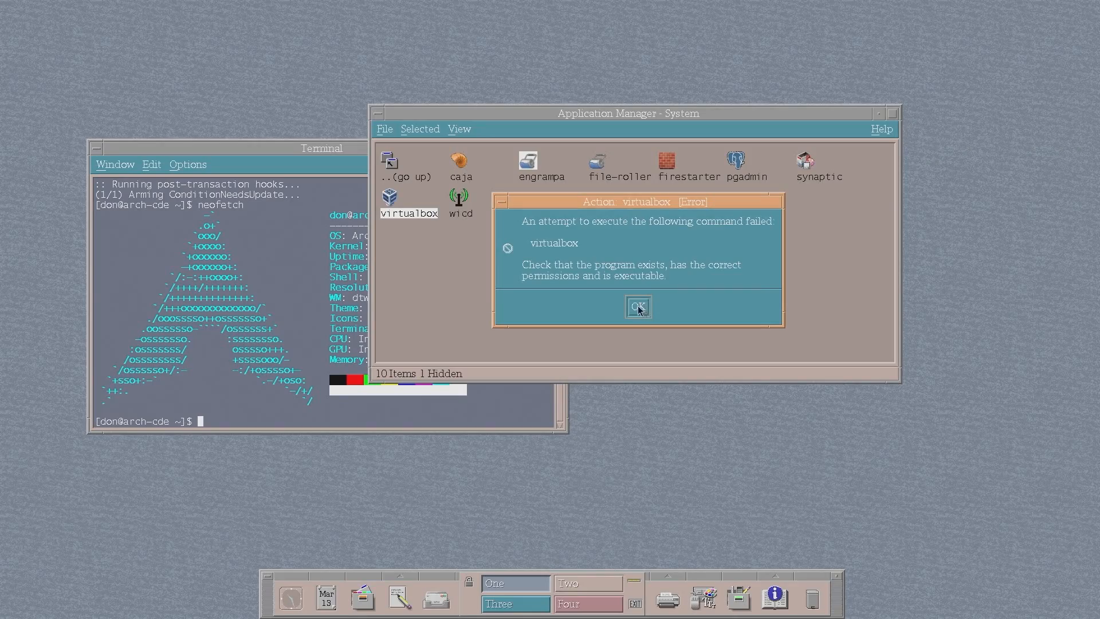
Dismiss the error, launch caja, look into the Desktop folder, and close it
{"action": "left_click", "coordinate": [638, 307]}
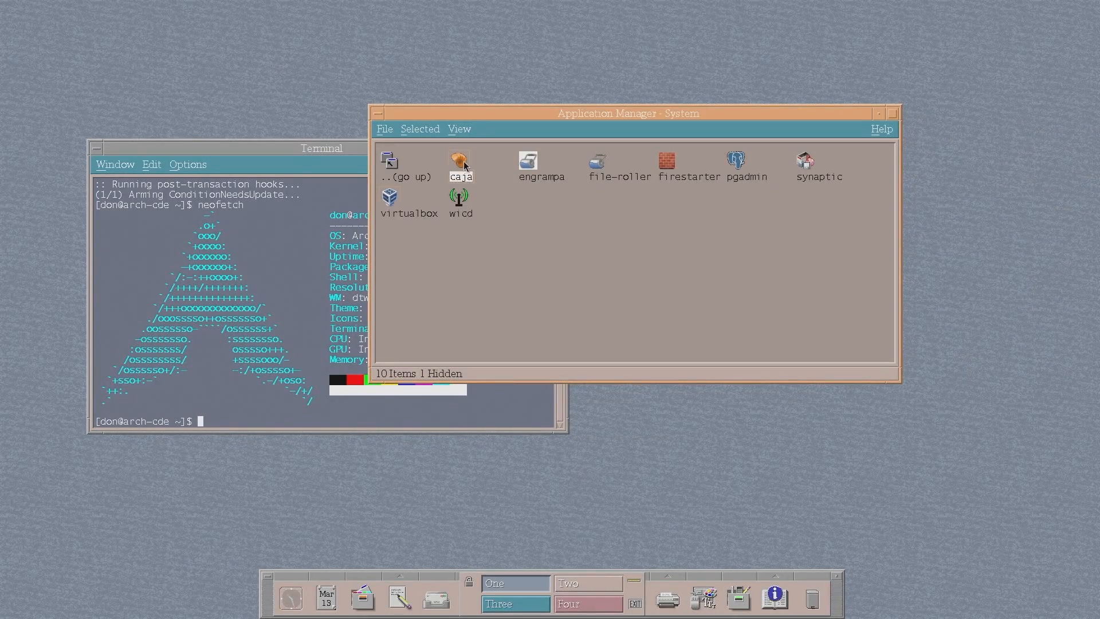
{"action": "double_click", "coordinate": [460, 162]}
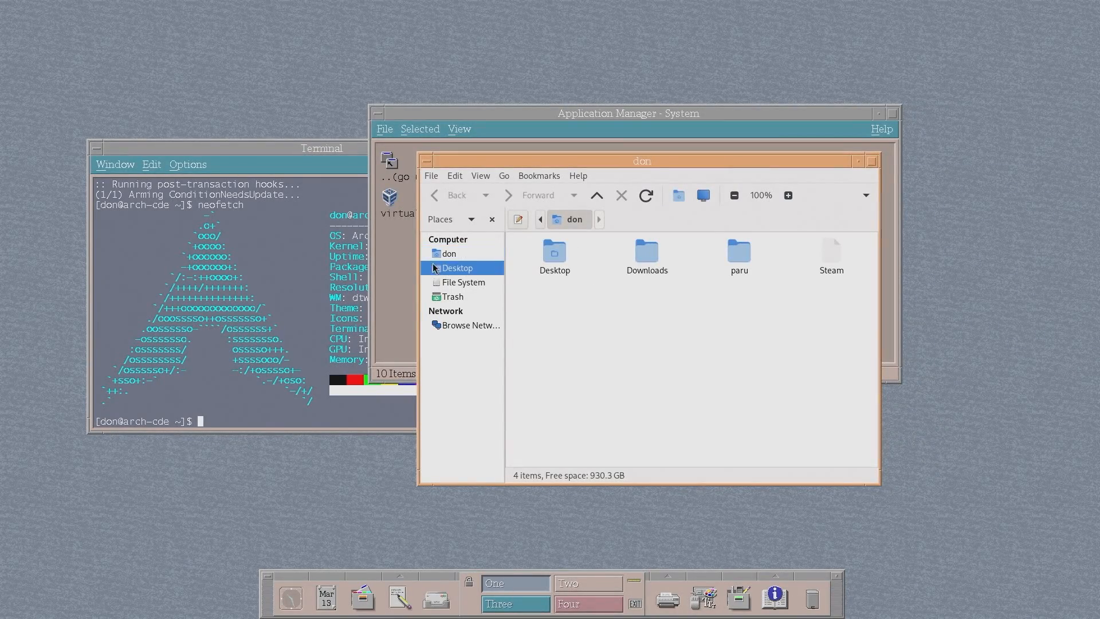
{"action": "left_click", "coordinate": [554, 253]}
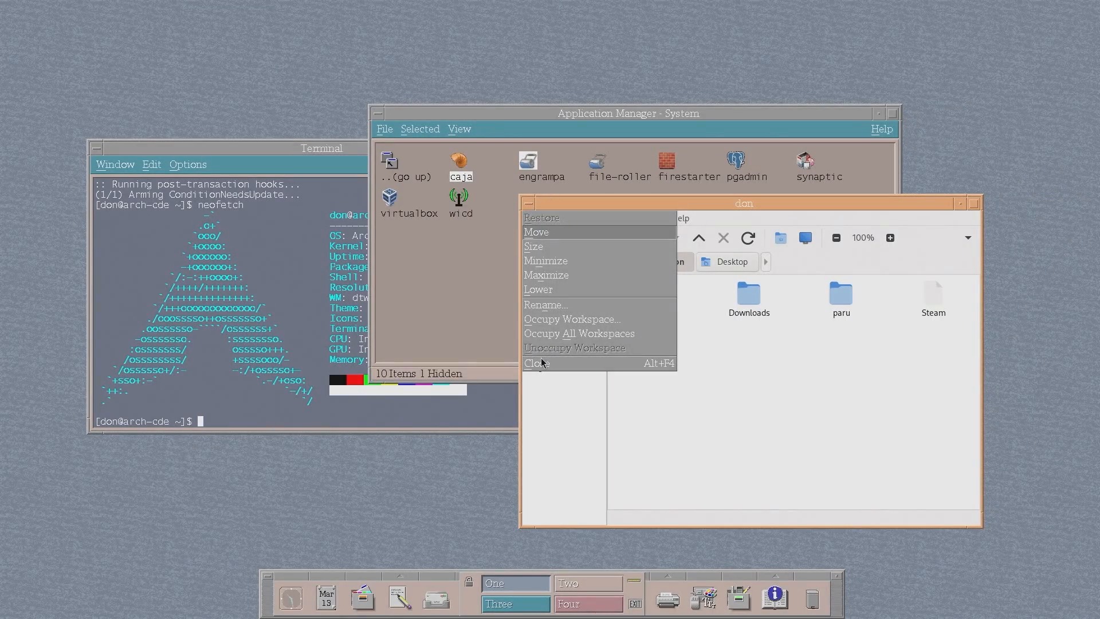
{"action": "left_click", "coordinate": [536, 364]}
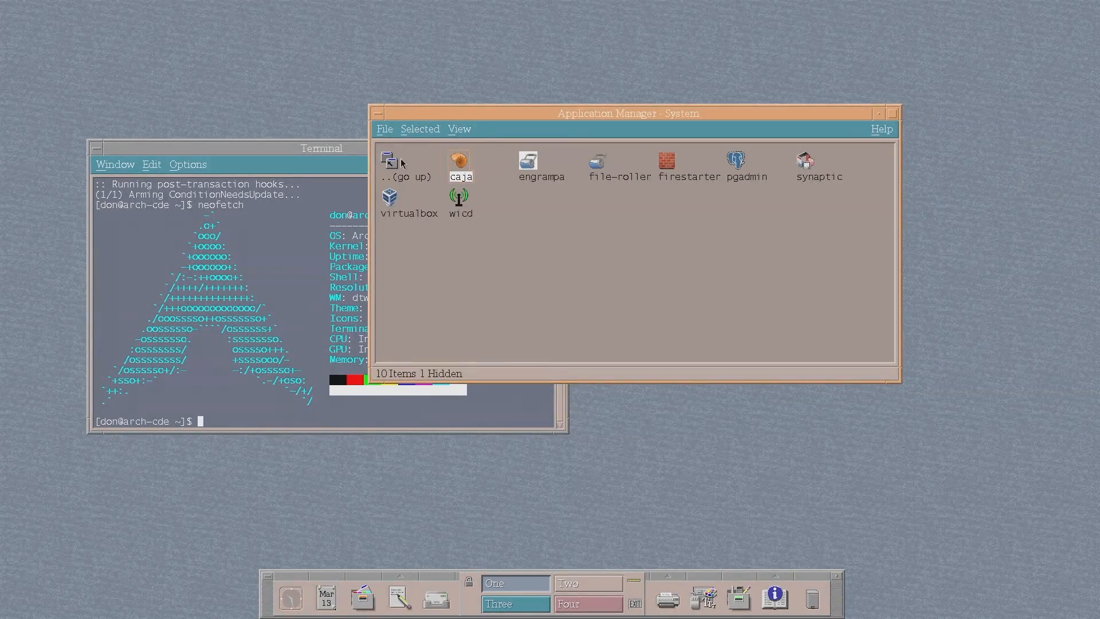
Go up to the top-level application groups and open the Games folder
{"action": "double_click", "coordinate": [390, 162]}
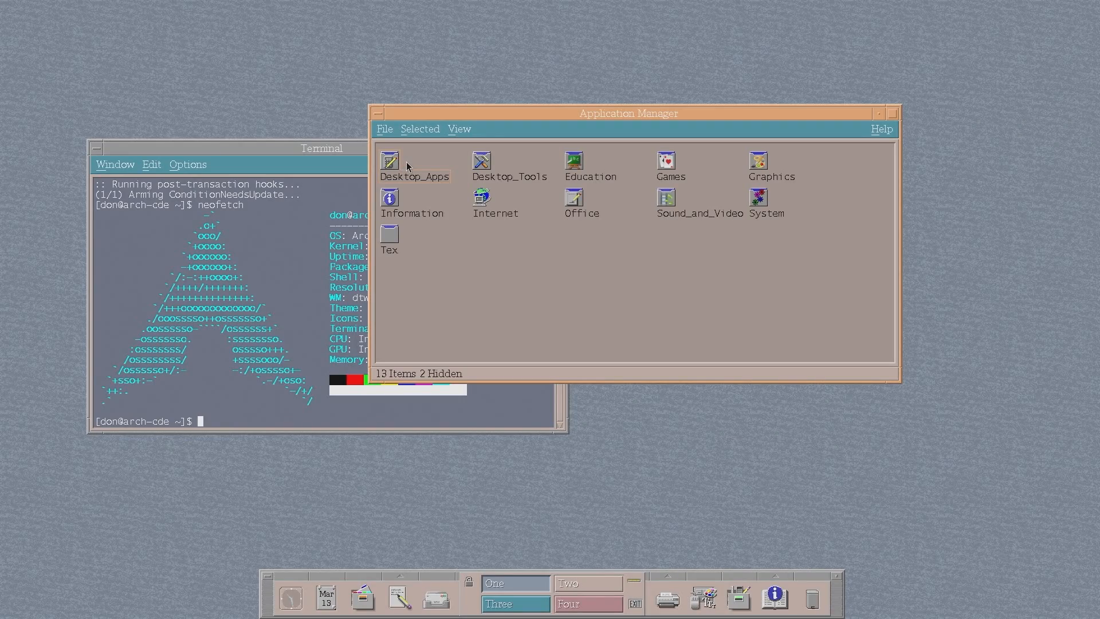
{"action": "mouse_move", "coordinate": [728, 176]}
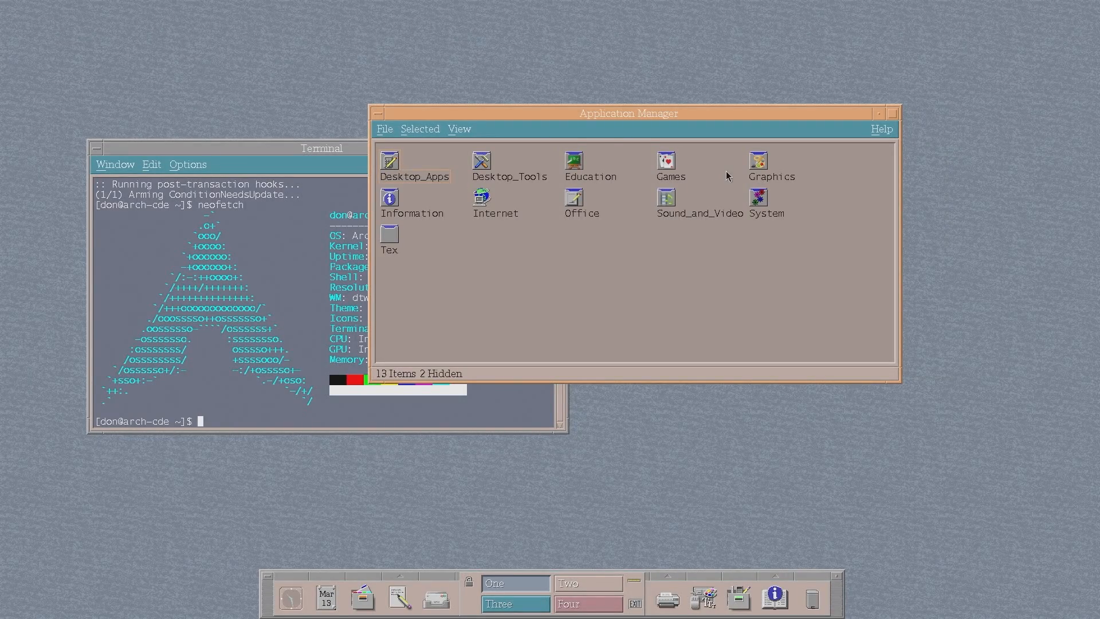
{"action": "double_click", "coordinate": [665, 160]}
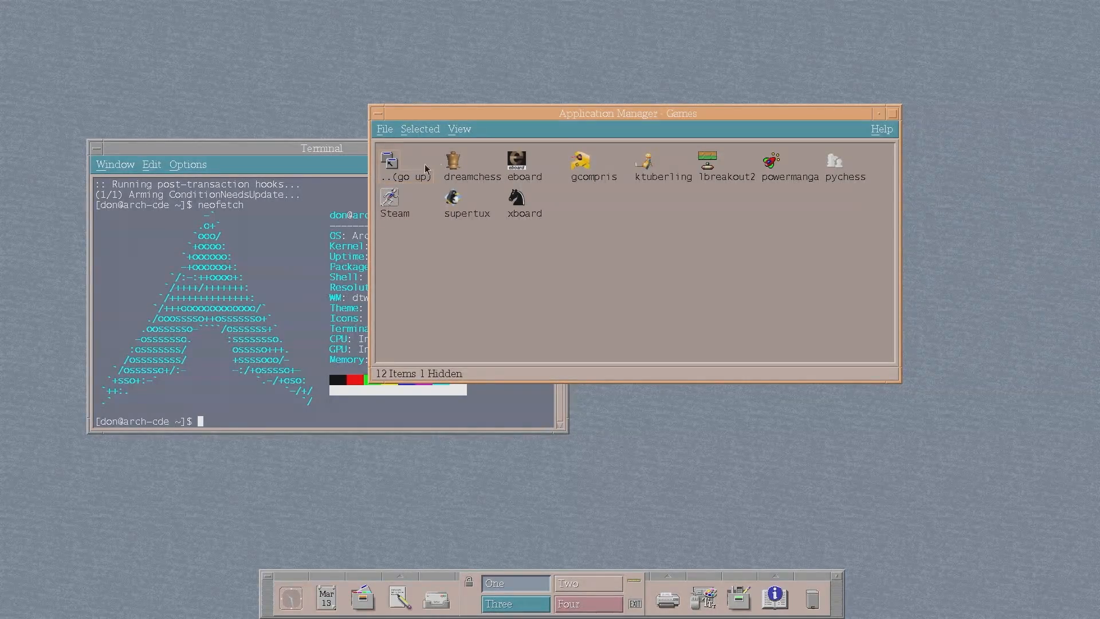
{"action": "left_click", "coordinate": [394, 197]}
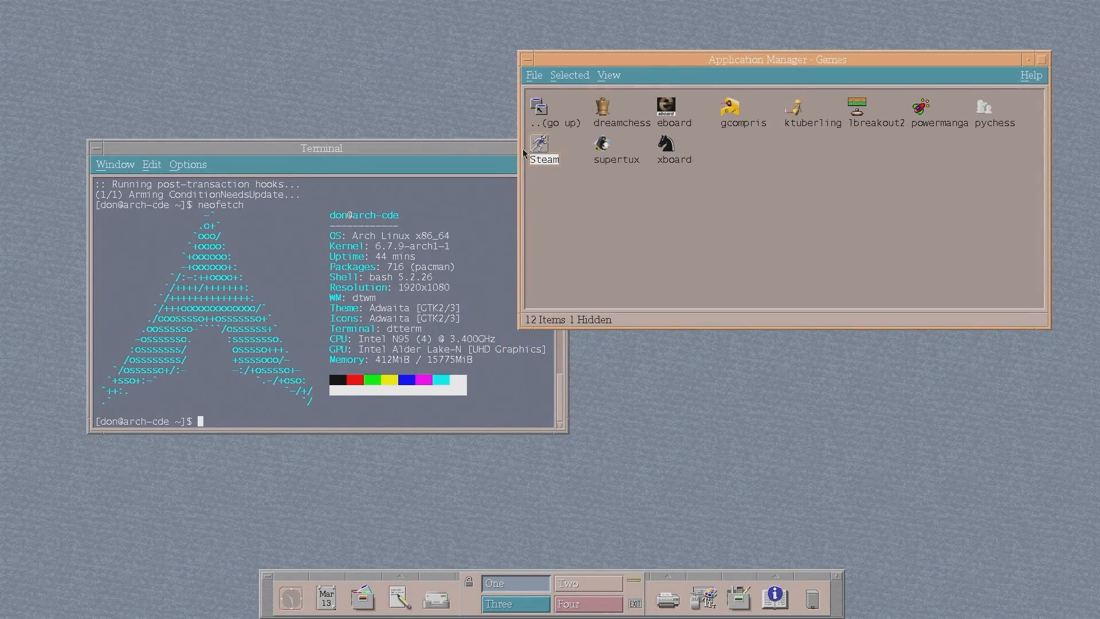
{"action": "mouse_move", "coordinate": [581, 167]}
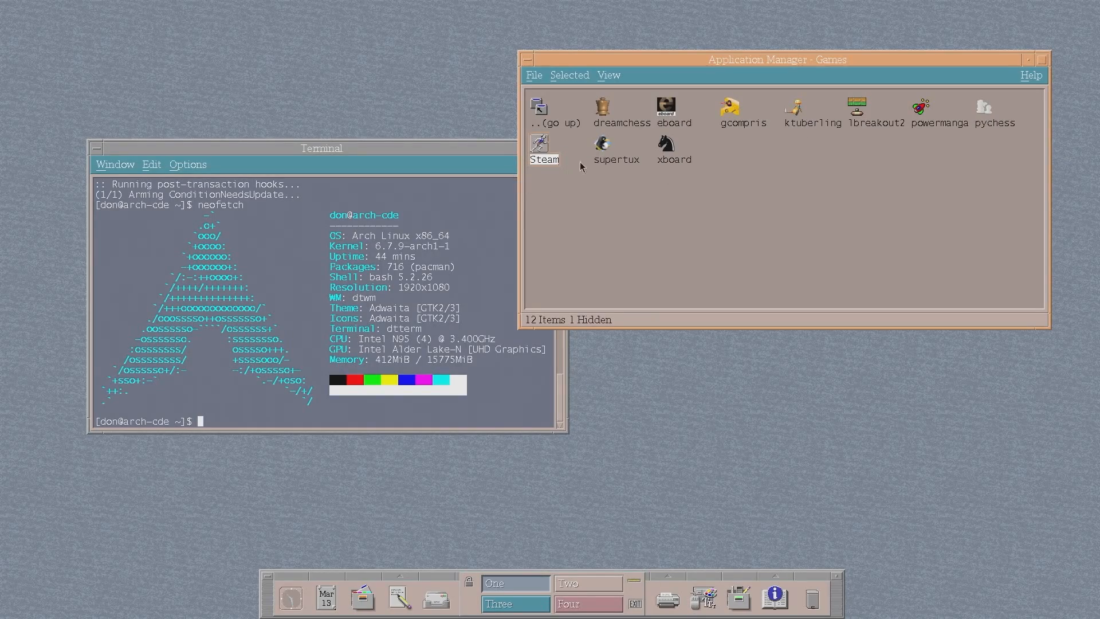
{"action": "mouse_move", "coordinate": [641, 574]}
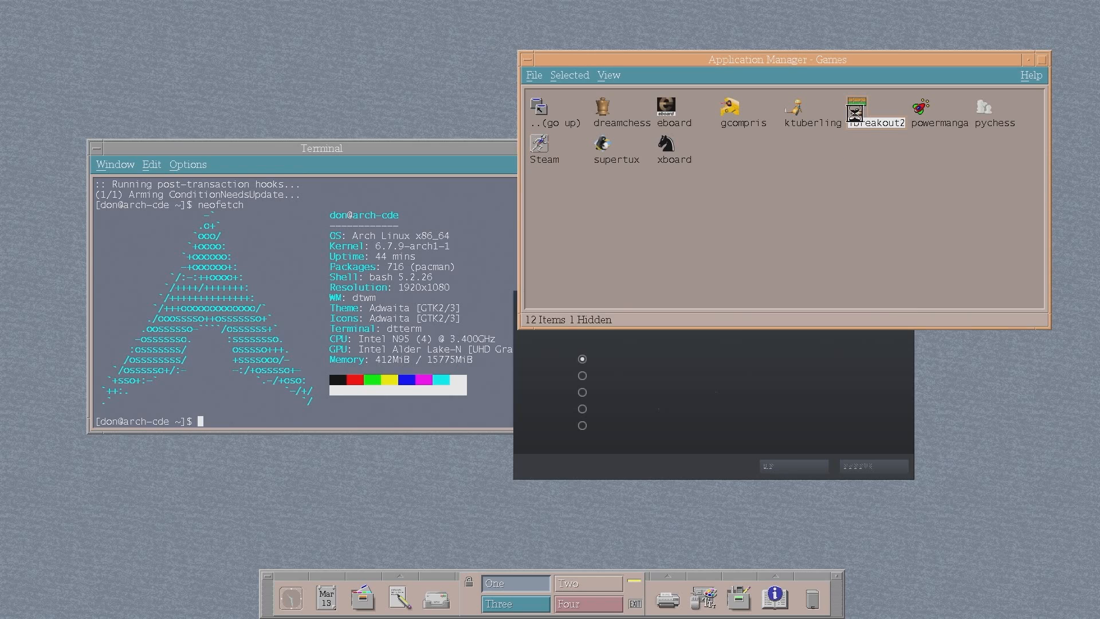
Launch LBreakout2, resume the last local game, then quit it with y
{"action": "double_click", "coordinate": [875, 110]}
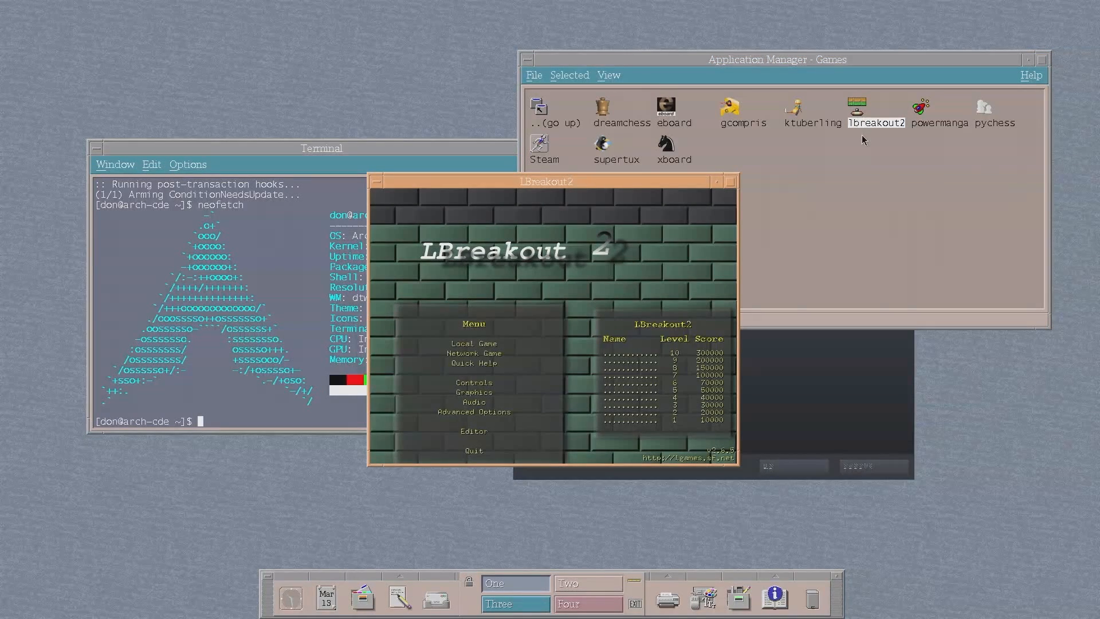
{"action": "left_click", "coordinate": [474, 343]}
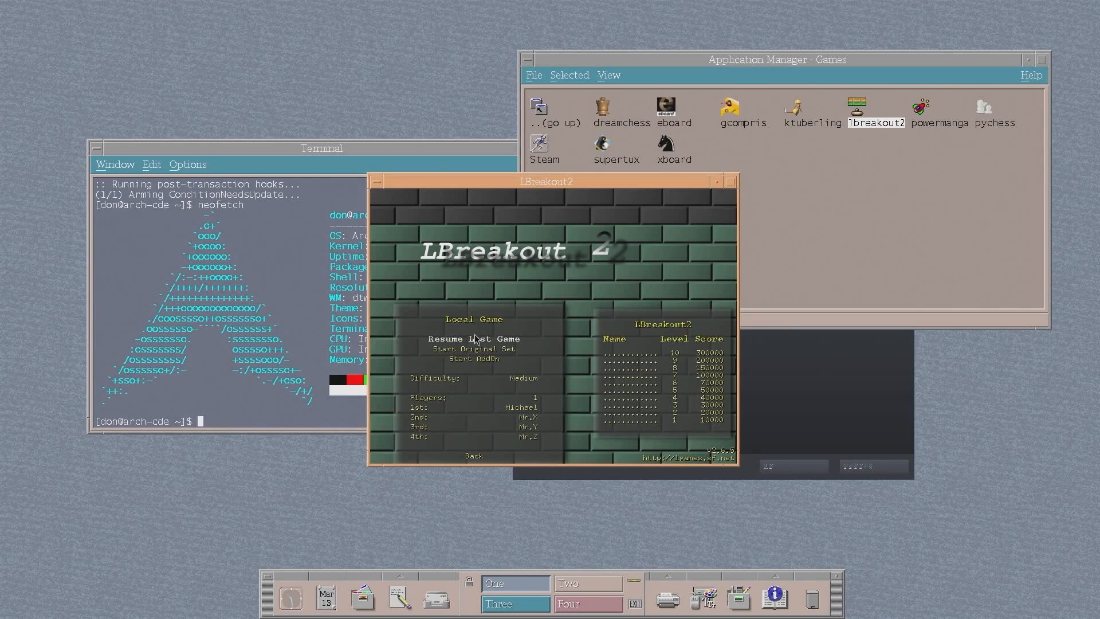
{"action": "left_click", "coordinate": [473, 339]}
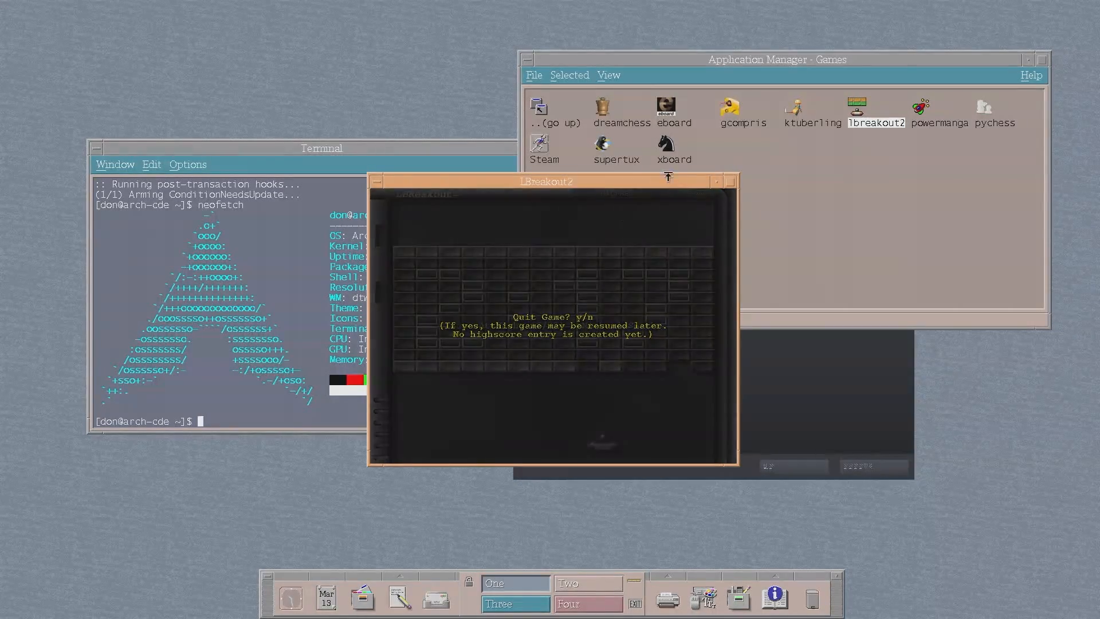
{"action": "key", "text": "y"}
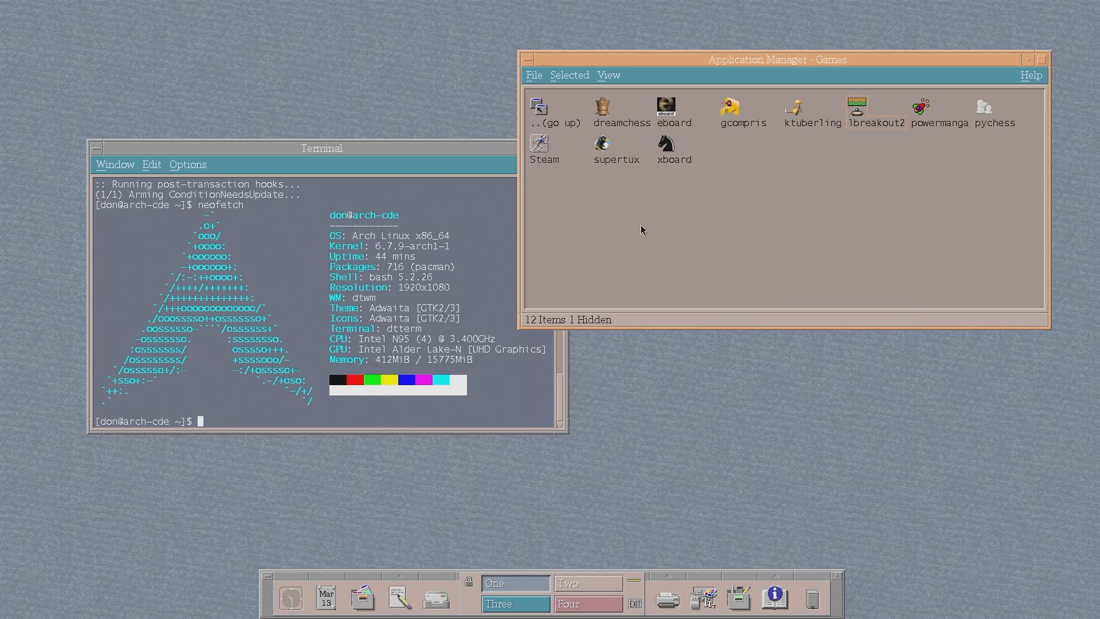
{"action": "mouse_move", "coordinate": [781, 144]}
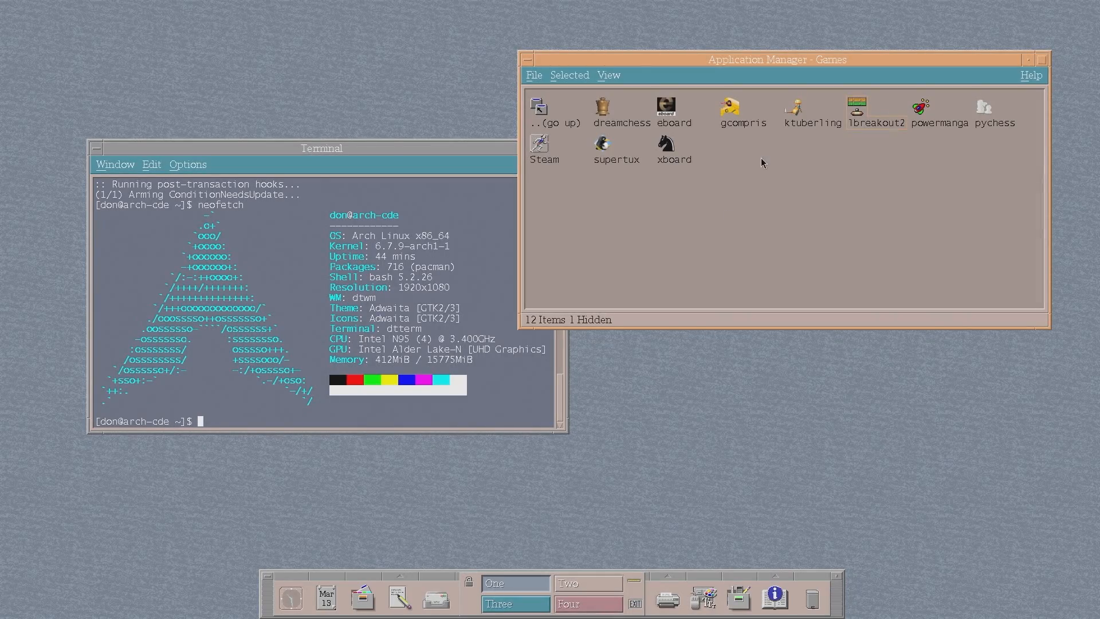
Go up to the application groups, open Office, and start LibreOffice Calc
{"action": "double_click", "coordinate": [537, 110]}
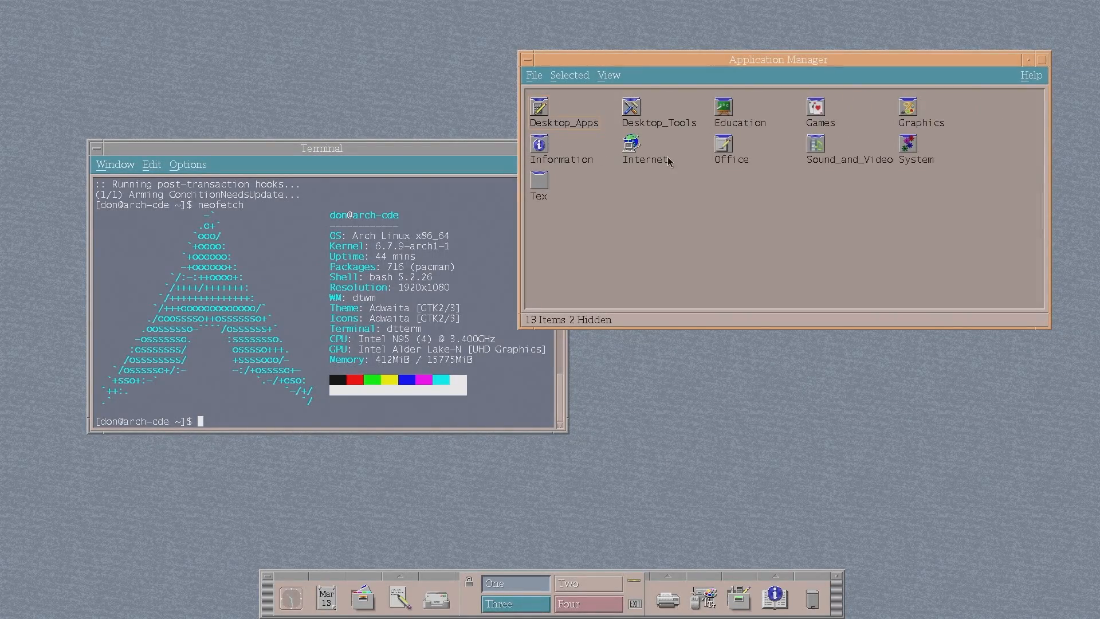
{"action": "double_click", "coordinate": [731, 147]}
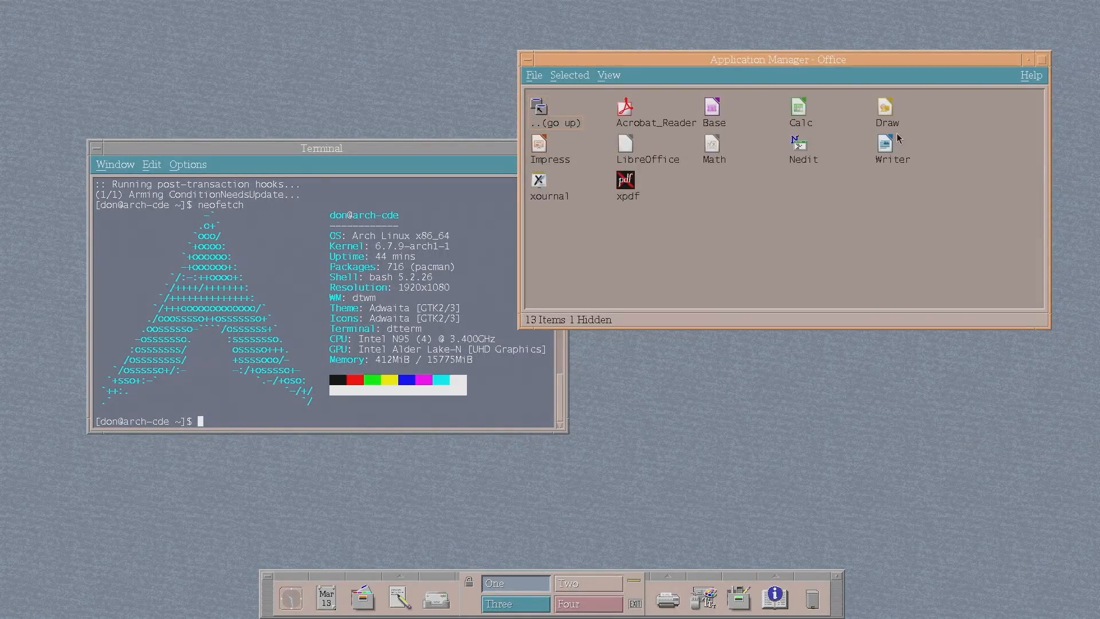
{"action": "double_click", "coordinate": [800, 109]}
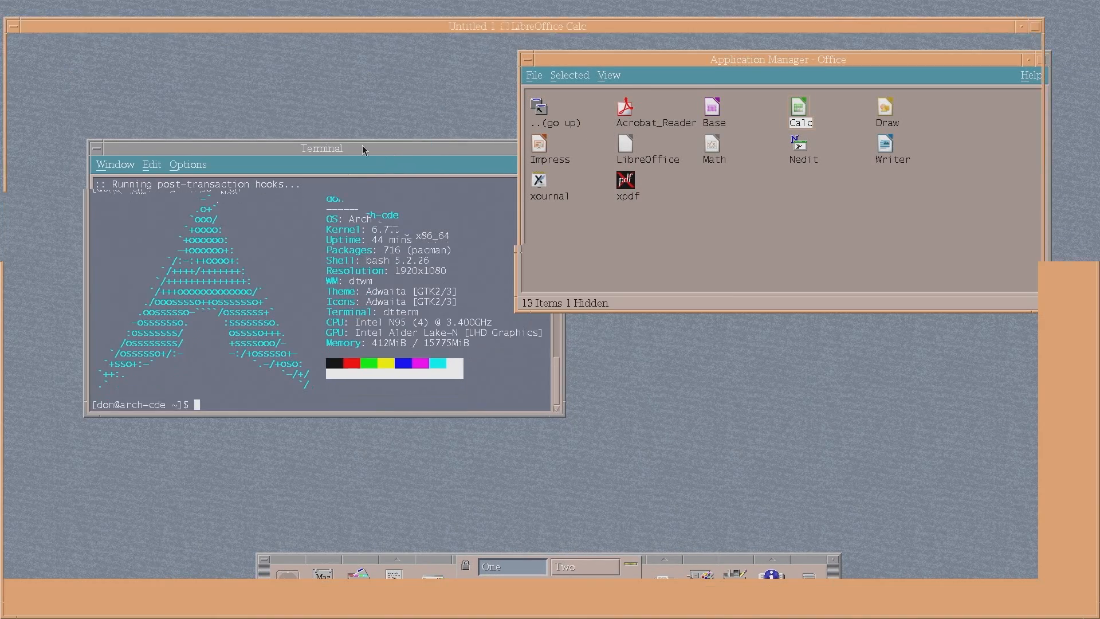
Browse the Review and Home commands in the blank Calc sheet, then close Calc
{"action": "double_click", "coordinate": [800, 110]}
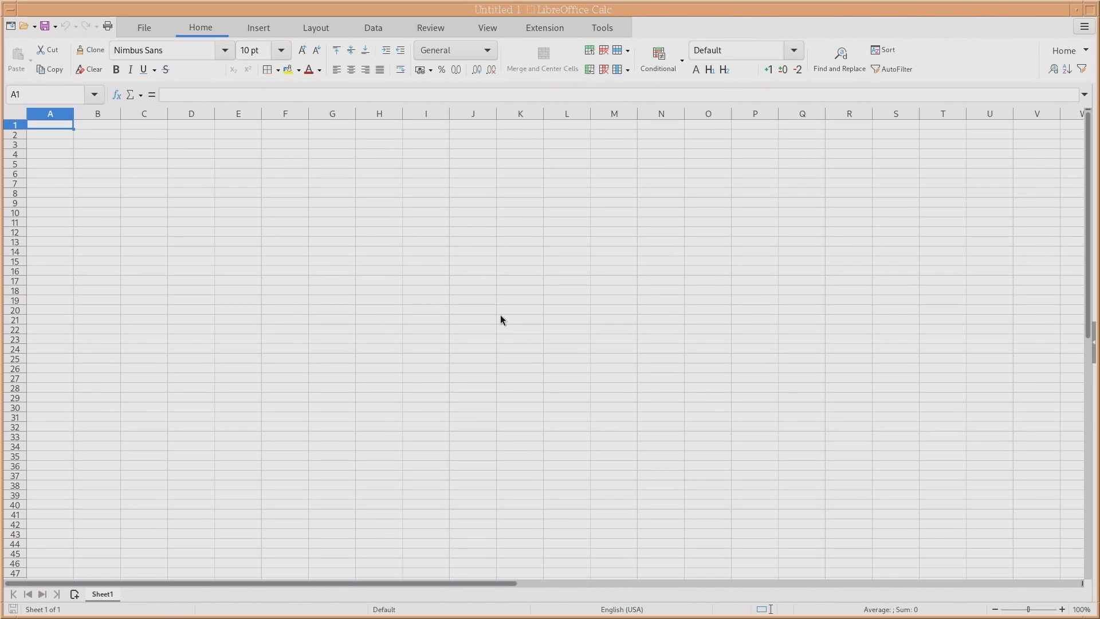
{"action": "left_click", "coordinate": [429, 28]}
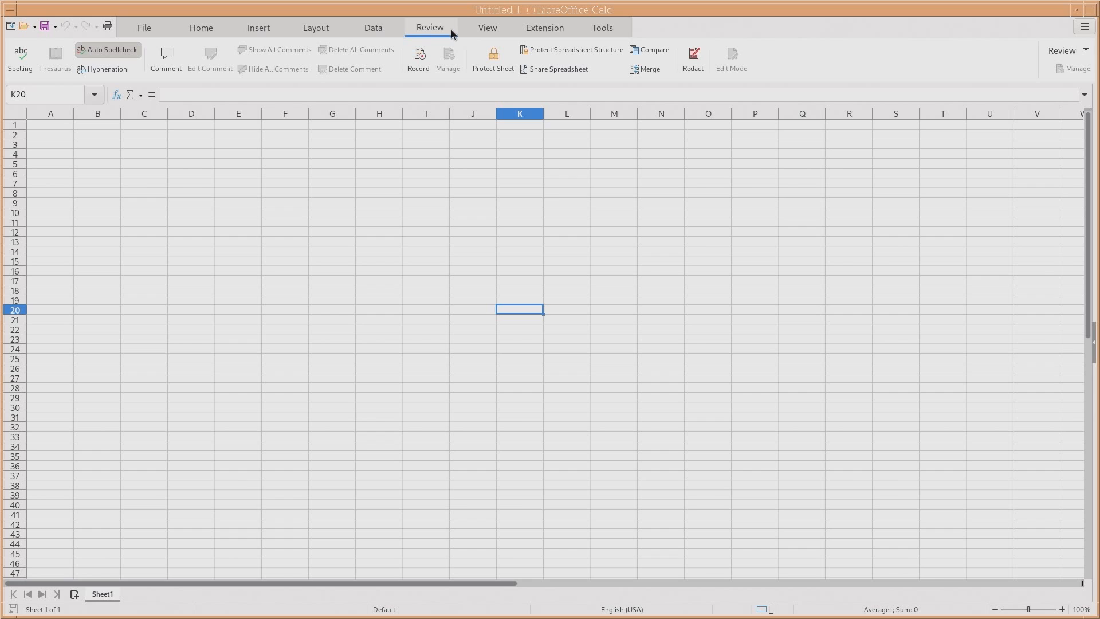
{"action": "left_click", "coordinate": [200, 27]}
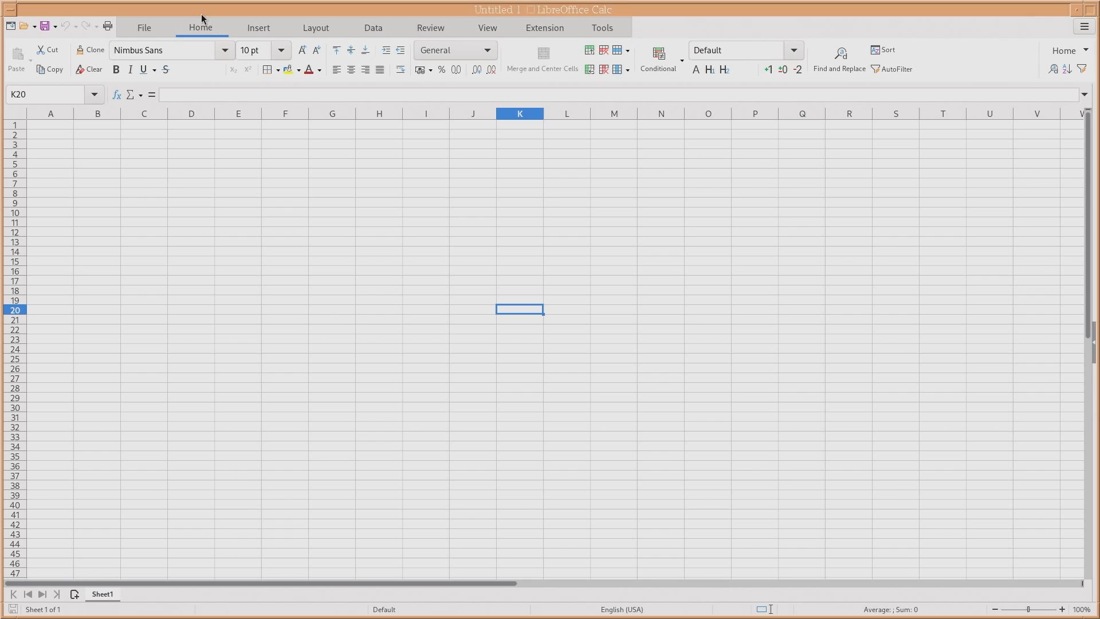
{"action": "left_click", "coordinate": [126, 105]}
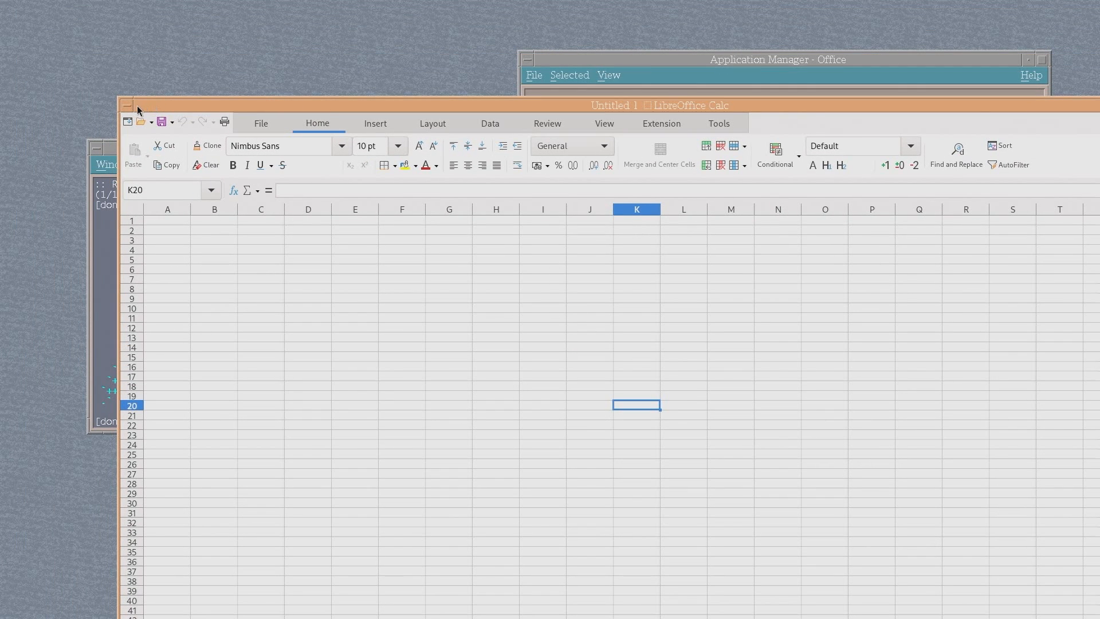
{"action": "left_click", "coordinate": [127, 105]}
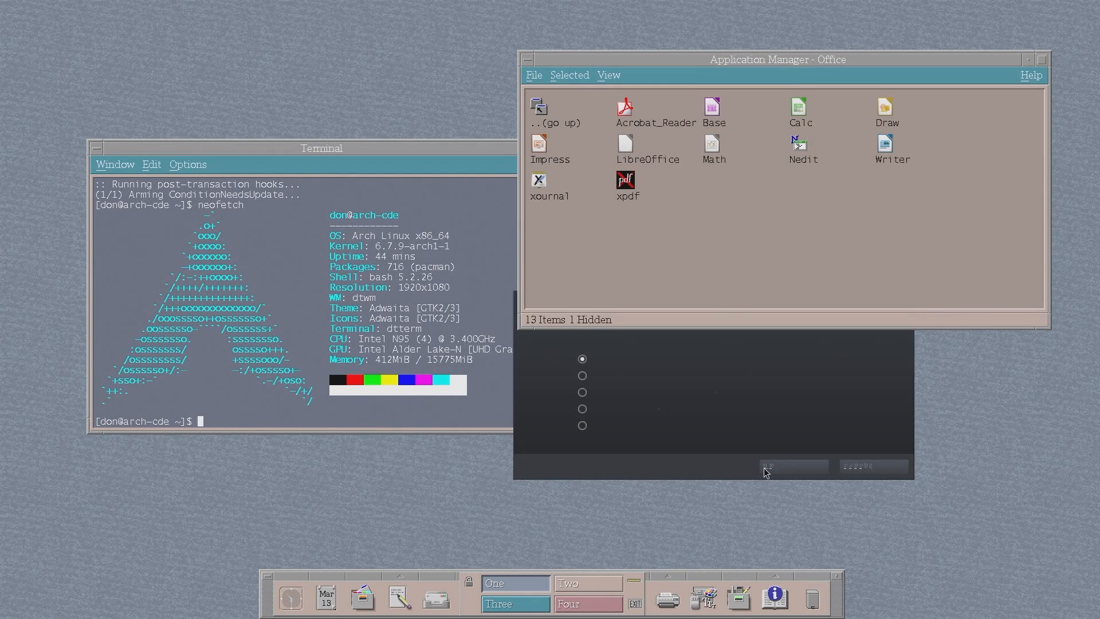
Try launching Acrobat_Reader from Office and dismiss the failed-launch error
{"action": "left_click", "coordinate": [626, 117]}
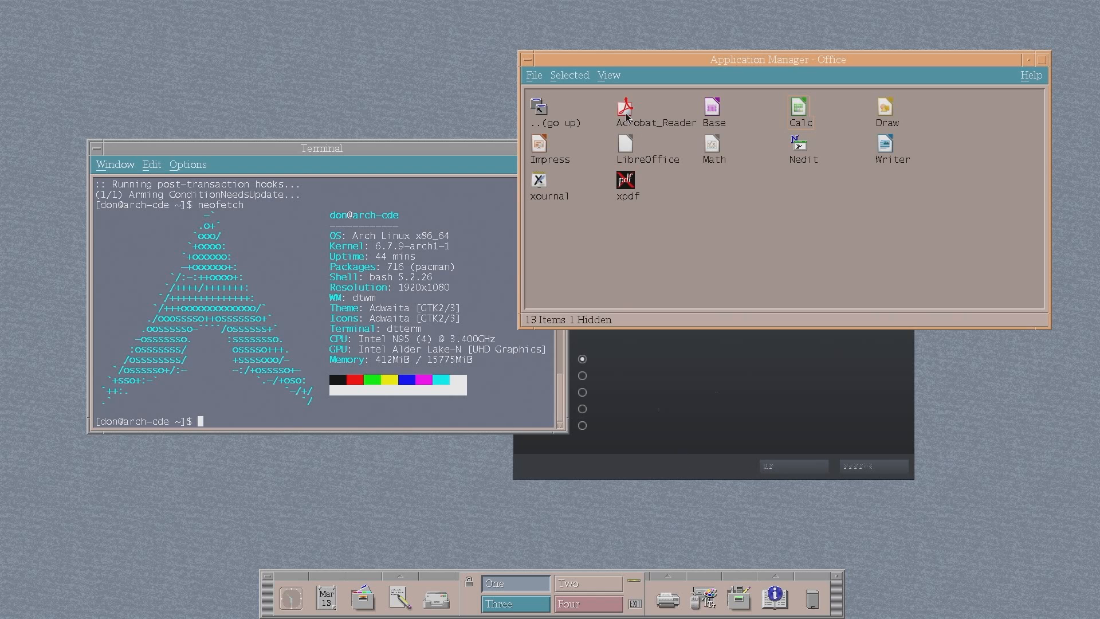
{"action": "double_click", "coordinate": [624, 110]}
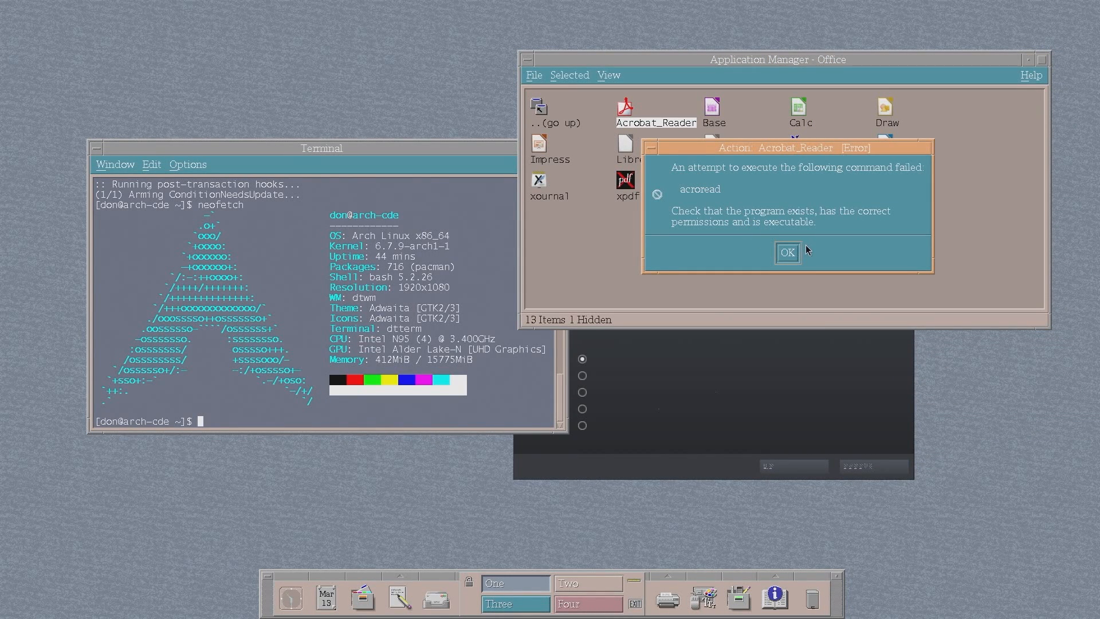
{"action": "left_click", "coordinate": [786, 253]}
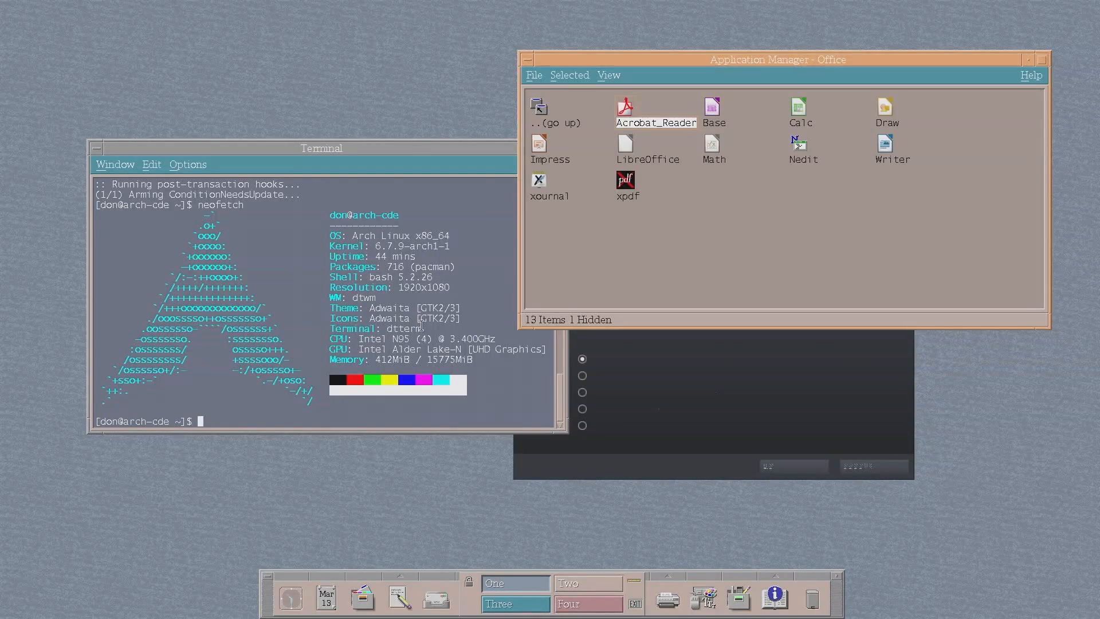
Run 'paru -S acroread' in dtterm, retrying the Acrobat_Reader launch along the way
{"action": "type", "text": "paru"}
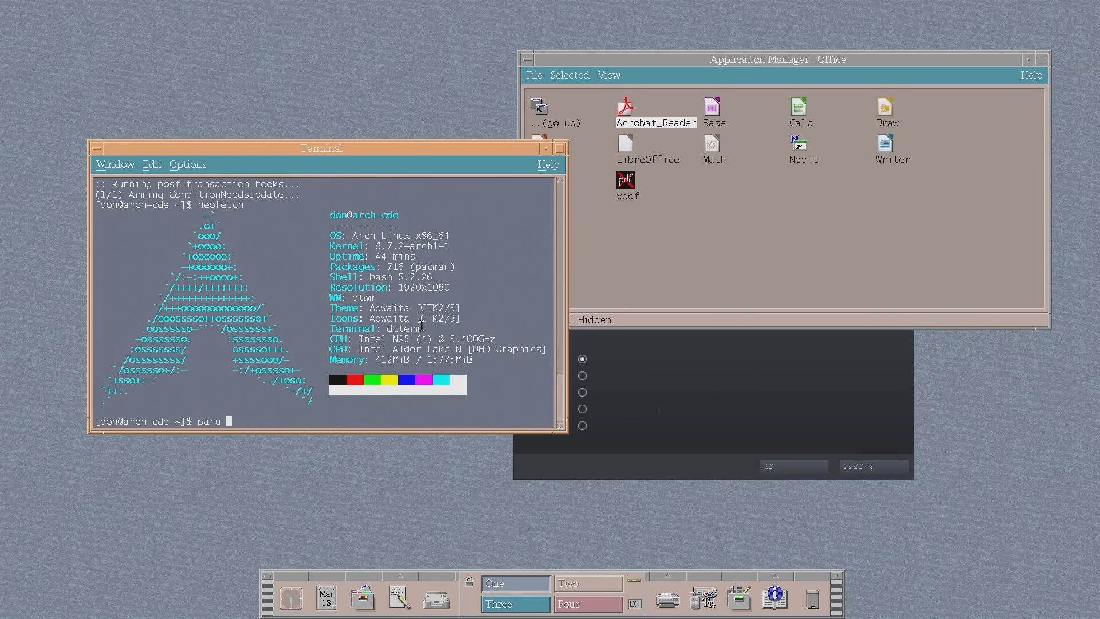
{"action": "type", "text": "-S"}
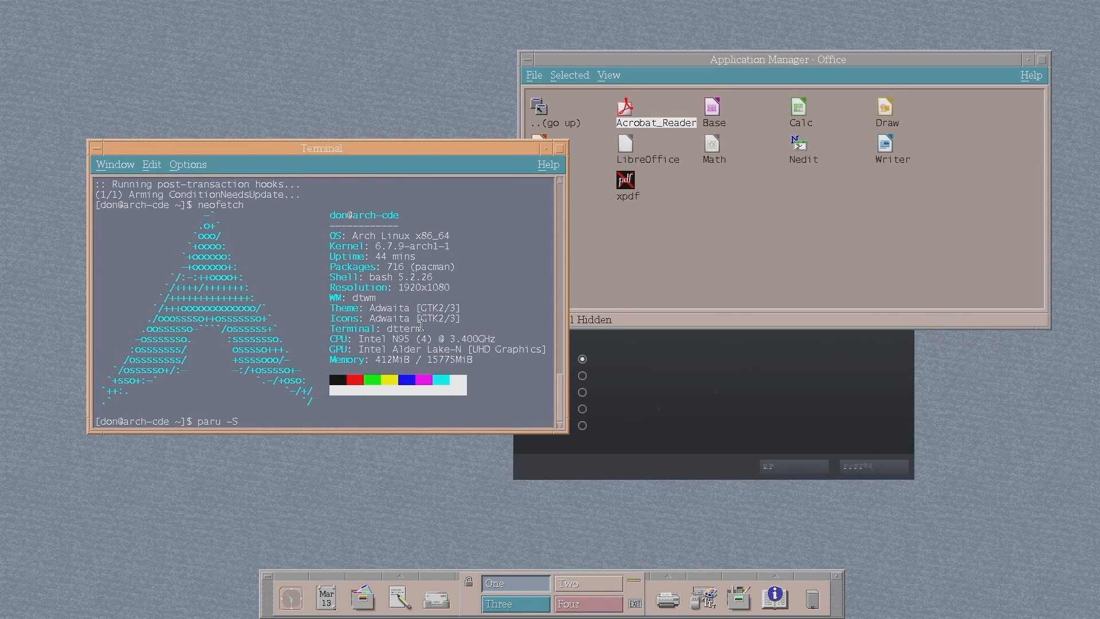
{"action": "type", "text": "acrorea"}
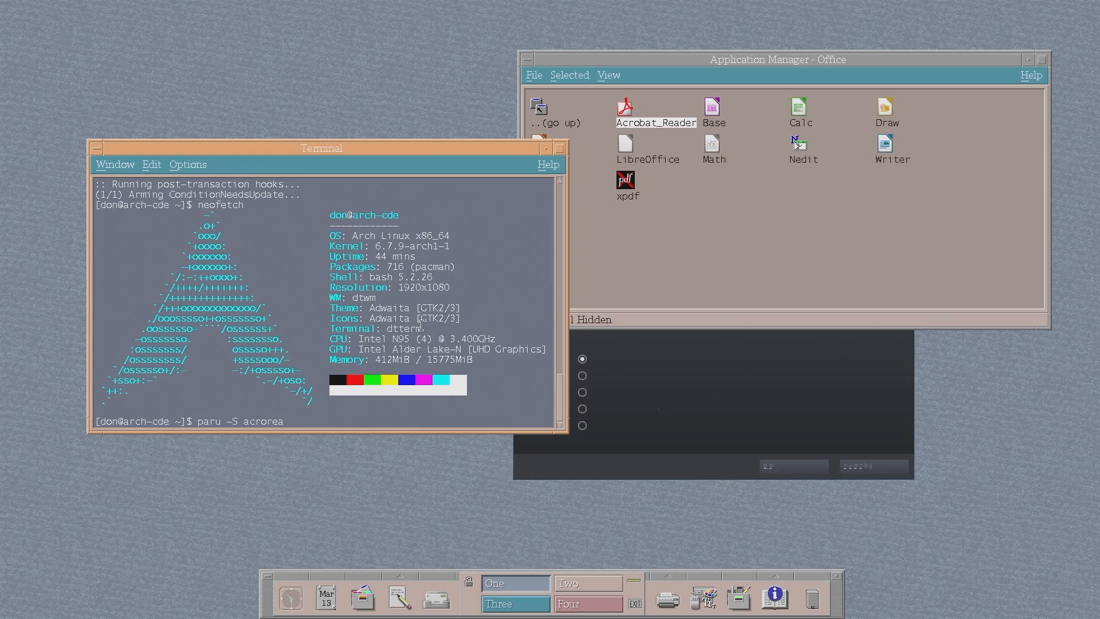
{"action": "double_click", "coordinate": [624, 109]}
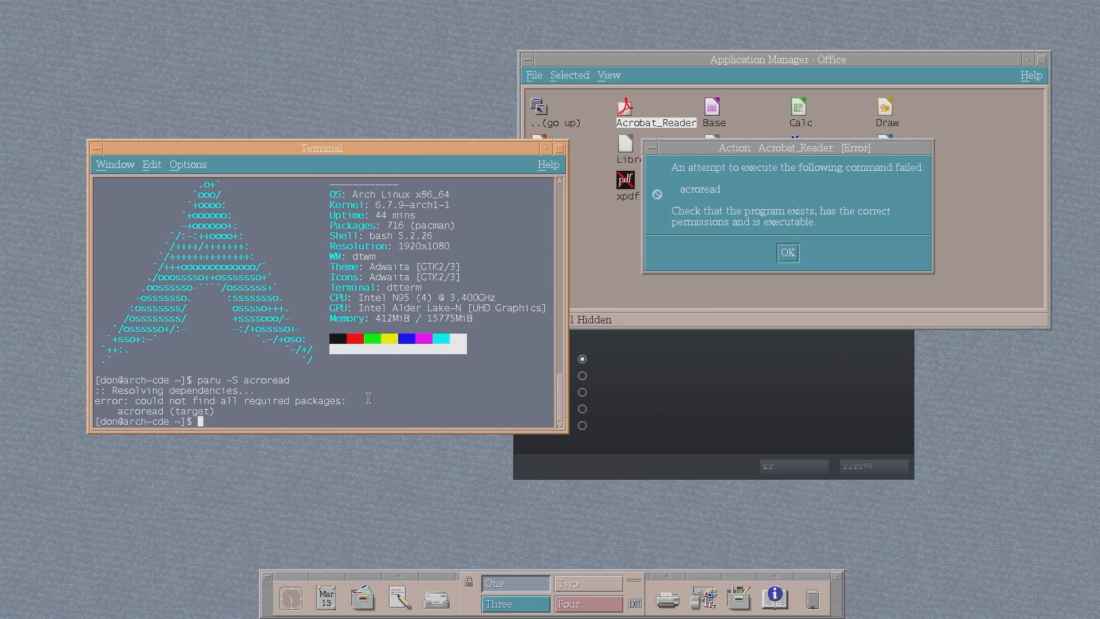
{"action": "type", "text": "paru -S acroread"}
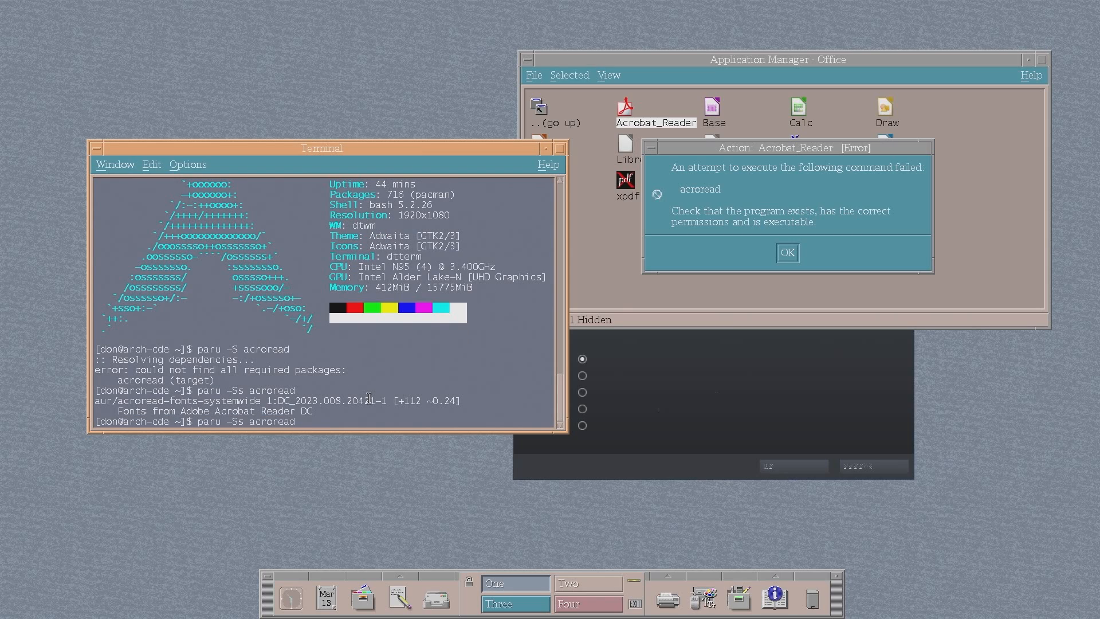
{"action": "mouse_move", "coordinate": [94, 431]}
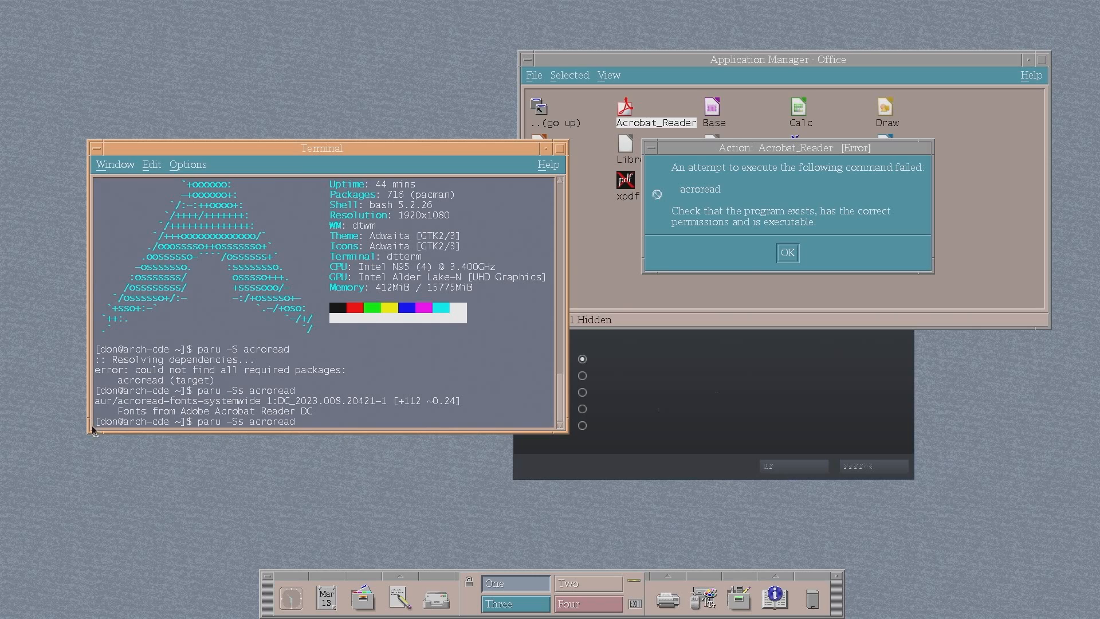
{"action": "mouse_move", "coordinate": [289, 409]}
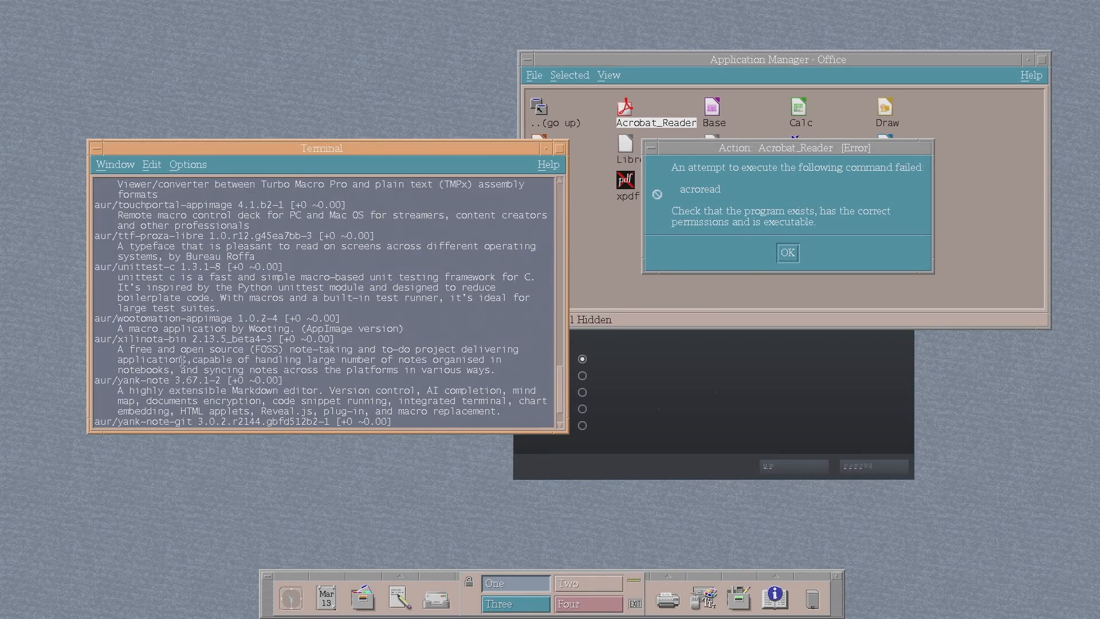
Scroll through the AUR package listing and dismiss the Acrobat_Reader error
{"action": "scroll", "scroll_direction": "down", "scroll_amount": 3}
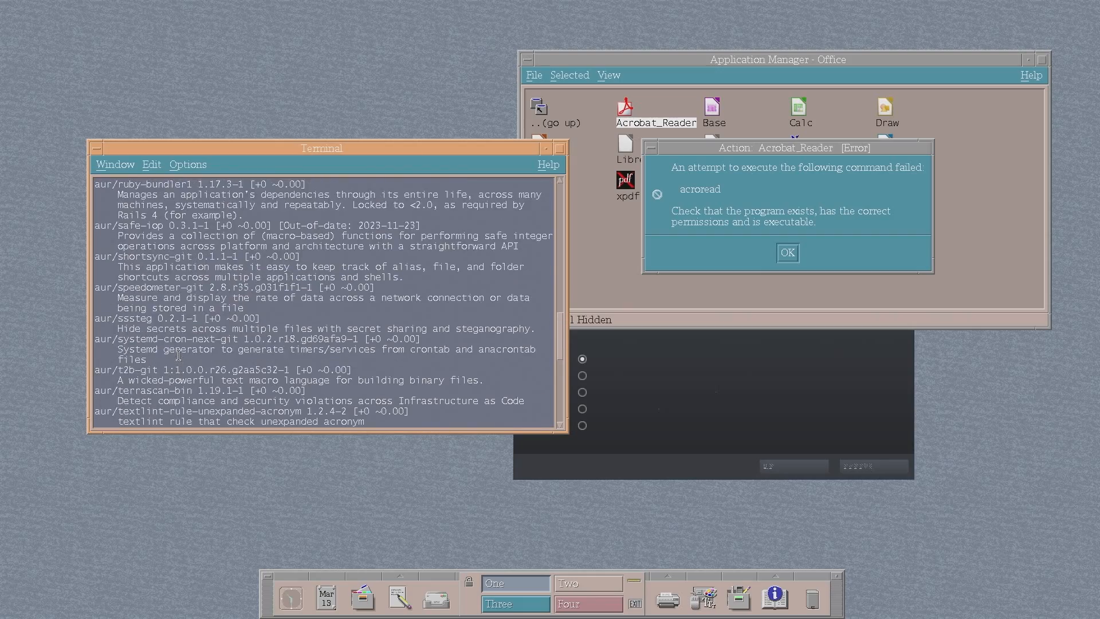
{"action": "scroll", "scroll_direction": "down", "scroll_amount": 3}
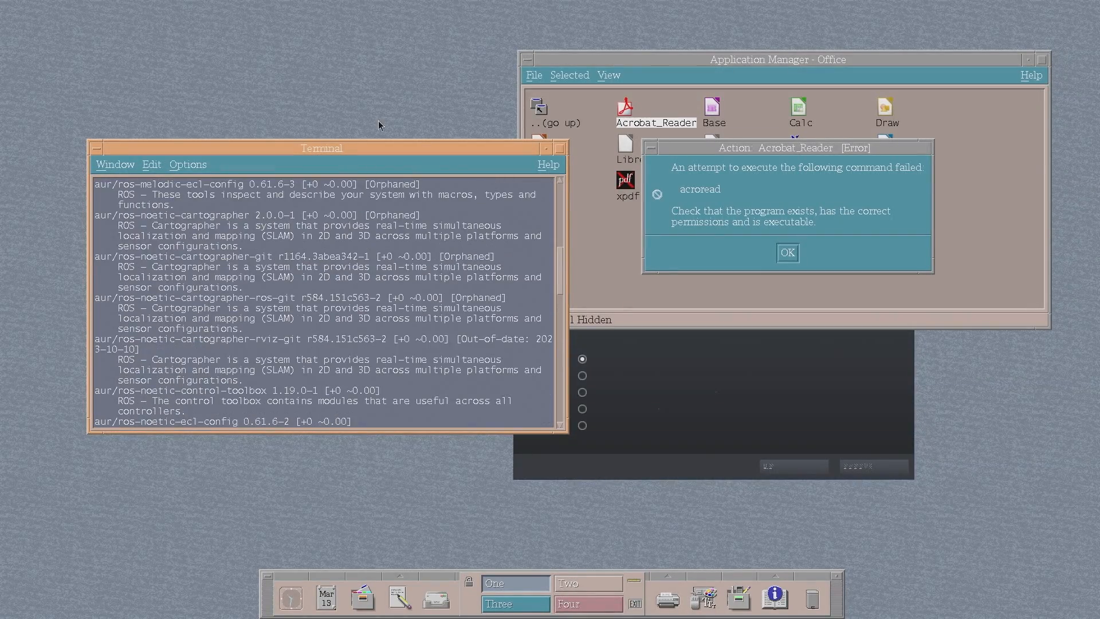
{"action": "mouse_move", "coordinate": [587, 244]}
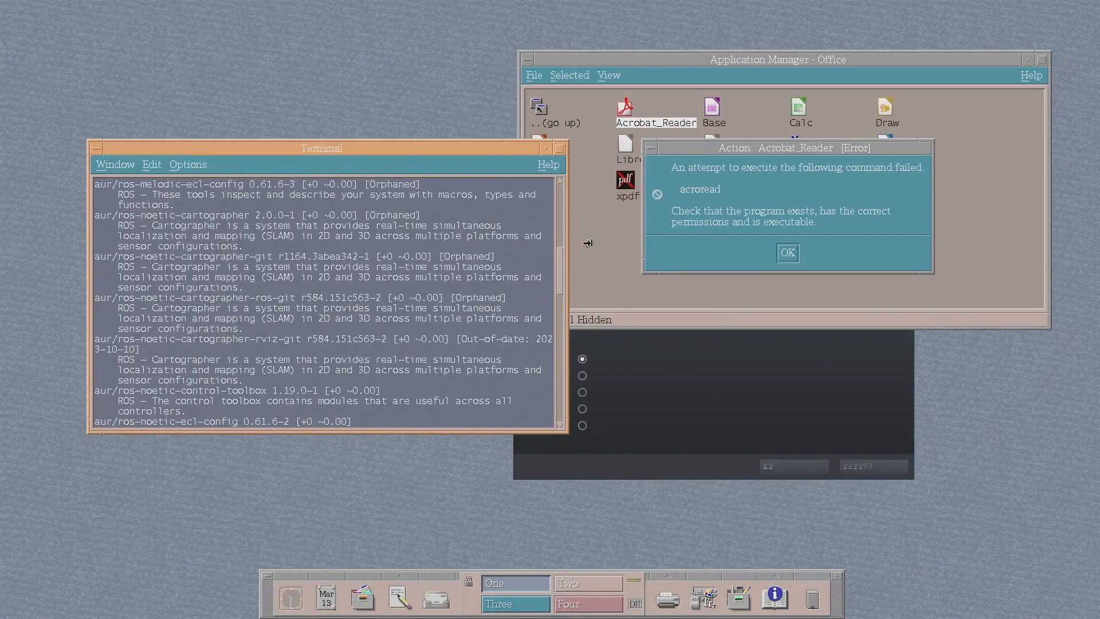
{"action": "left_click", "coordinate": [786, 252]}
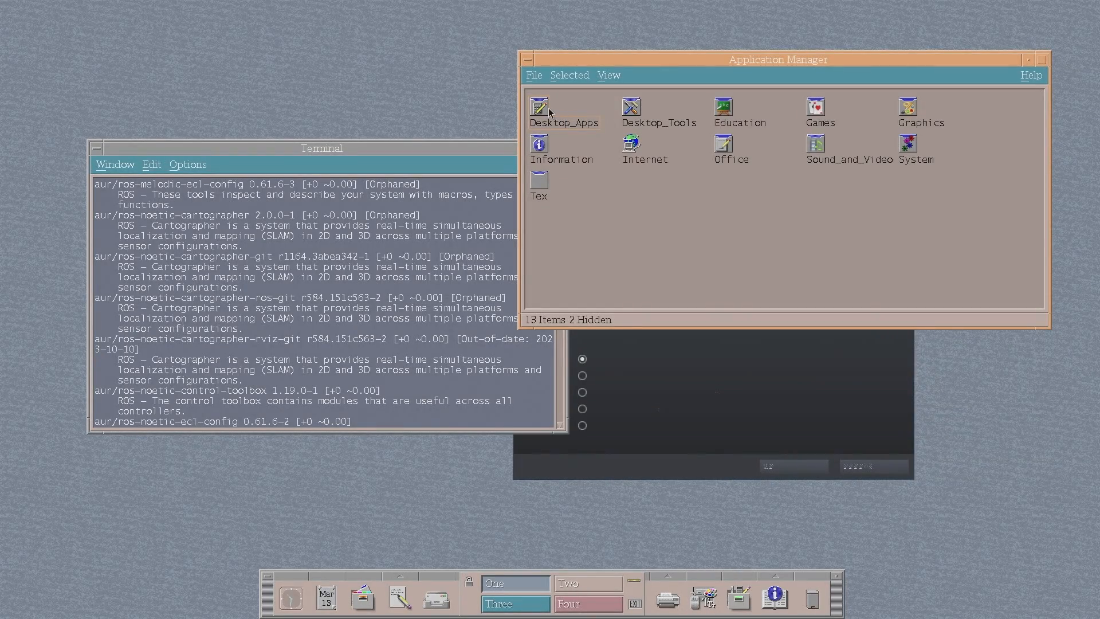
Open Desktop_Apps, launch Calendar and Calculator, and close Calculator from its window menu
{"action": "double_click", "coordinate": [538, 107]}
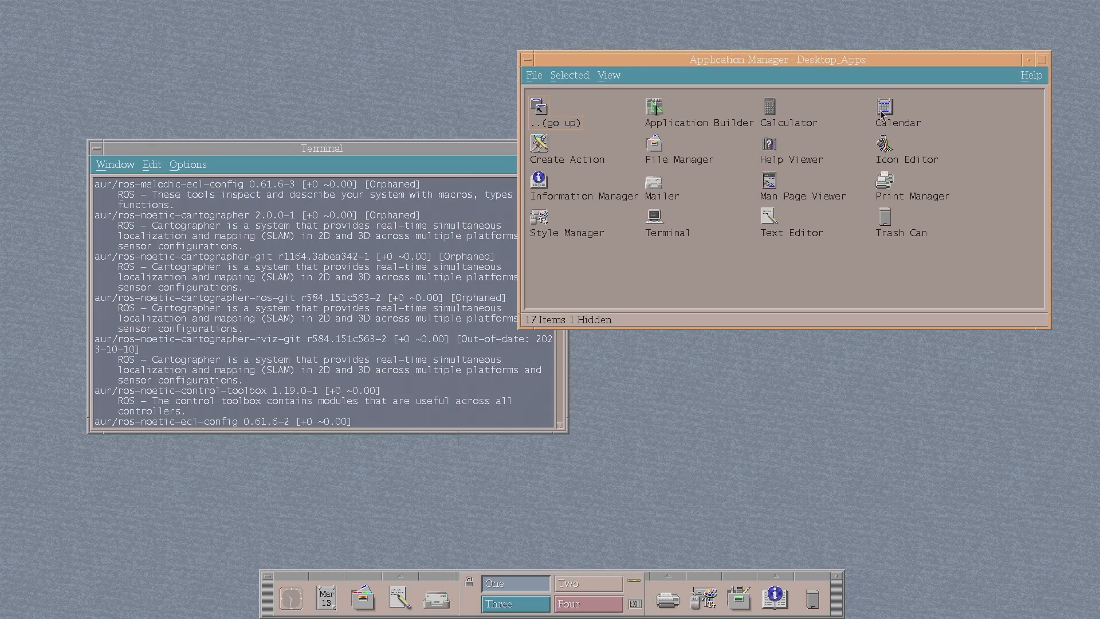
{"action": "double_click", "coordinate": [883, 107]}
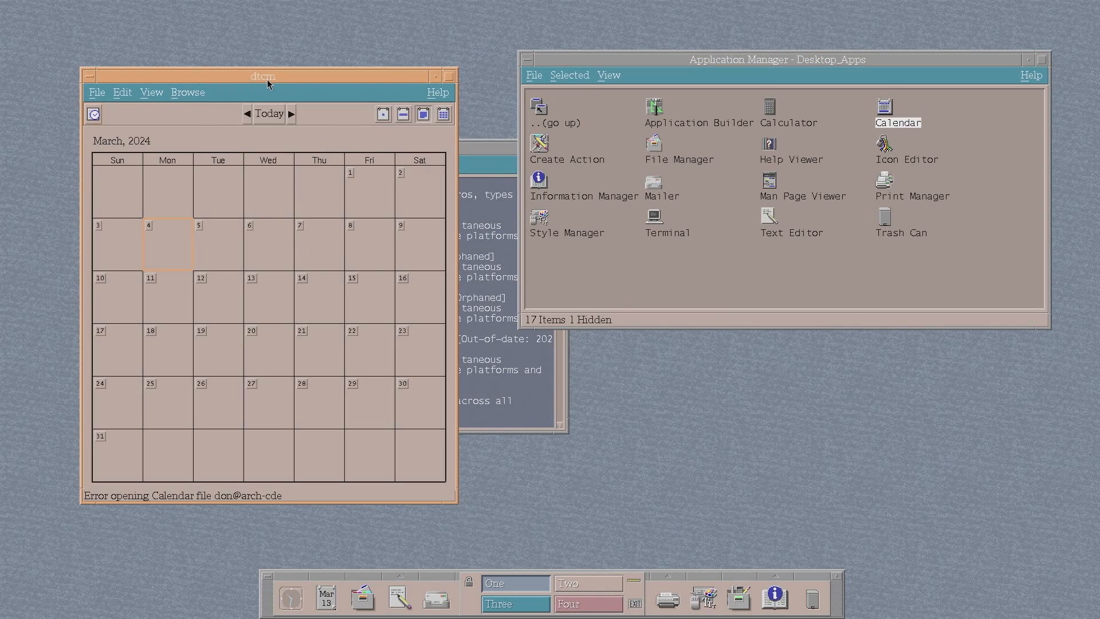
{"action": "double_click", "coordinate": [768, 106]}
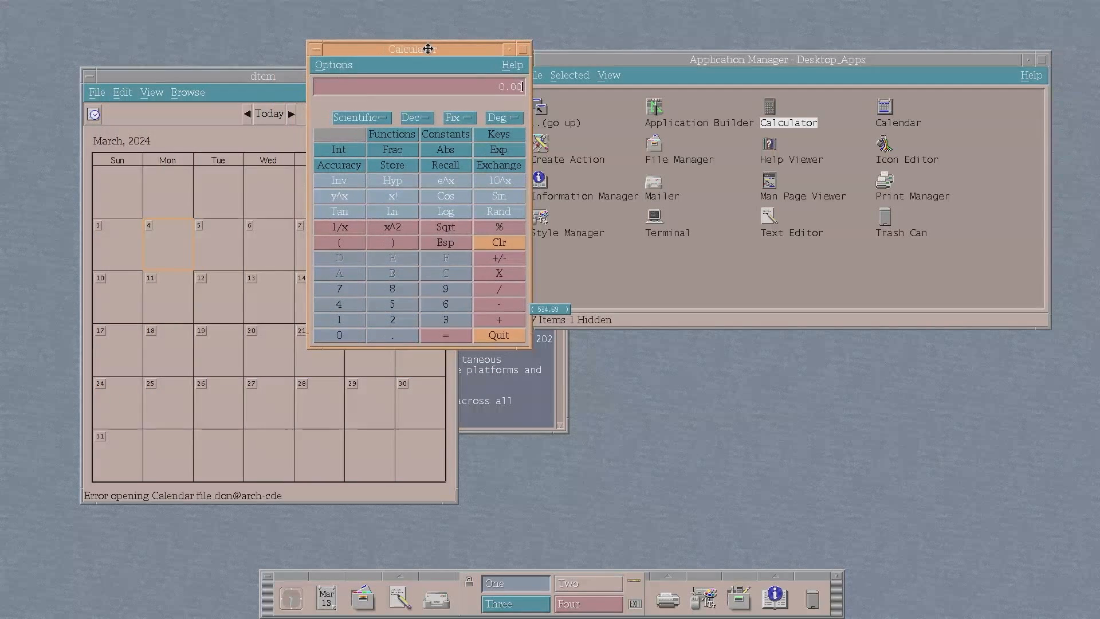
{"action": "left_click", "coordinate": [316, 49]}
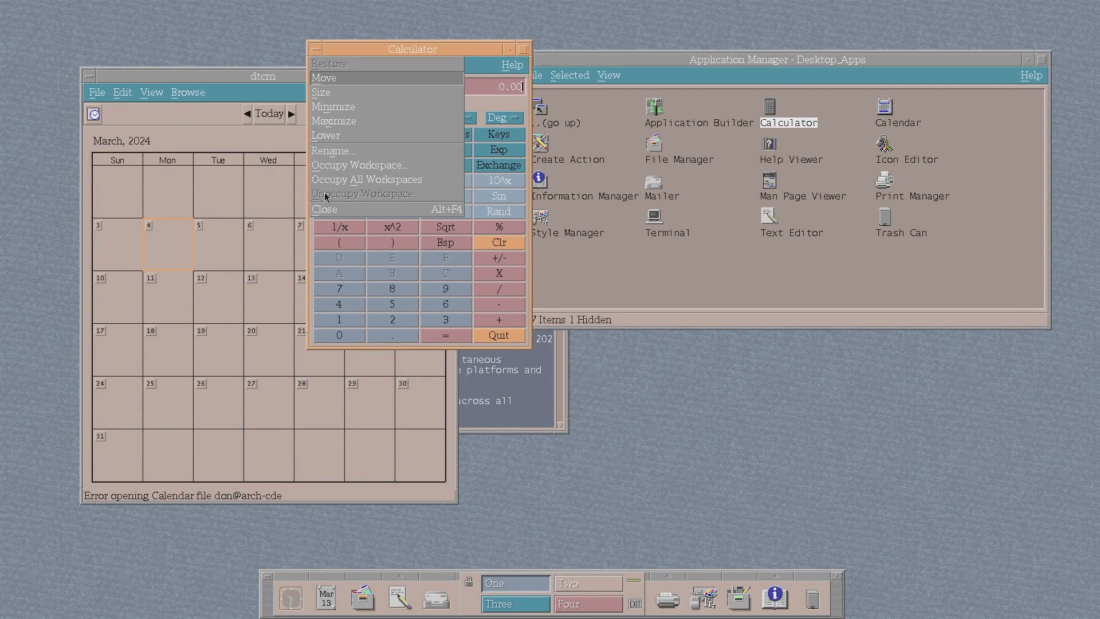
{"action": "left_click", "coordinate": [97, 92]}
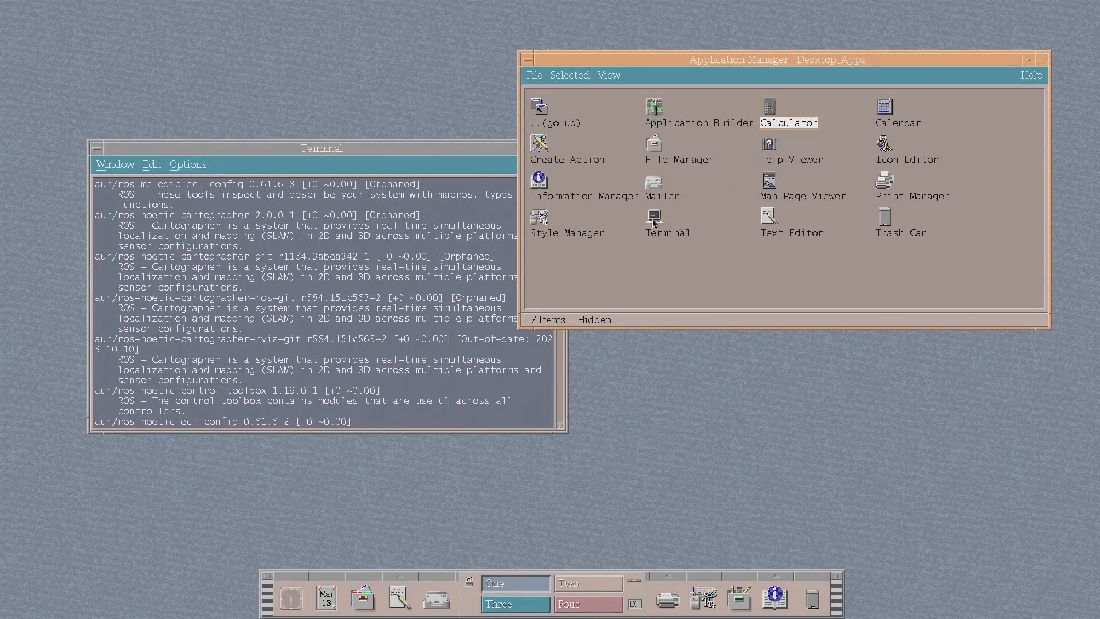
Open File Manager on home, view empty Downloads, return home, and select the Steam launcher
{"action": "double_click", "coordinate": [652, 150]}
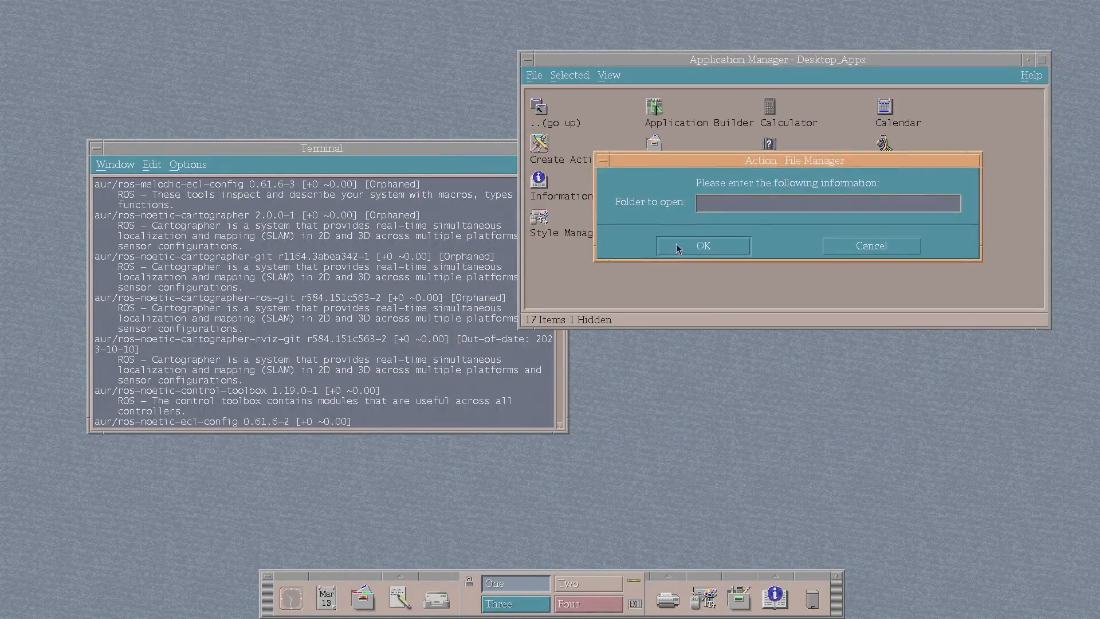
{"action": "left_click", "coordinate": [701, 246]}
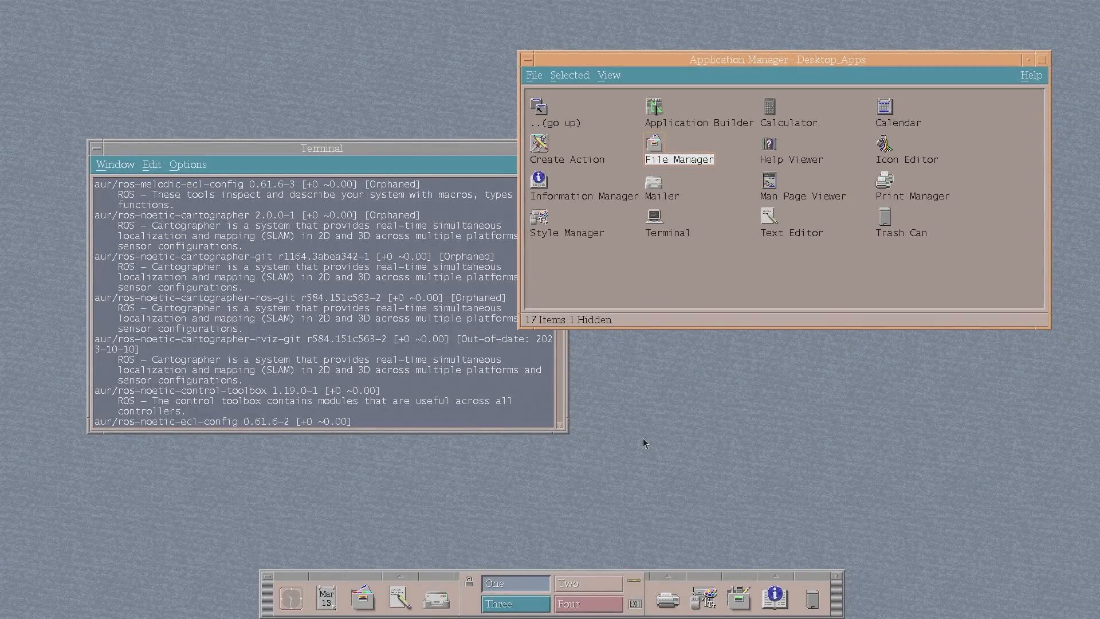
{"action": "double_click", "coordinate": [678, 147]}
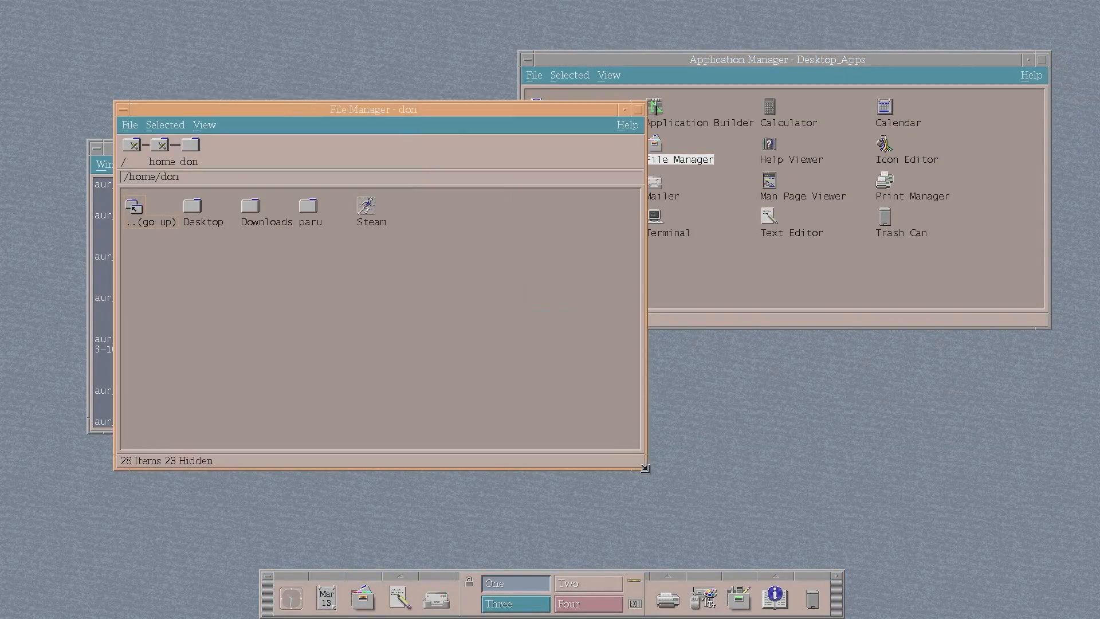
{"action": "double_click", "coordinate": [250, 206]}
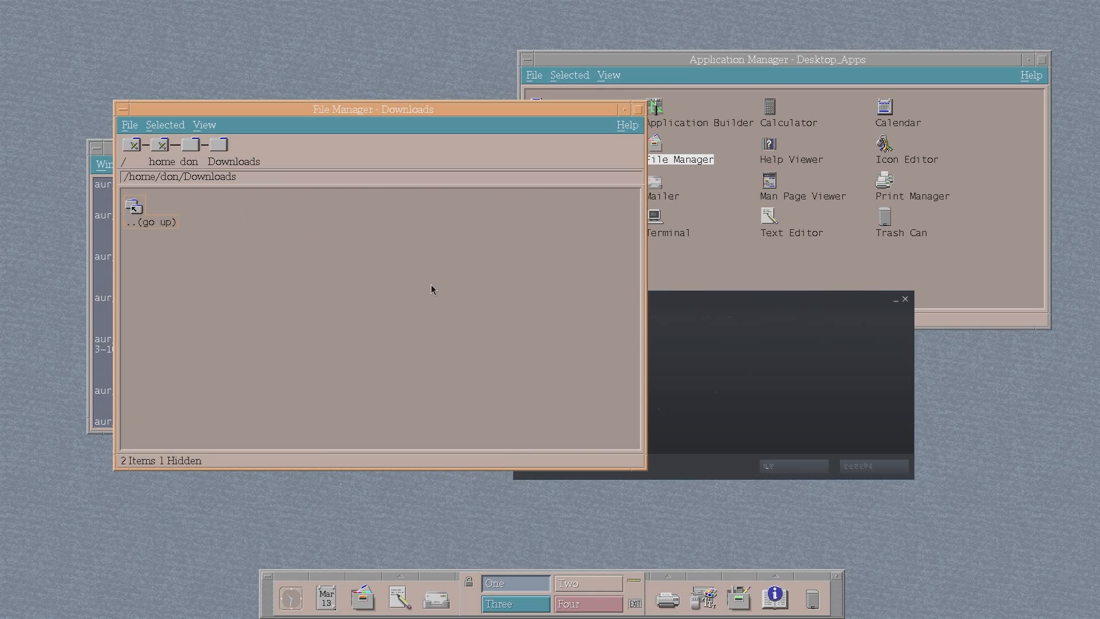
{"action": "mouse_move", "coordinate": [879, 384]}
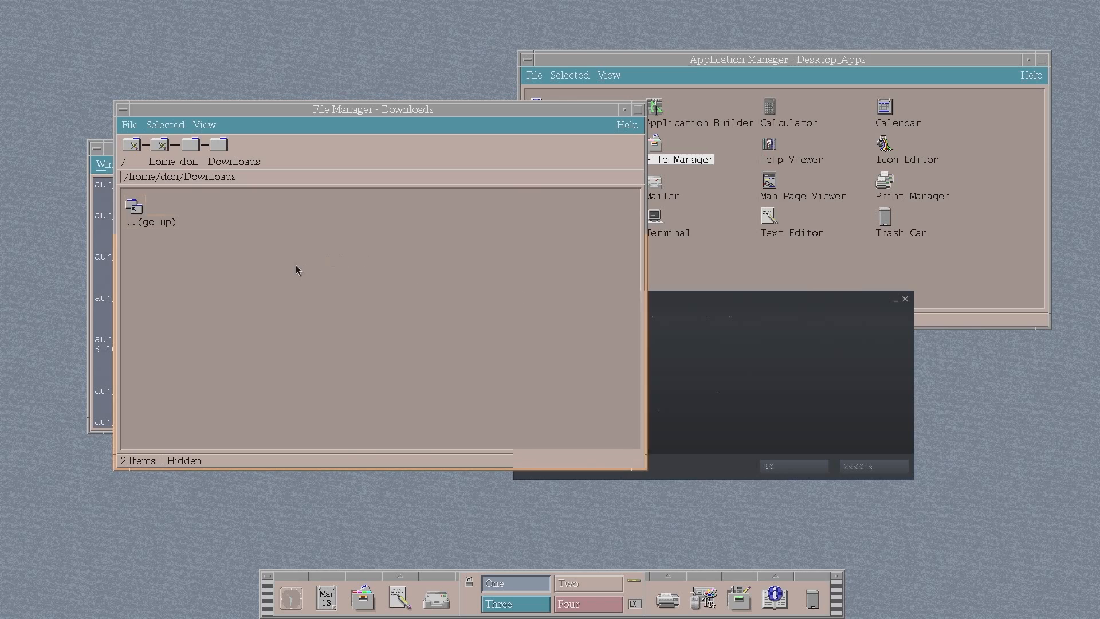
{"action": "double_click", "coordinate": [134, 208]}
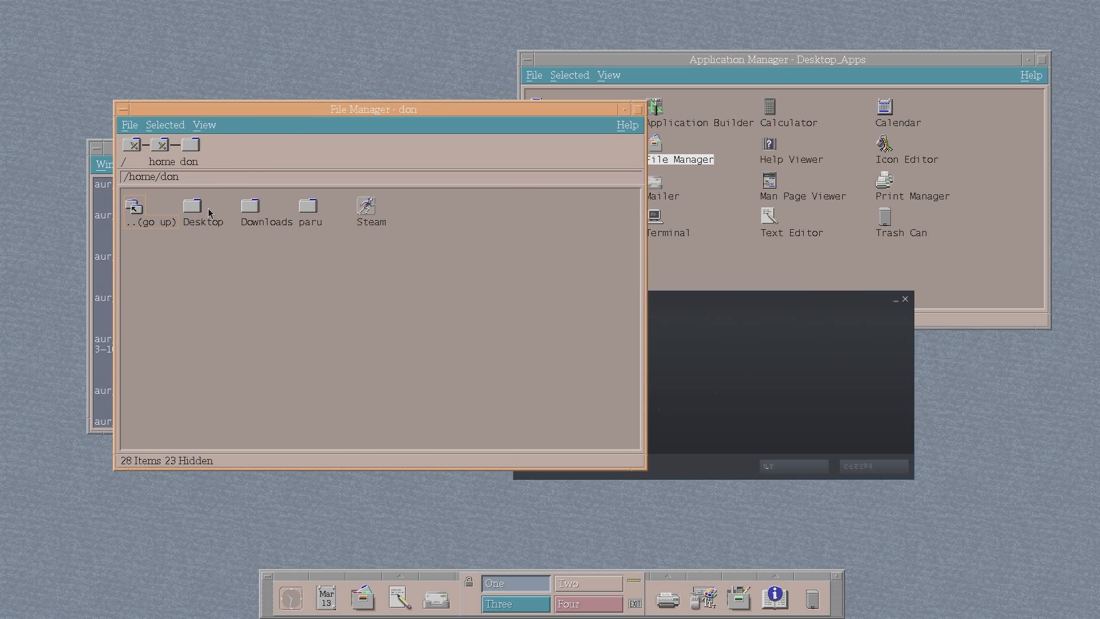
{"action": "double_click", "coordinate": [309, 207]}
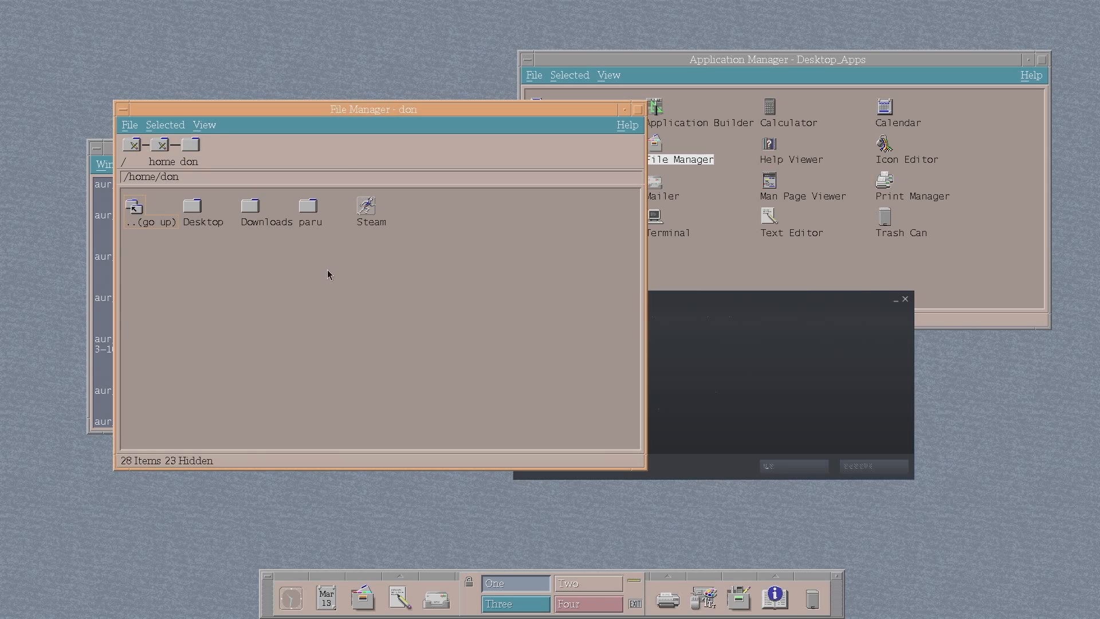
{"action": "left_click", "coordinate": [365, 207]}
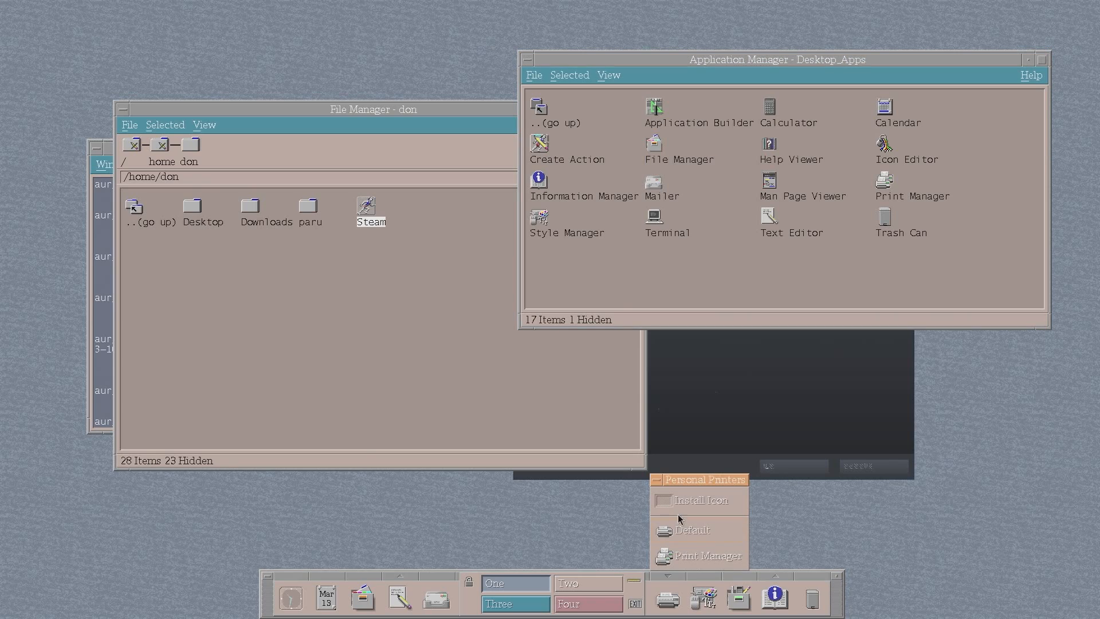
Check Print Manager for printers, open the Dtinfo library, then confirm quitting it
{"action": "left_click", "coordinate": [708, 556]}
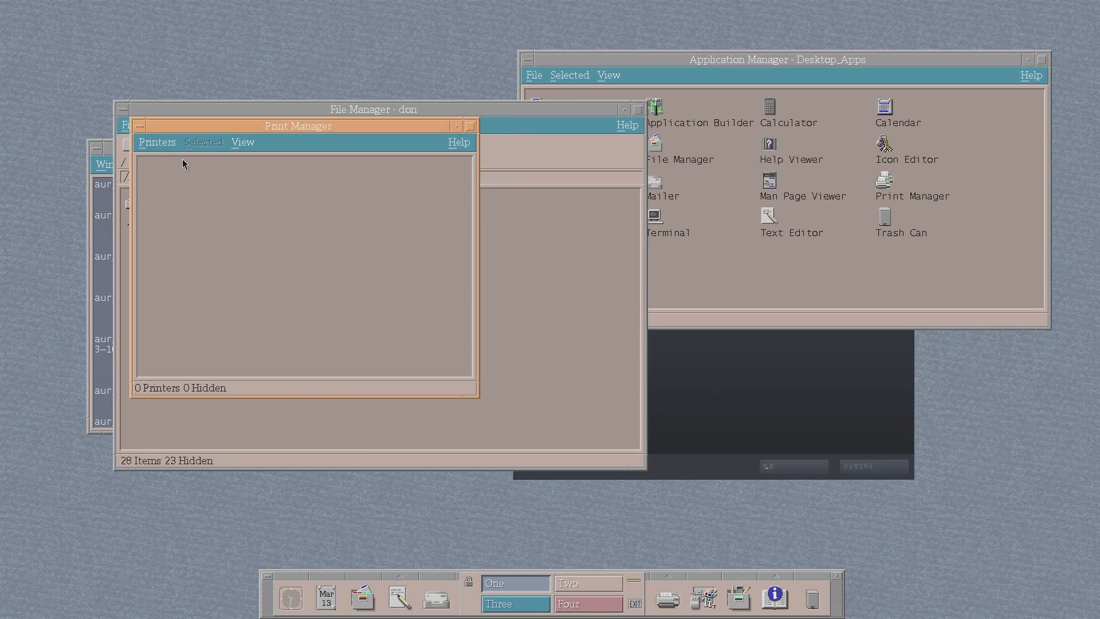
{"action": "left_click", "coordinate": [737, 599]}
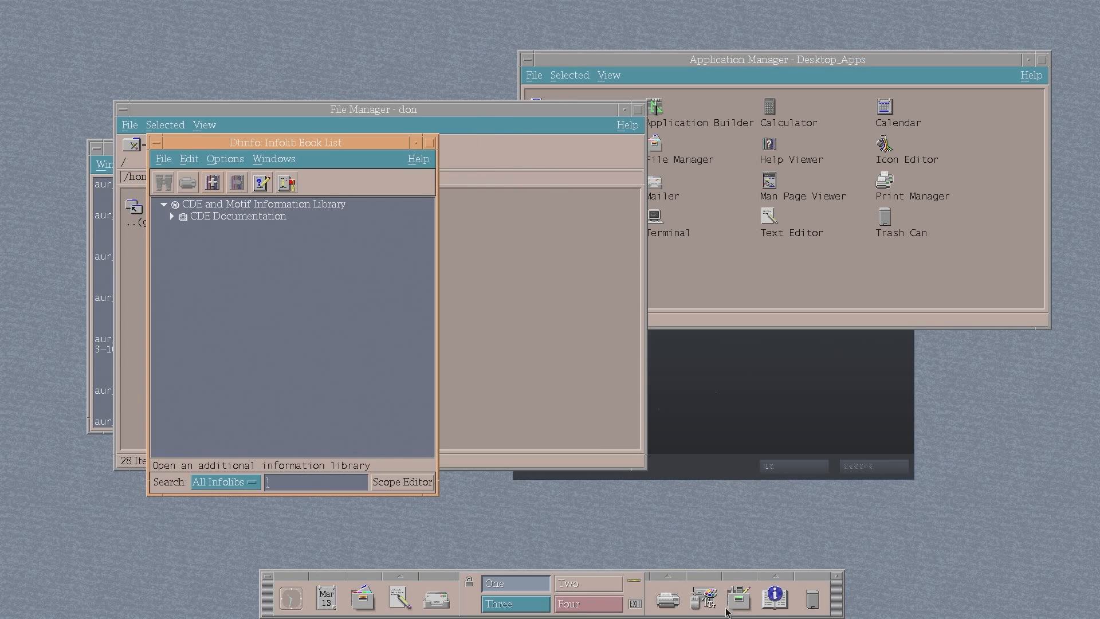
{"action": "mouse_move", "coordinate": [279, 156]}
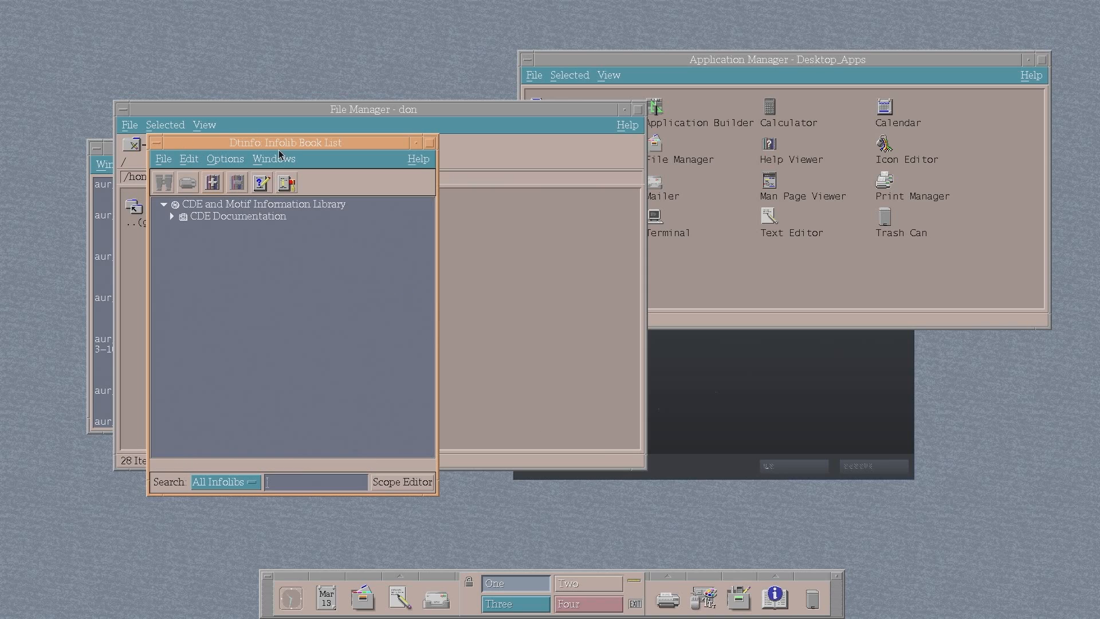
{"action": "left_click_drag", "start_coordinate": [286, 142], "coordinate": [363, 156]}
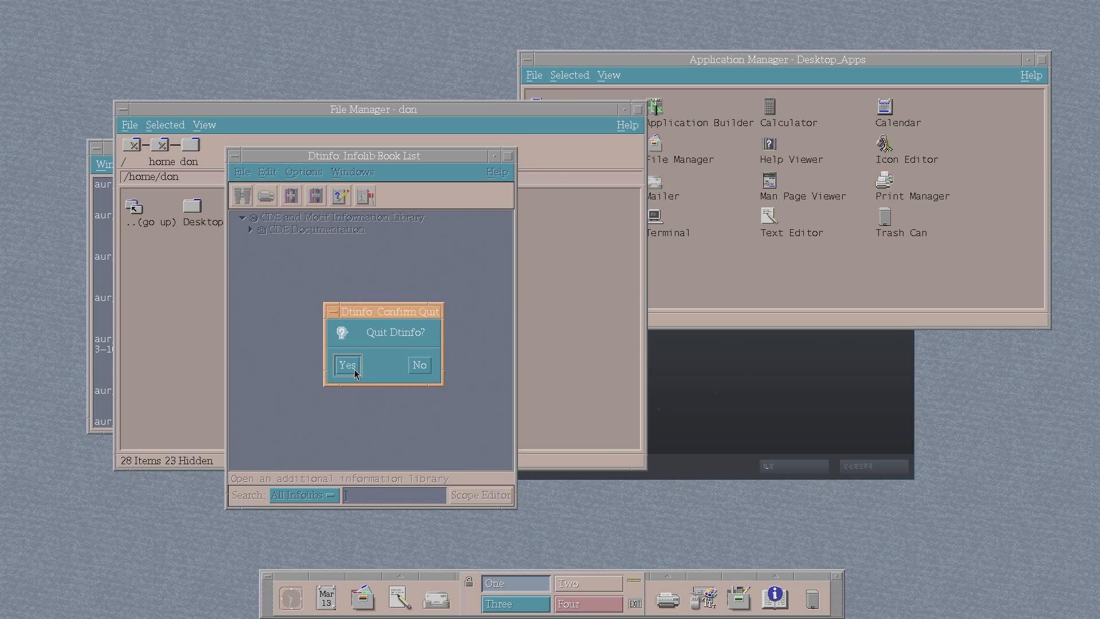
{"action": "left_click", "coordinate": [347, 364]}
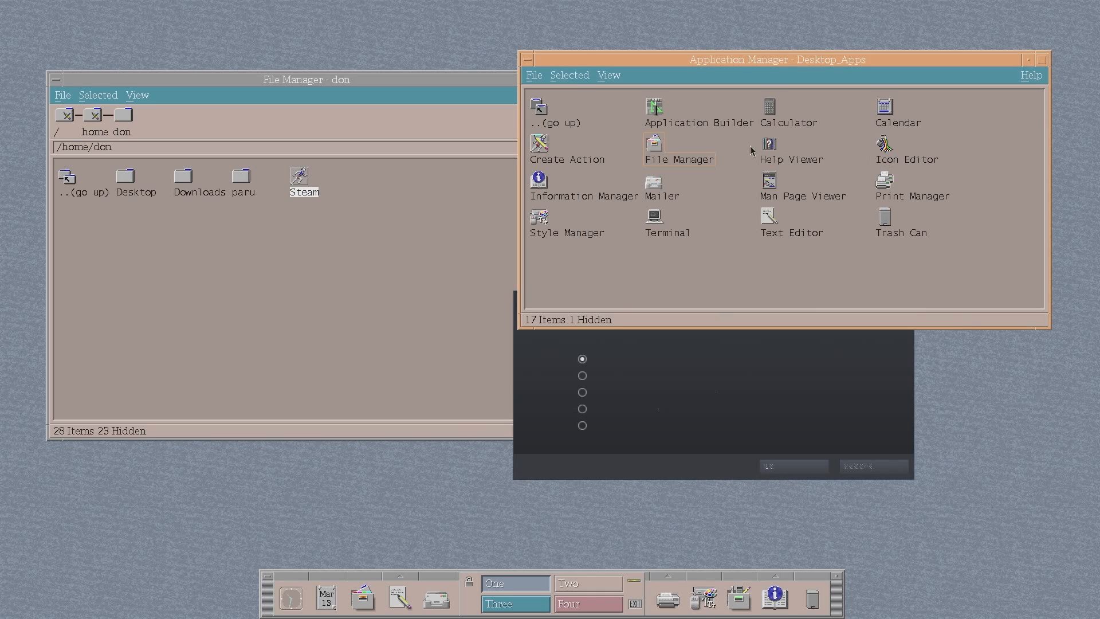
{"action": "mouse_move", "coordinate": [537, 189]}
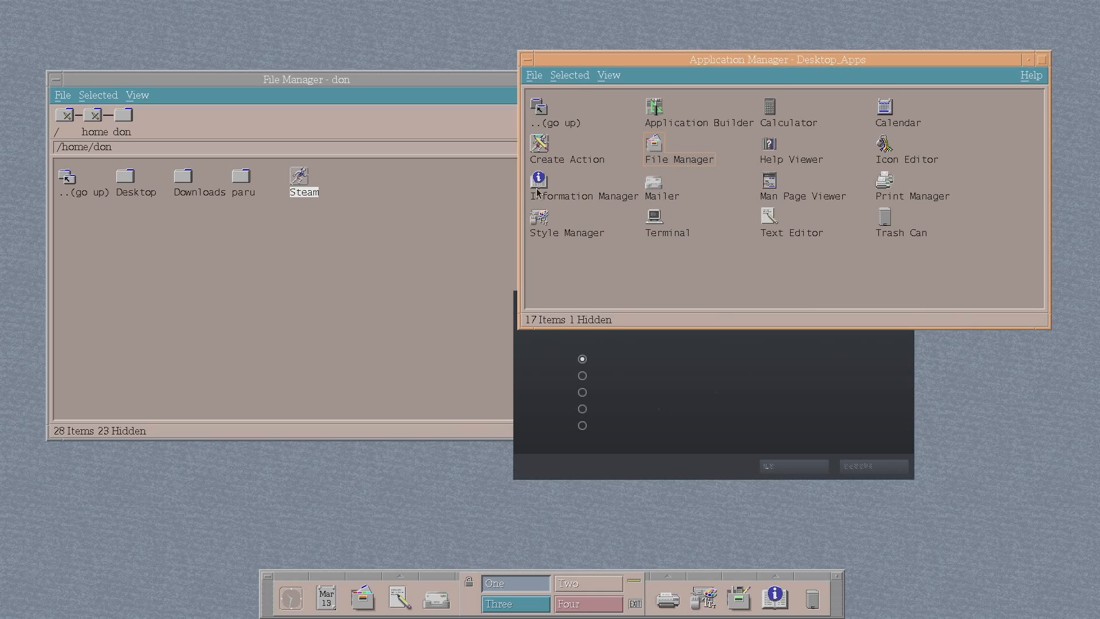
{"action": "mouse_move", "coordinate": [634, 129]}
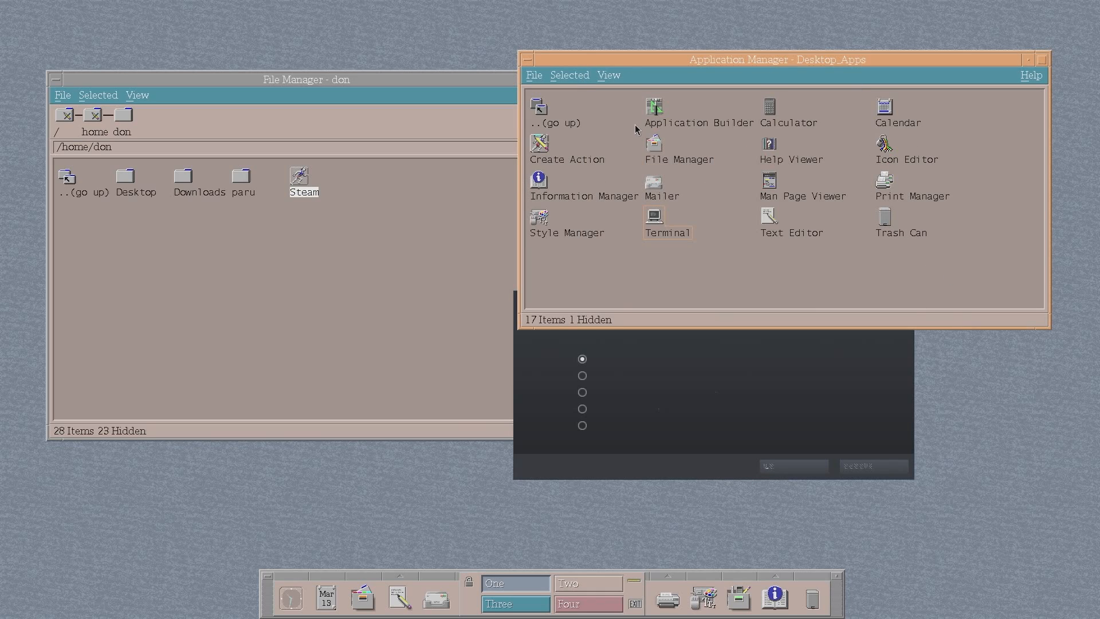
{"action": "mouse_move", "coordinate": [541, 116]}
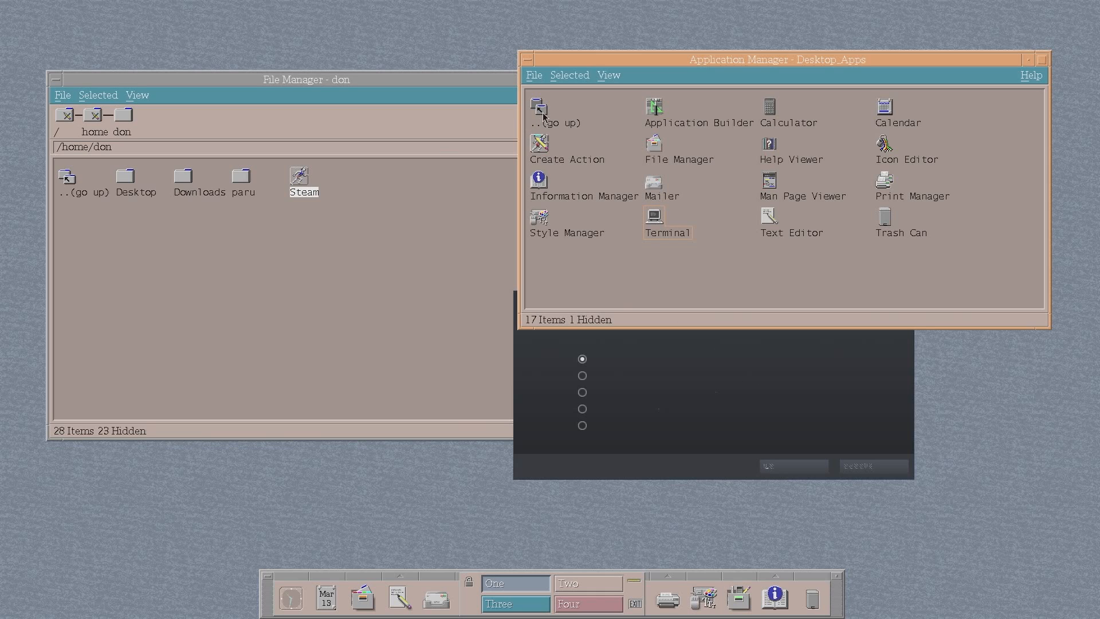
{"action": "mouse_move", "coordinate": [361, 90]}
{"action": "type", "text": "iw"}
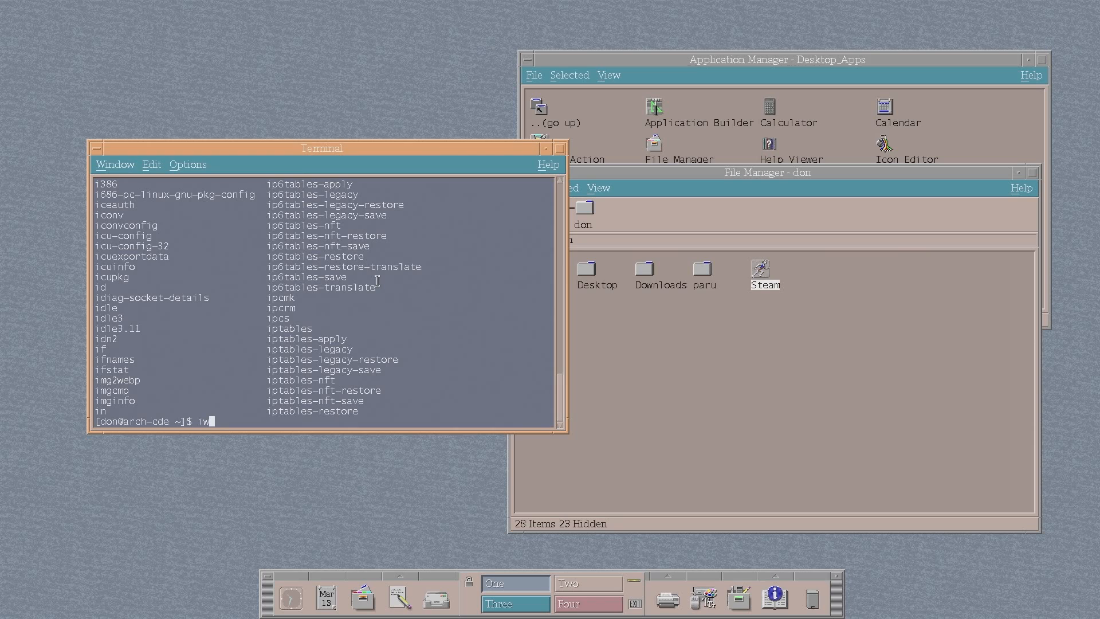
Run wicd in the Terminal, then open the Internet group and launch Firefox
{"action": "key", "text": "Return"}
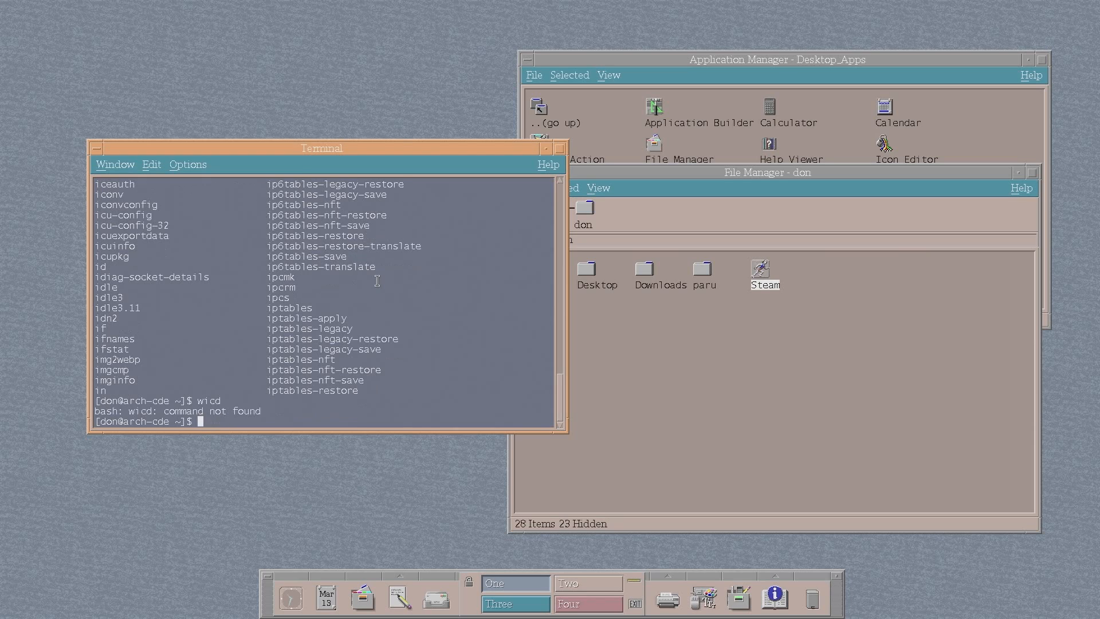
{"action": "mouse_move", "coordinate": [552, 117]}
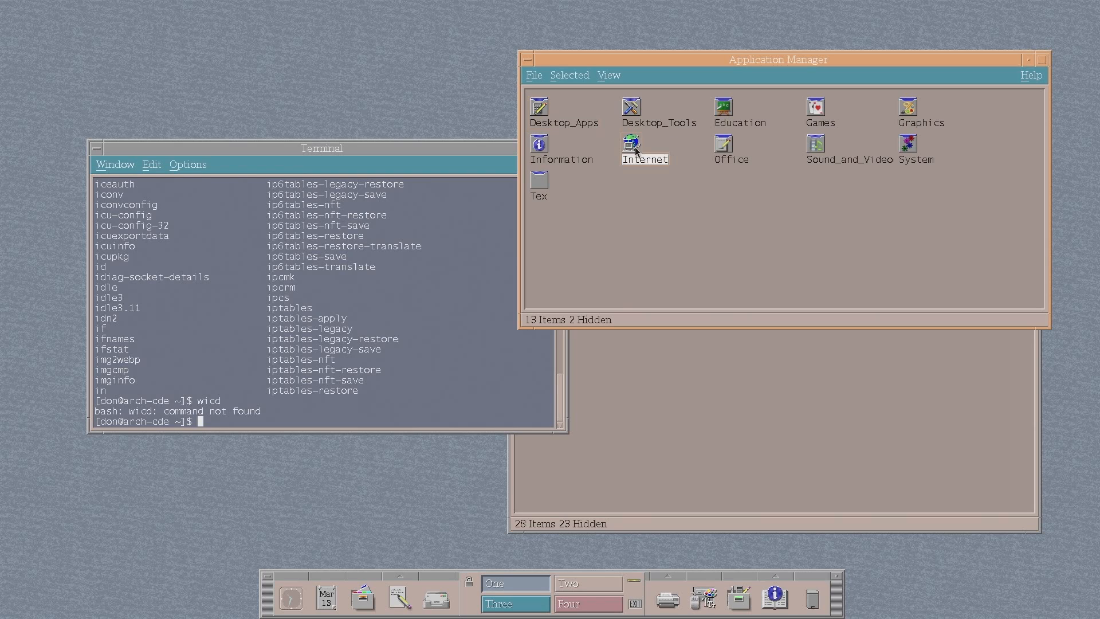
{"action": "double_click", "coordinate": [643, 143]}
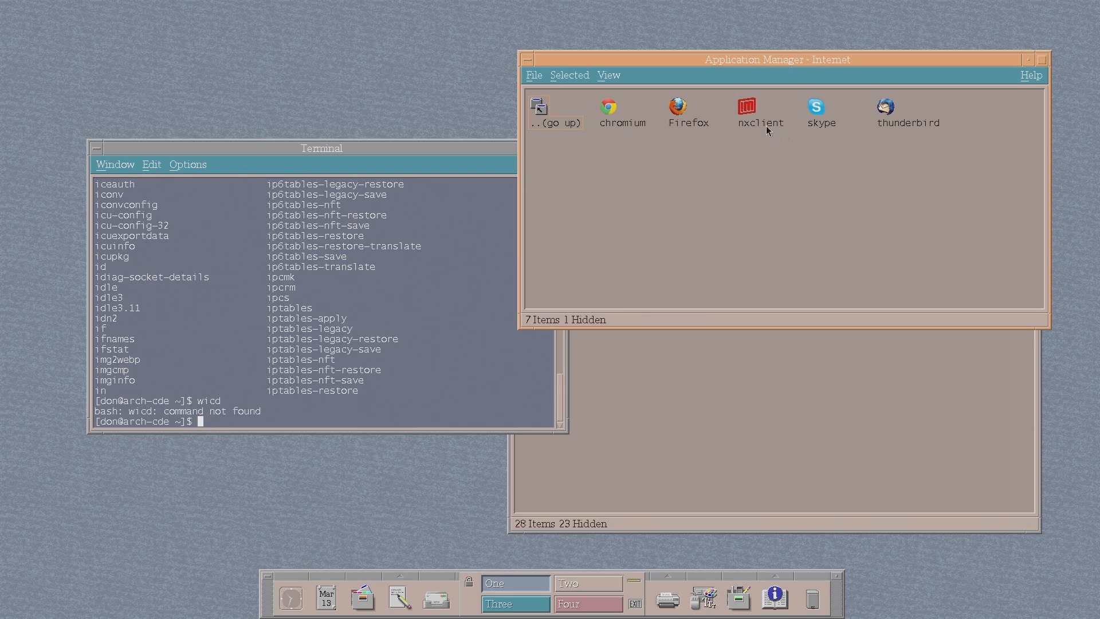
{"action": "double_click", "coordinate": [687, 107]}
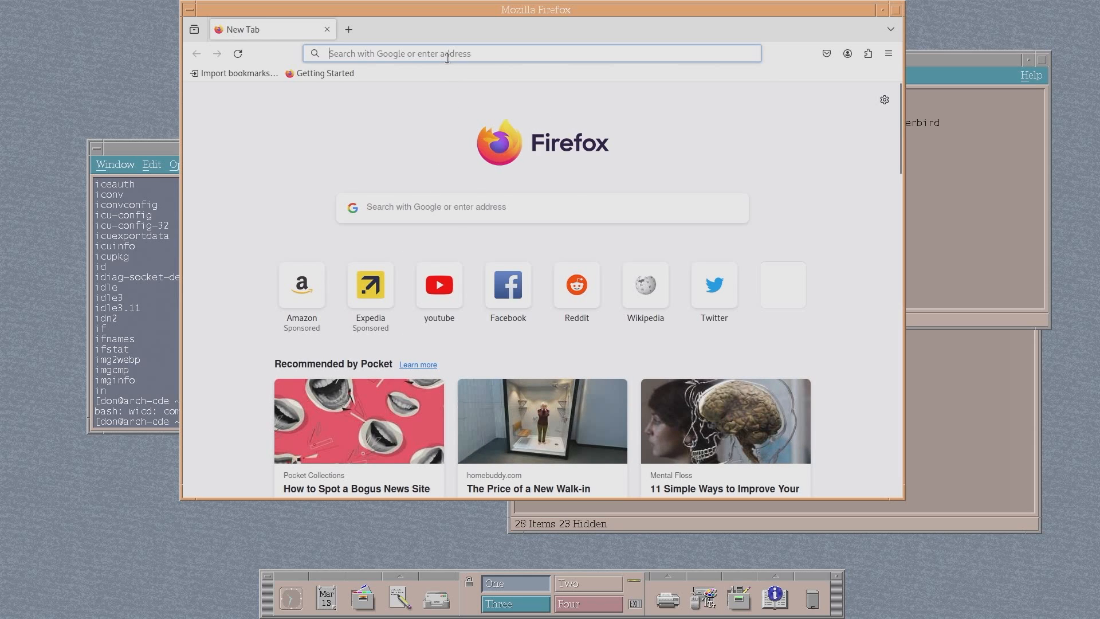
Go to youtube.com, play Novaspirit Tech's latest Arch video, then close Firefox
{"action": "type", "text": "youtube.com/@NovaspiritTech/videos"}
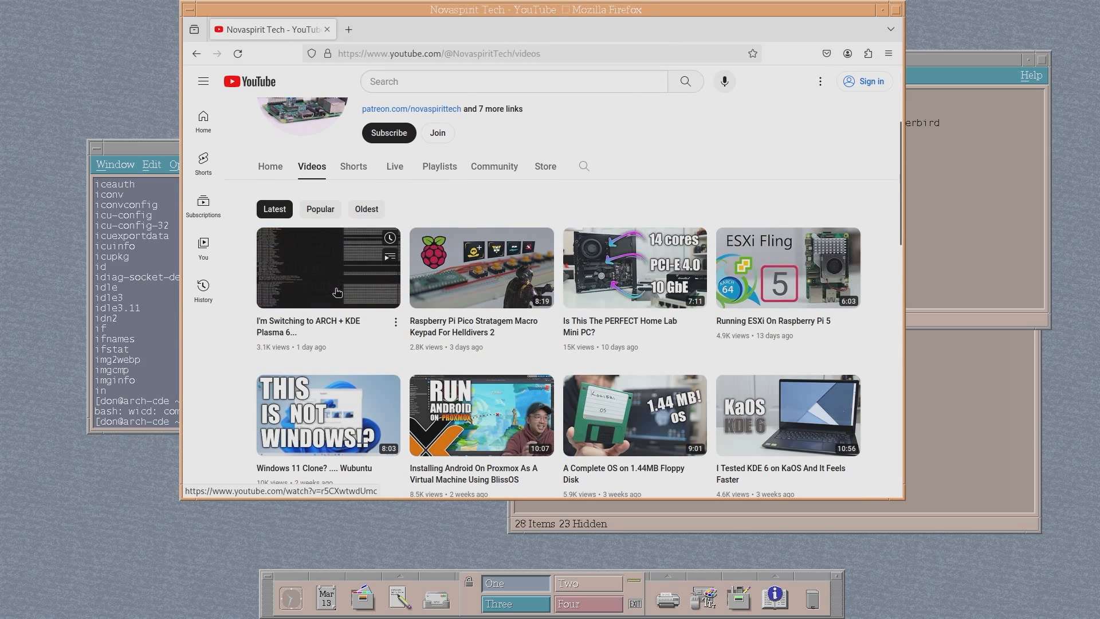
{"action": "scroll", "scroll_direction": "up", "scroll_amount": 3}
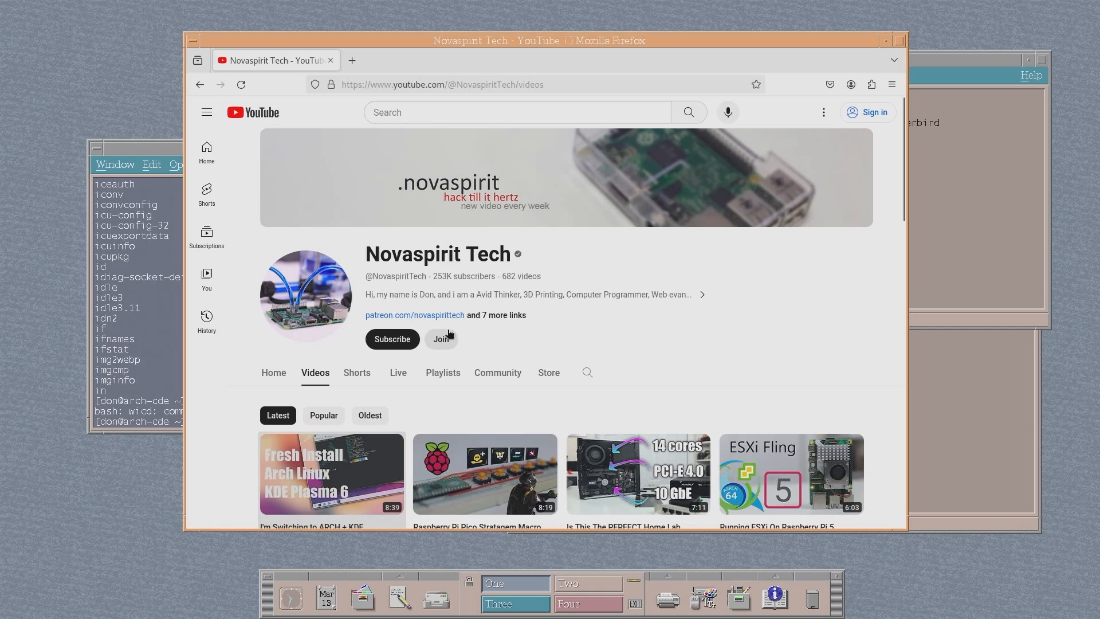
{"action": "left_click", "coordinate": [330, 474]}
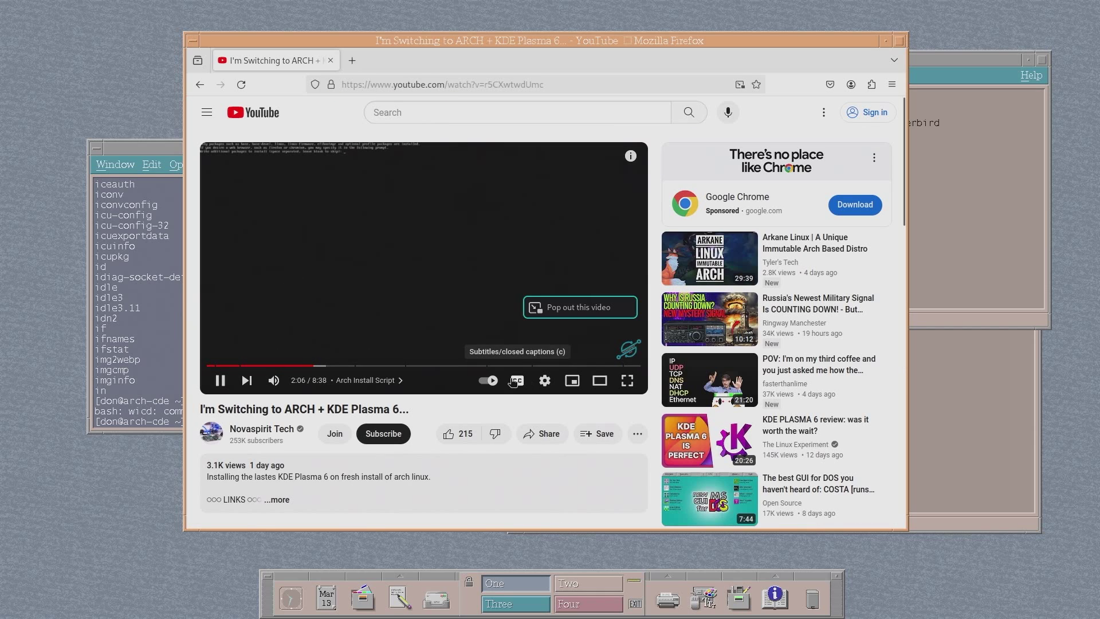
{"action": "left_click", "coordinate": [591, 365]}
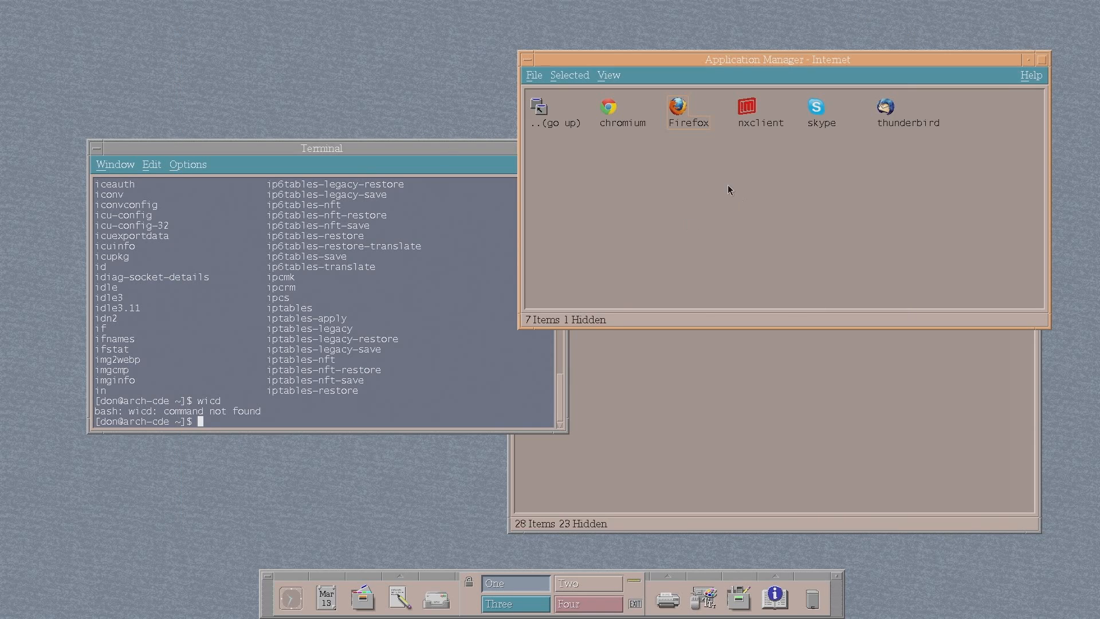
Try launching chromium and wicd, dismiss both errors, and return to the top-level groups
{"action": "double_click", "coordinate": [607, 106]}
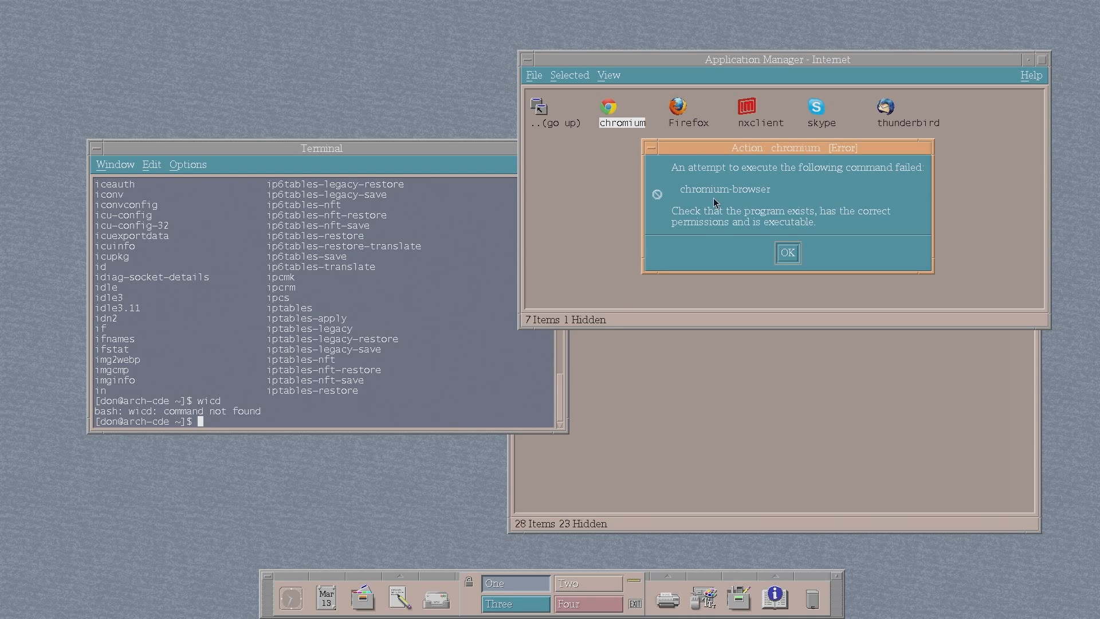
{"action": "left_click", "coordinate": [787, 253]}
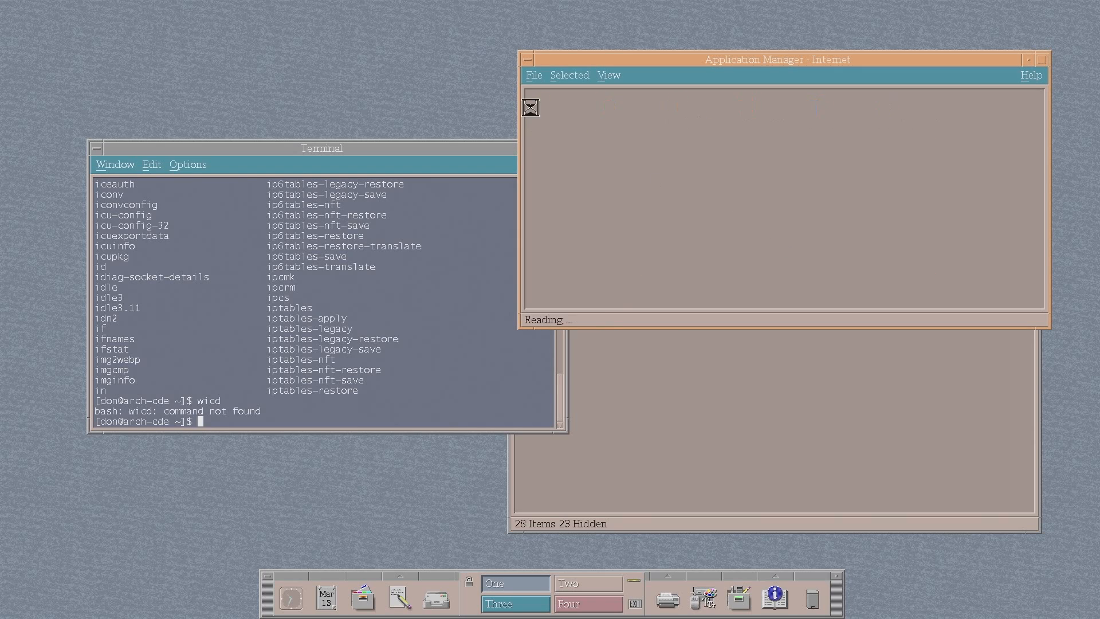
{"action": "double_click", "coordinate": [530, 107]}
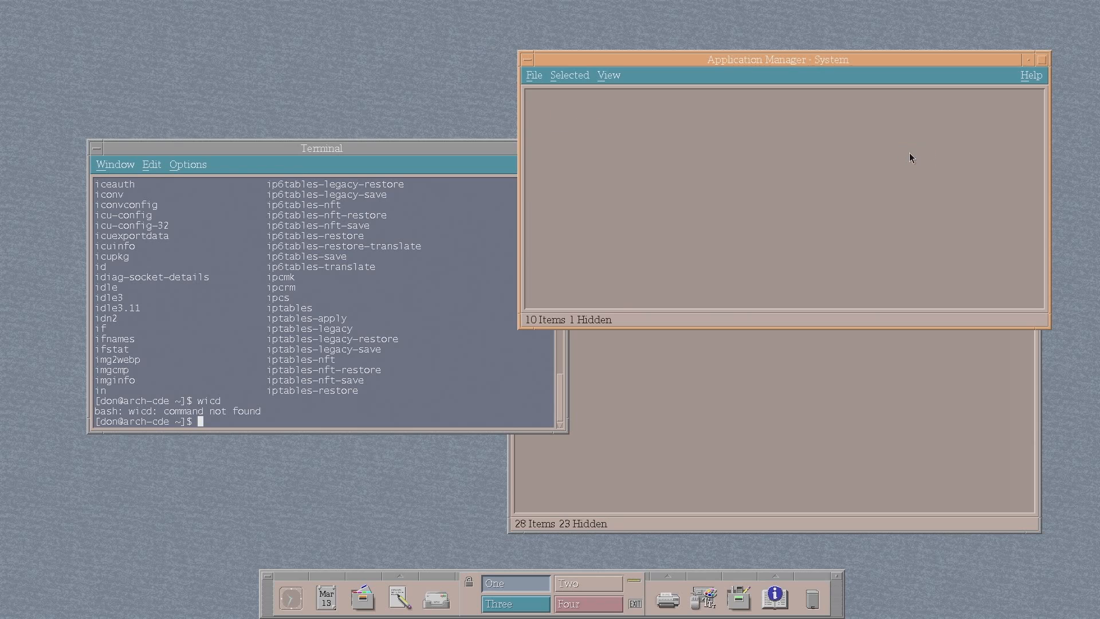
{"action": "double_click", "coordinate": [609, 147]}
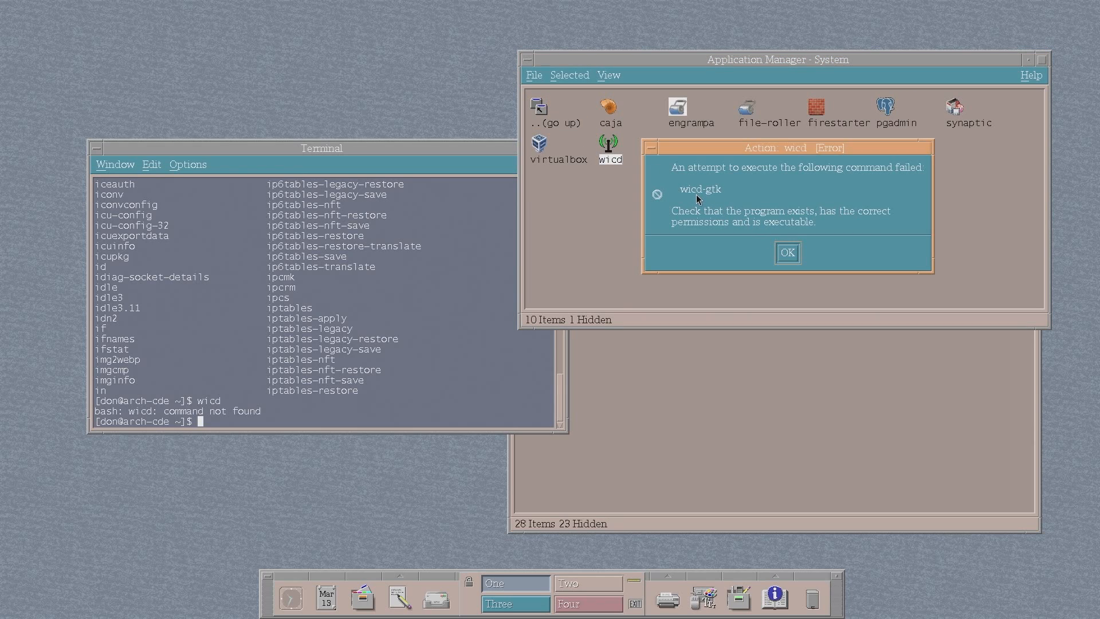
{"action": "left_click", "coordinate": [787, 253]}
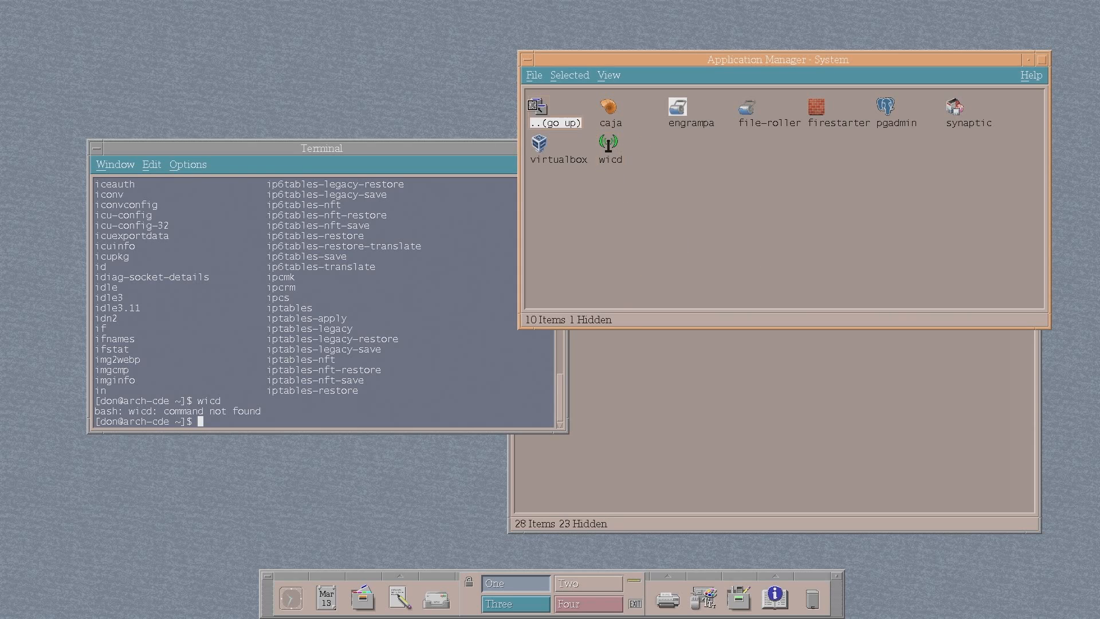
{"action": "left_click", "coordinate": [538, 108]}
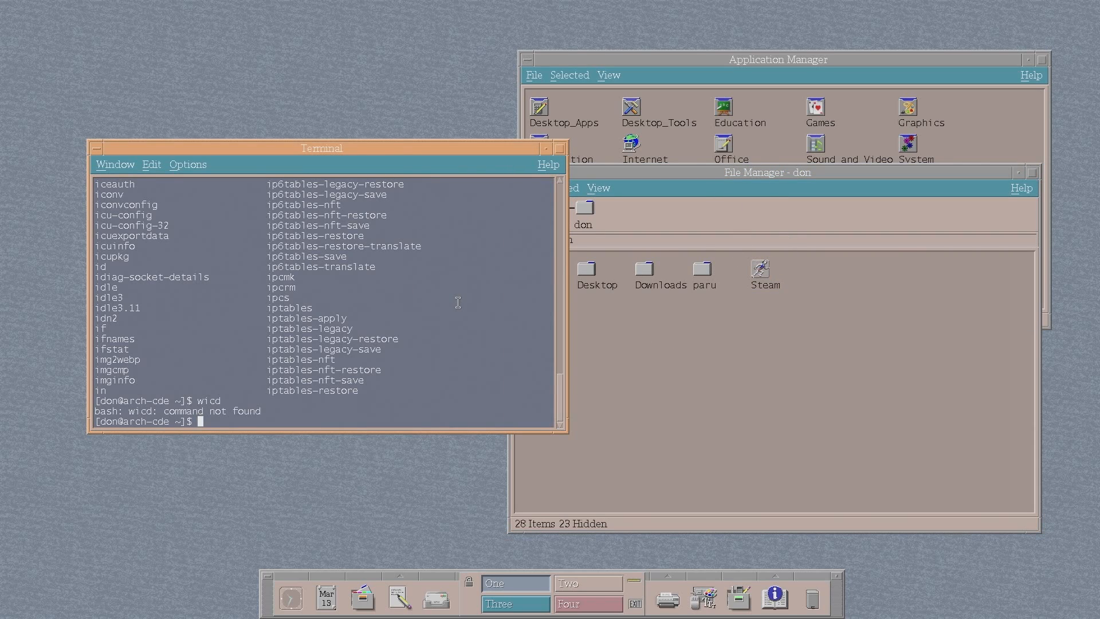
Run xrandr in the terminal to list the HDMI-1 display at 1920x1080 and its modes
{"action": "type", "text": "xrandr"}
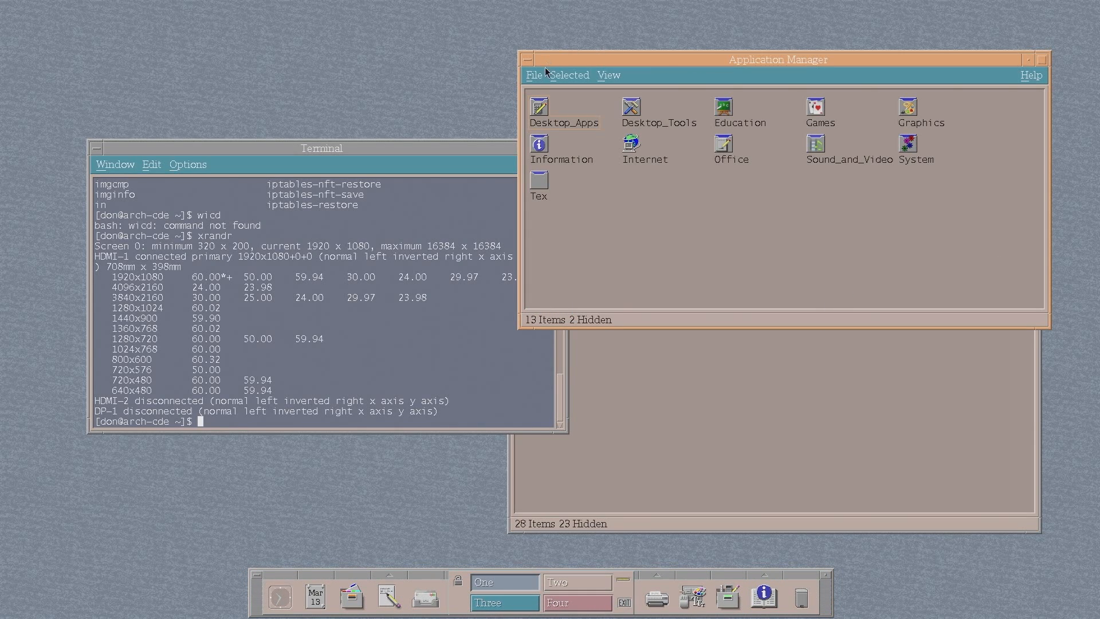
{"action": "mouse_move", "coordinate": [520, 125]}
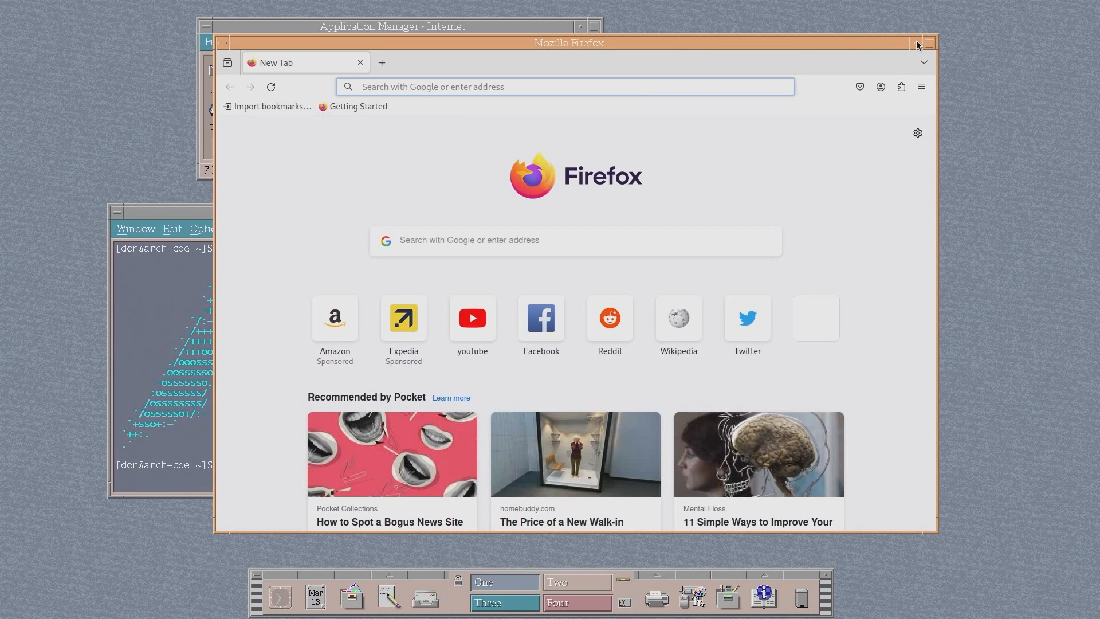
Minimize Firefox to a desktop icon and dismiss the minimized Internet applications window
{"action": "left_click", "coordinate": [916, 43]}
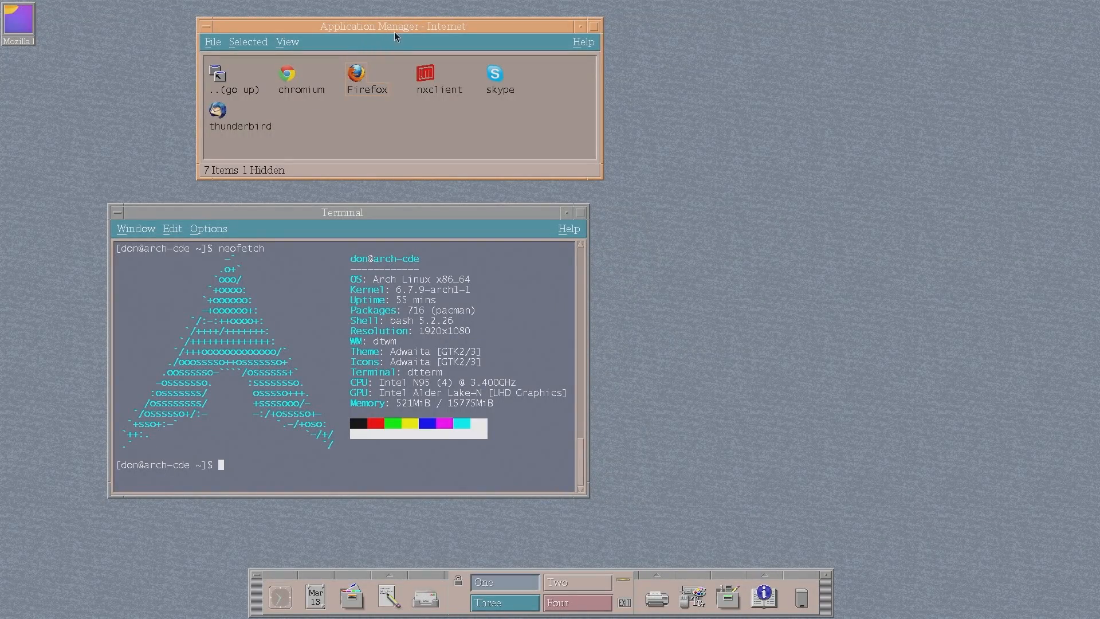
{"action": "mouse_move", "coordinate": [585, 32]}
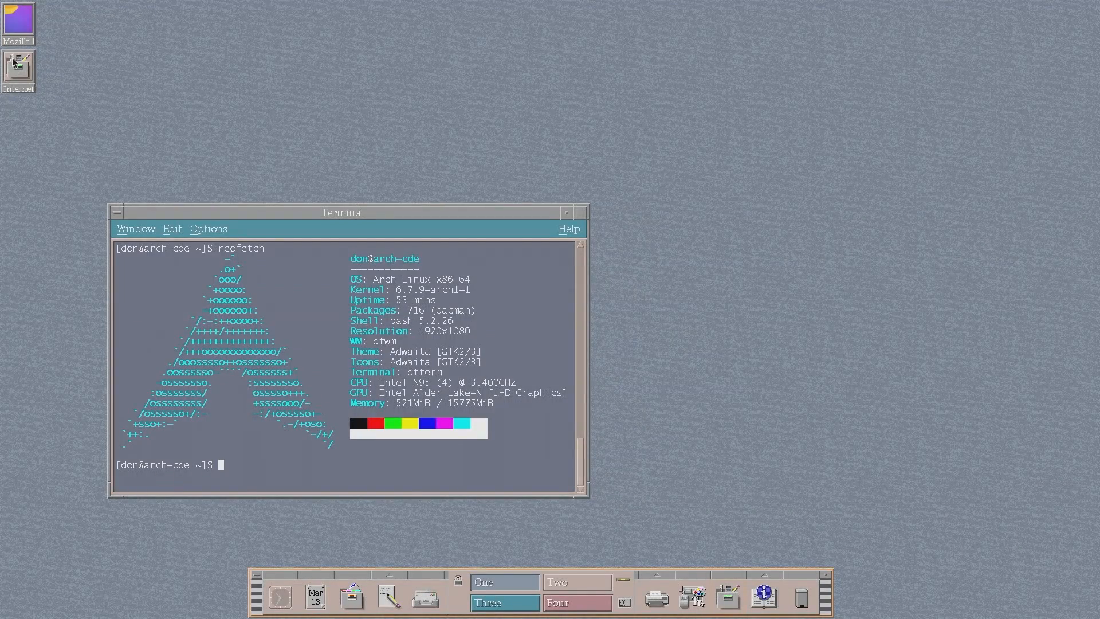
{"action": "double_click", "coordinate": [18, 66]}
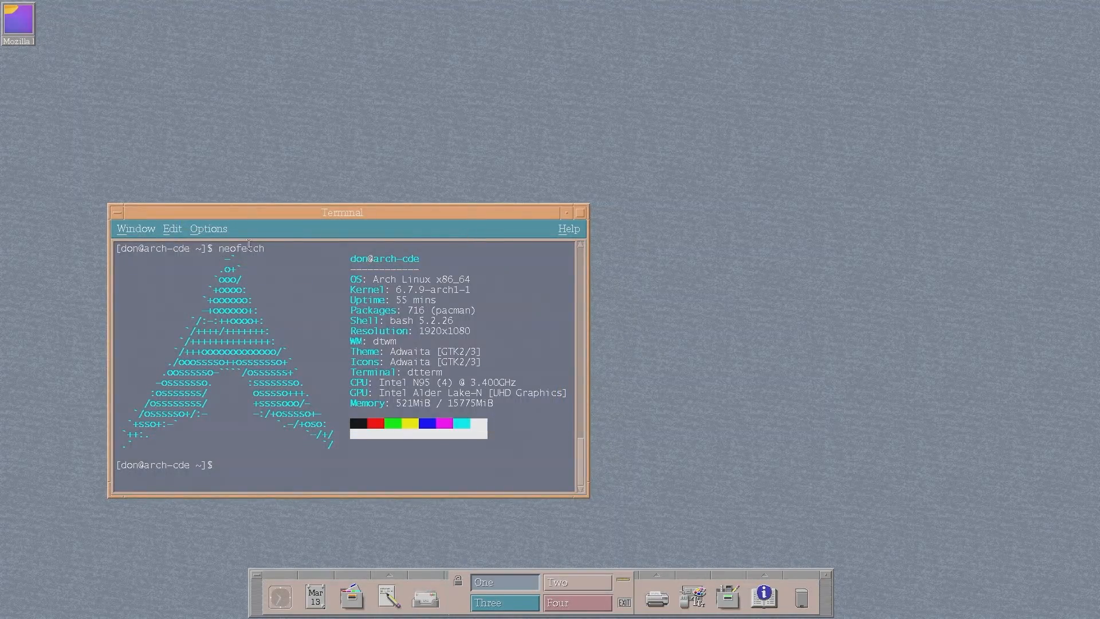
{"action": "mouse_move", "coordinate": [483, 218]}
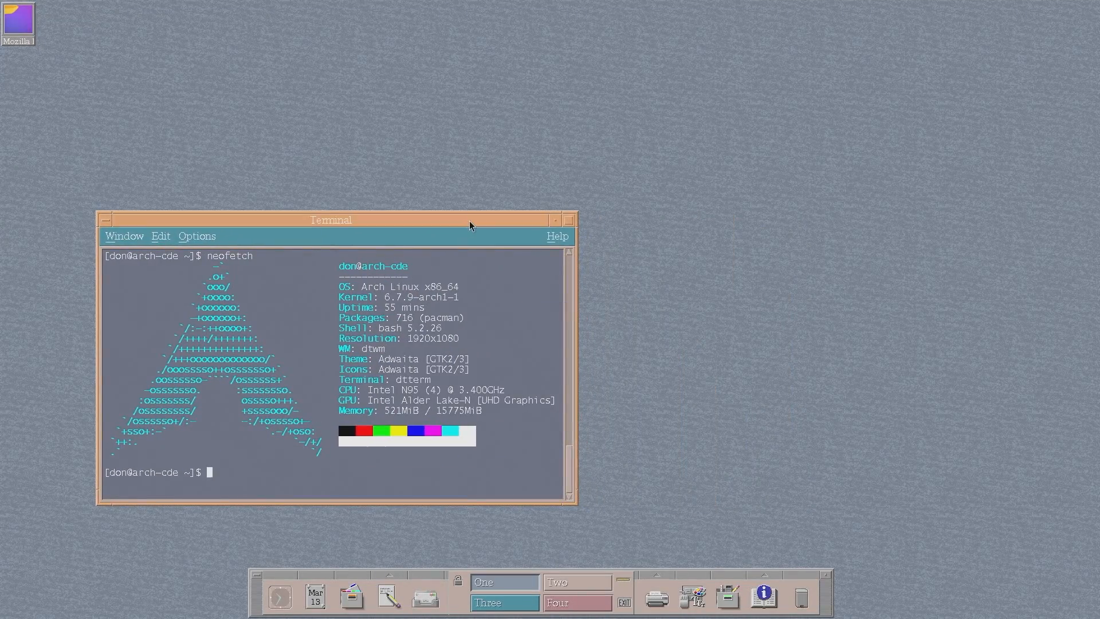
{"action": "mouse_move", "coordinate": [620, 344]}
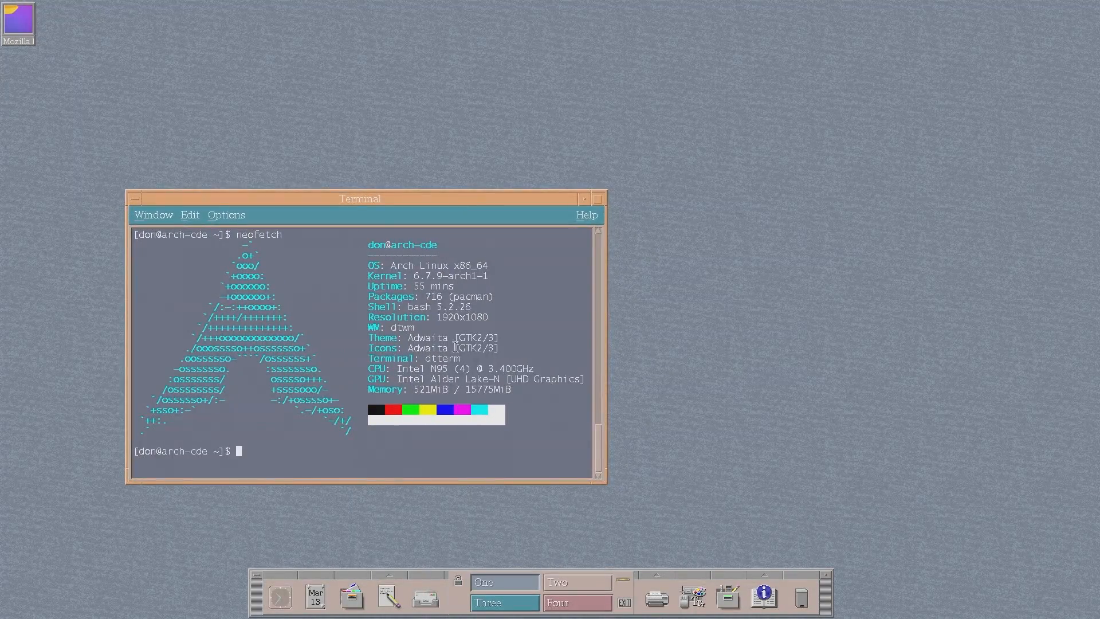
{"action": "mouse_move", "coordinate": [568, 471]}
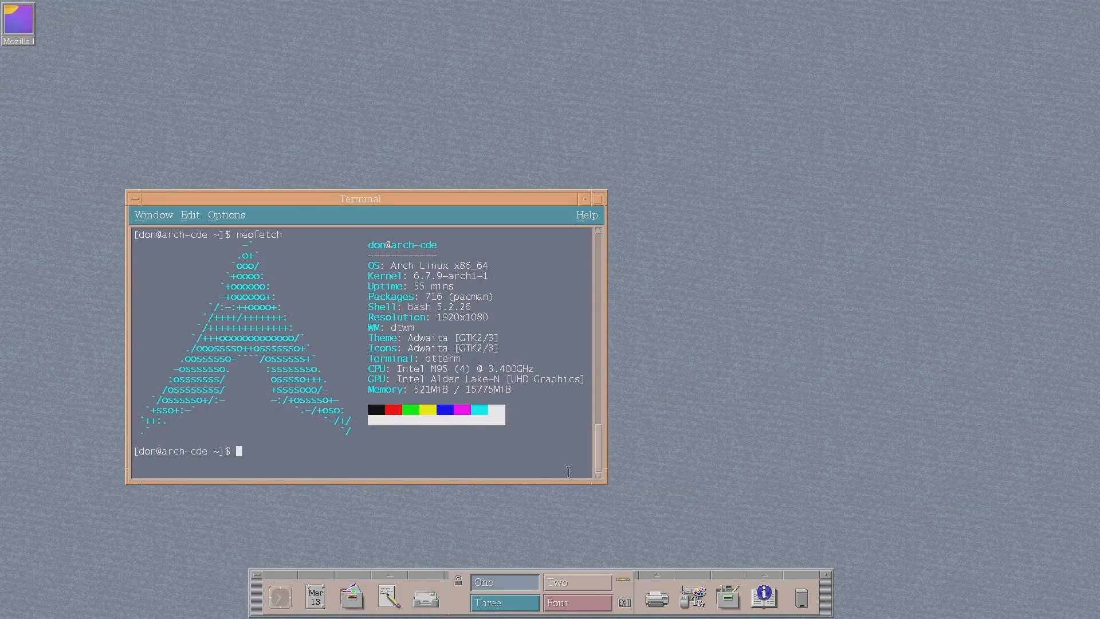